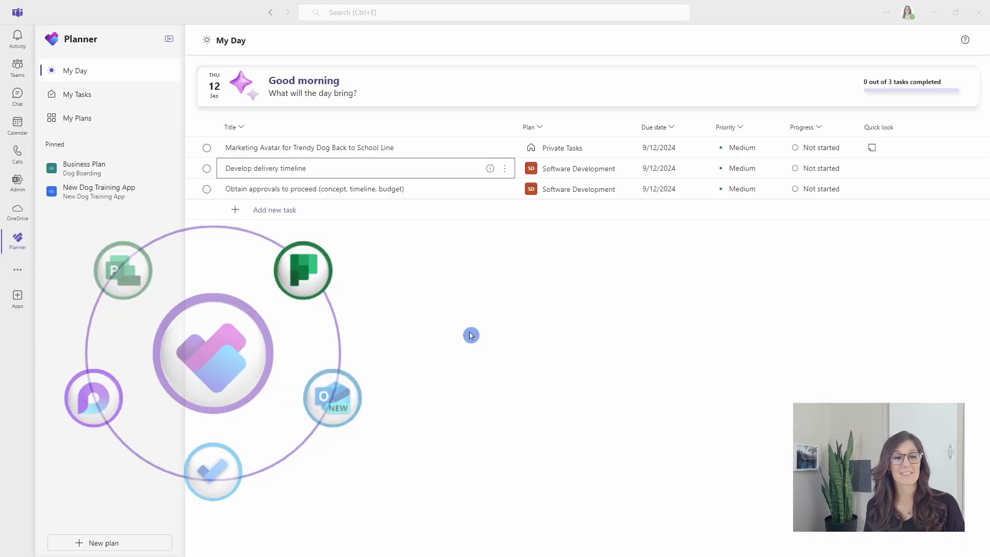
# - Start a new plan from the Project Management template, comparing Premium then keeping Basic
pyautogui.click(102, 544)
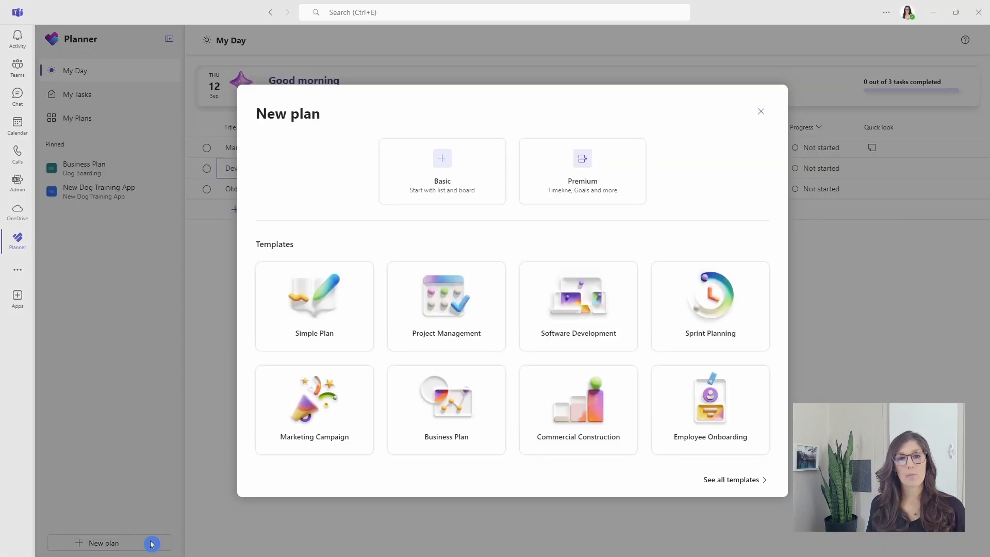
pyautogui.moveTo(494, 526)
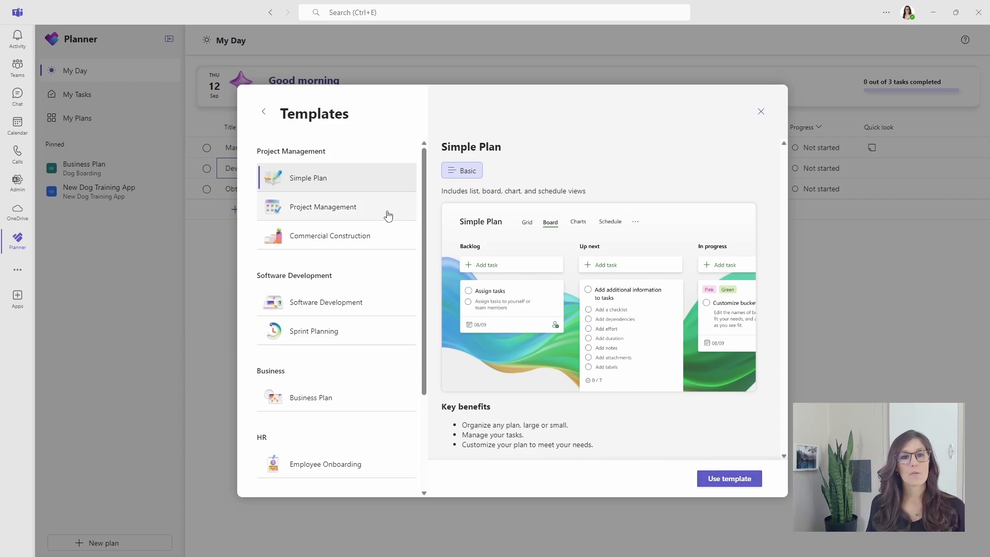
pyautogui.click(322, 208)
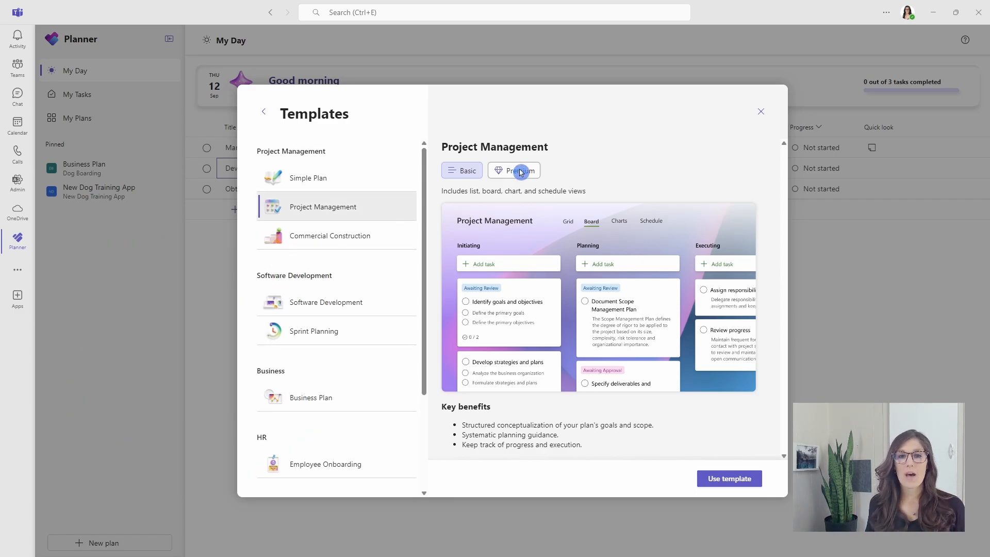
pyautogui.click(513, 170)
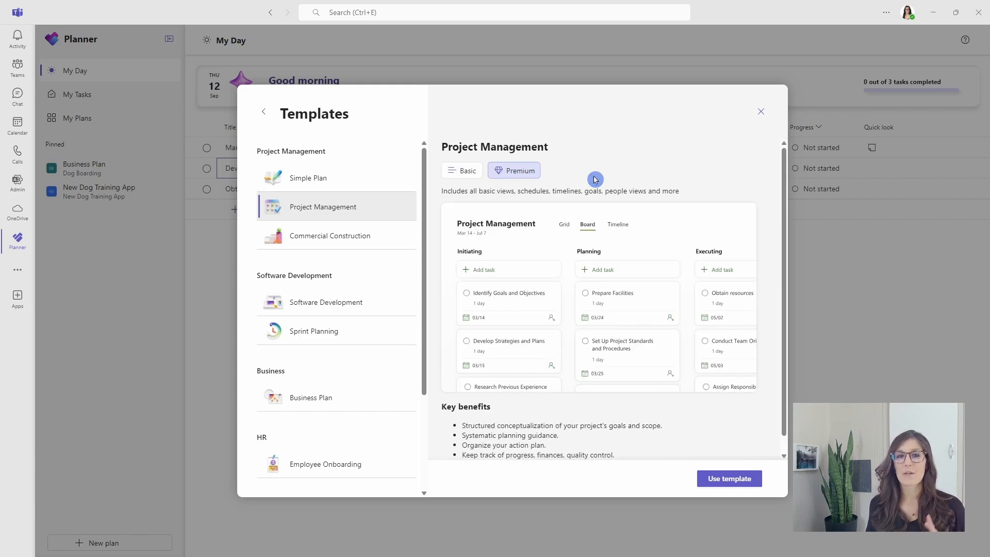
pyautogui.click(462, 171)
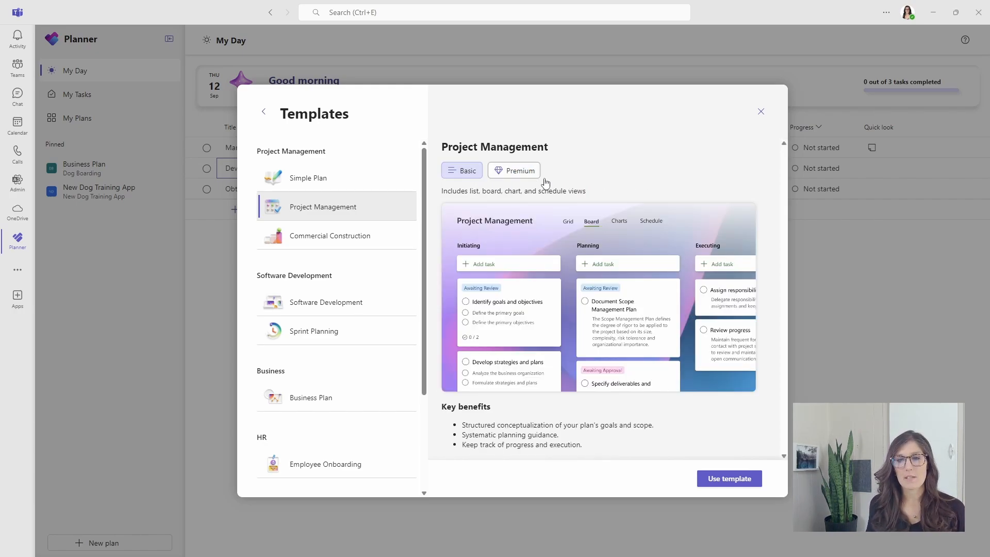
pyautogui.click(728, 477)
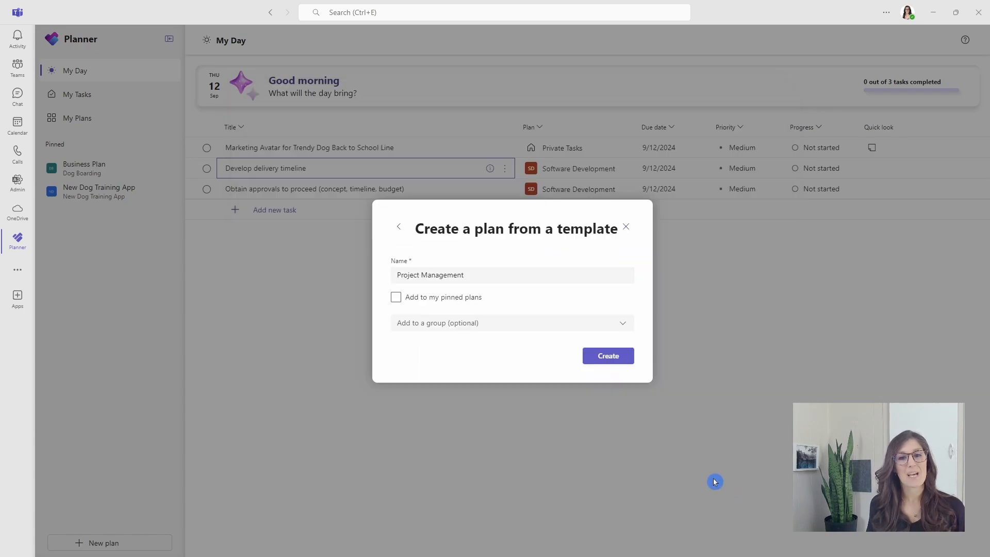
# - Name the plan 'Amy's Animal Shop Project', place it in the Operations group, and create it
pyautogui.write("Amy's Animal Shop Project")
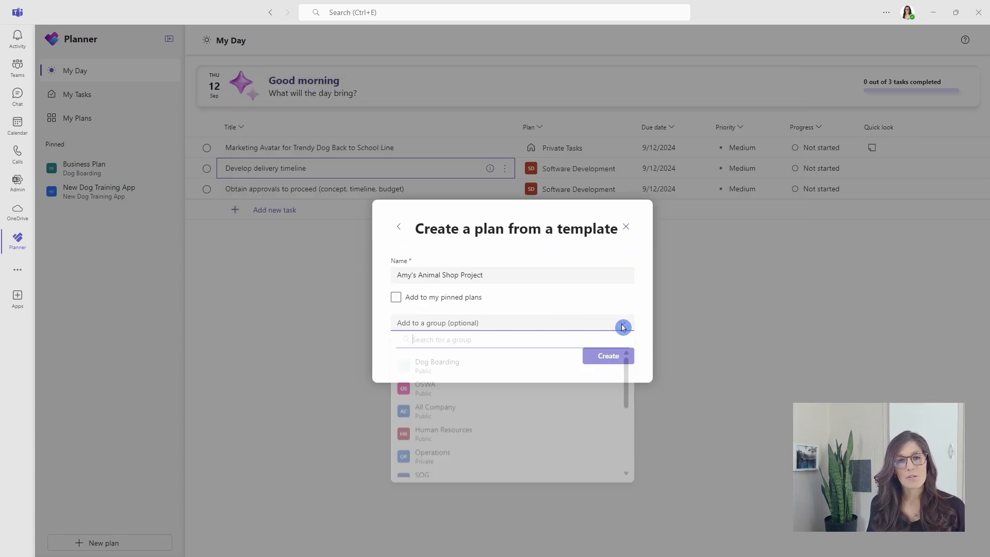
pyautogui.click(432, 455)
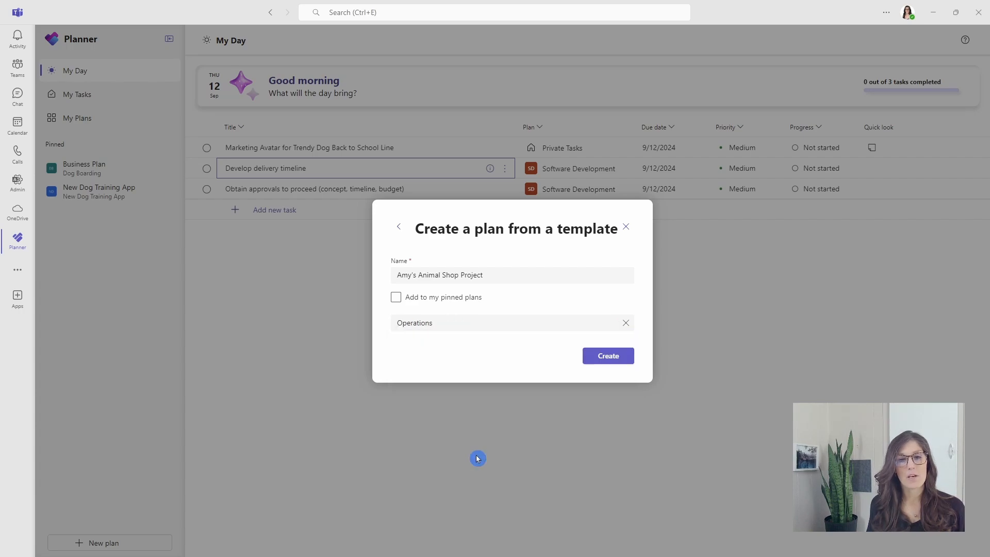
pyautogui.click(606, 356)
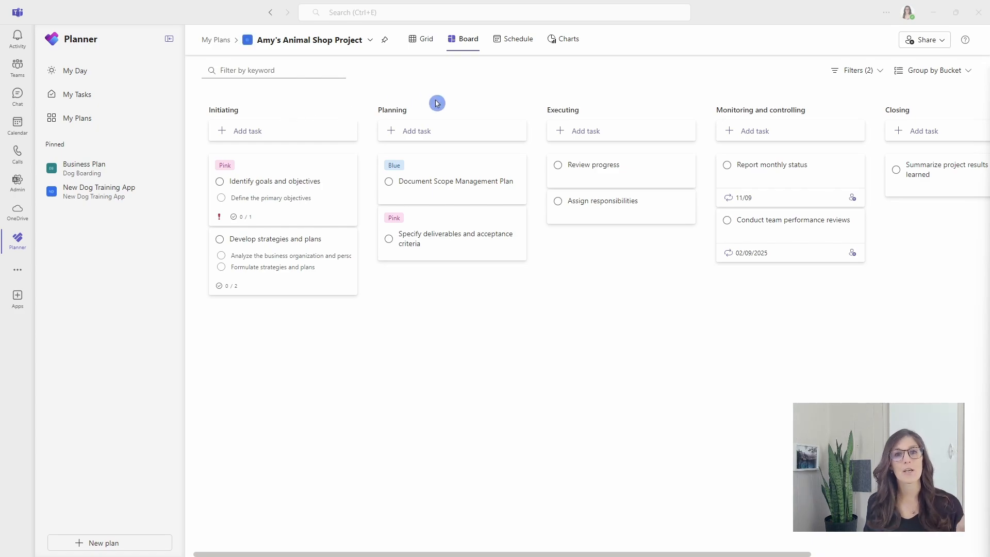
pyautogui.moveTo(628, 116)
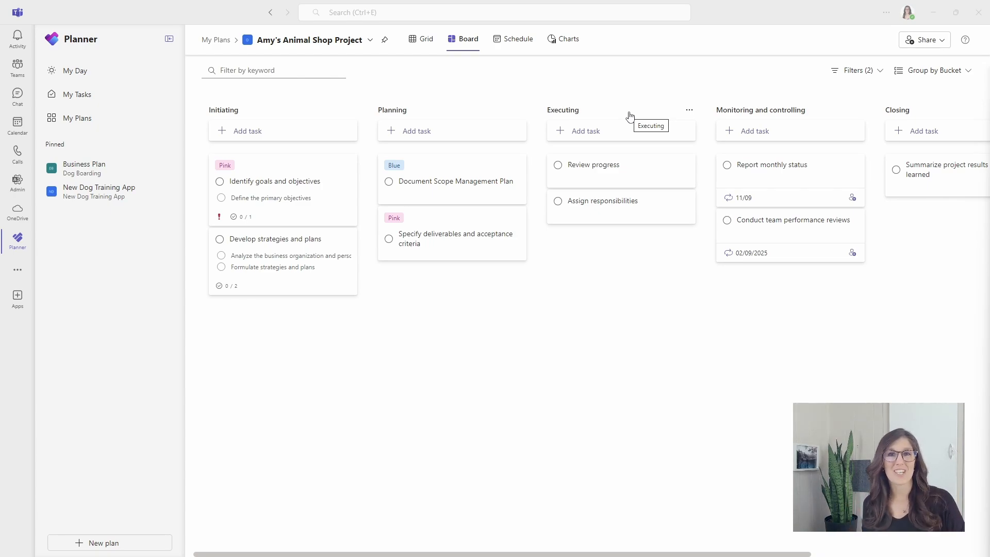
pyautogui.moveTo(331, 173)
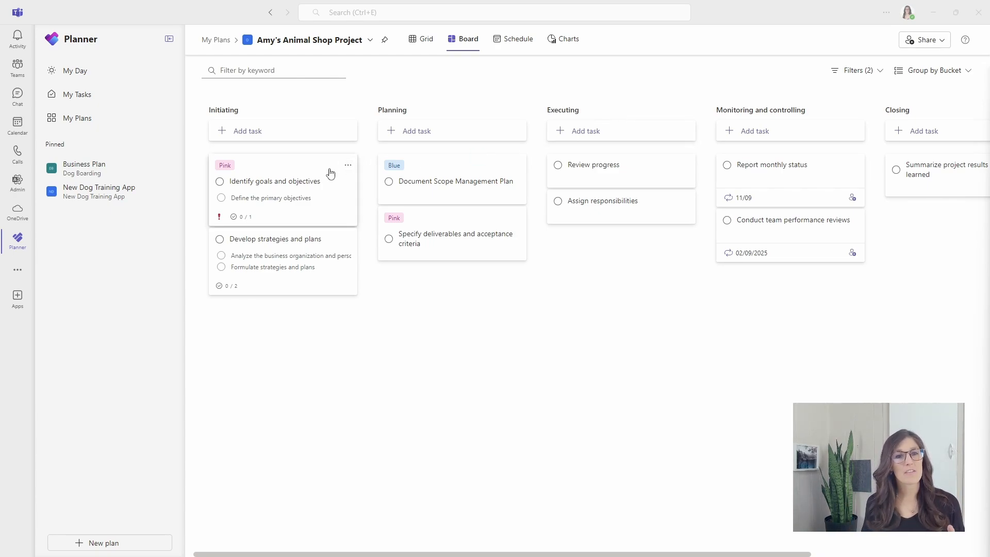
# - Assign Identify goals and objectives to the suggested teammate and add the Lime label
pyautogui.click(280, 181)
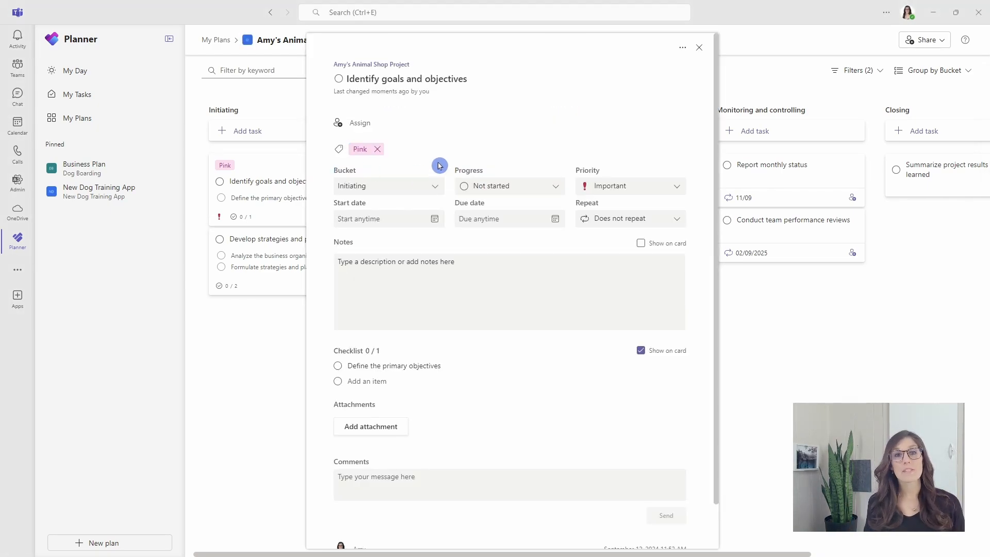
pyautogui.moveTo(379, 129)
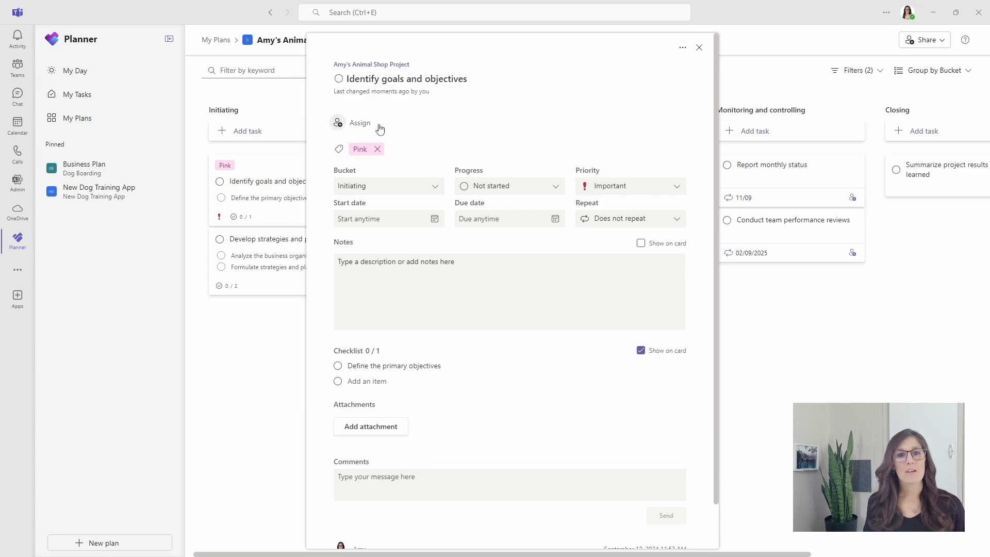
pyautogui.click(359, 122)
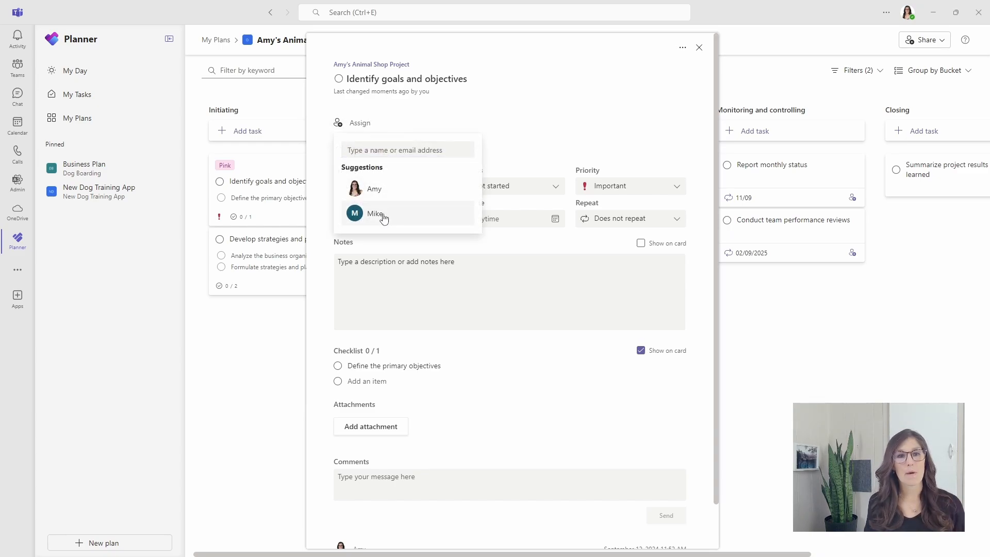
pyautogui.click(376, 212)
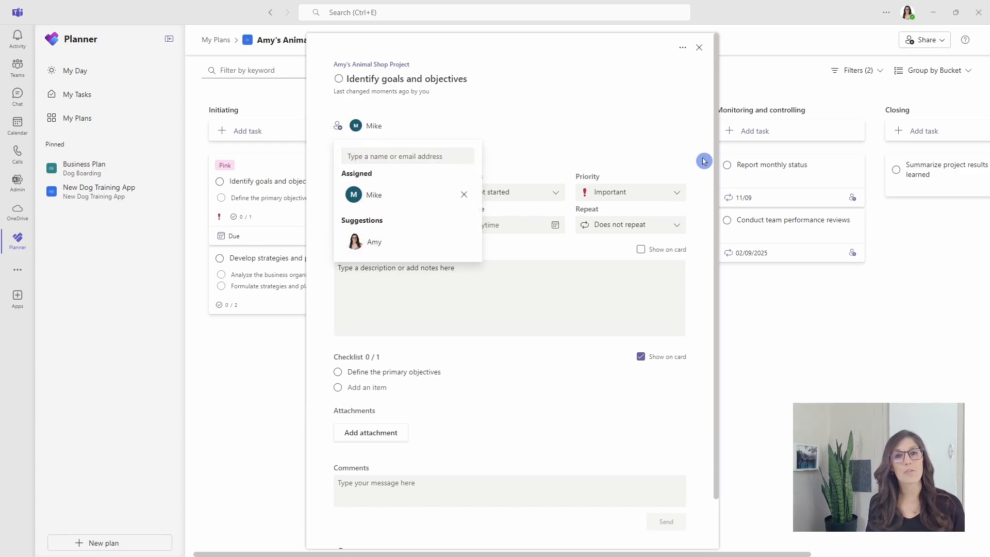
pyautogui.click(701, 161)
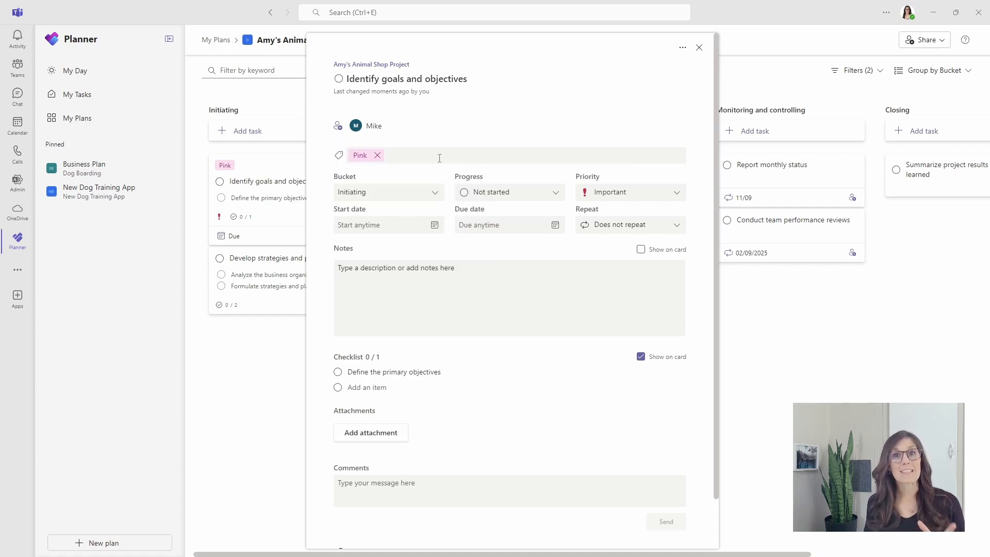
pyautogui.click(455, 156)
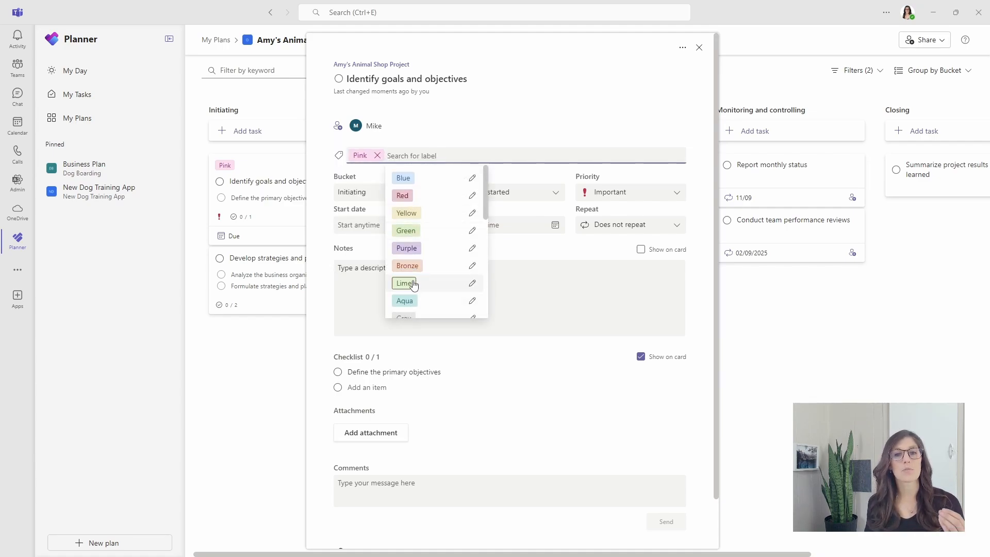
pyautogui.click(404, 282)
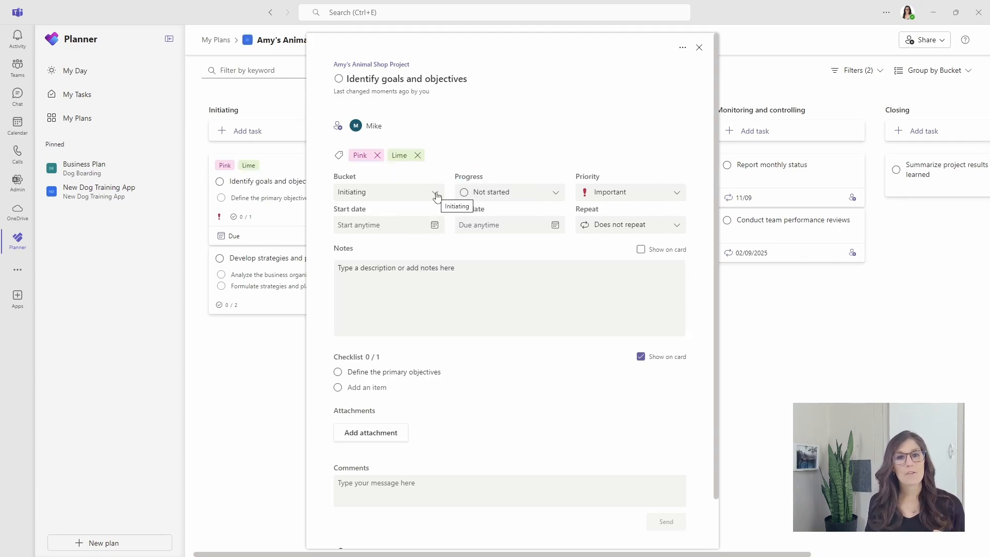
# - Set the task to the Planning bucket, Medium priority, start September 18 and due September 26
pyautogui.click(387, 191)
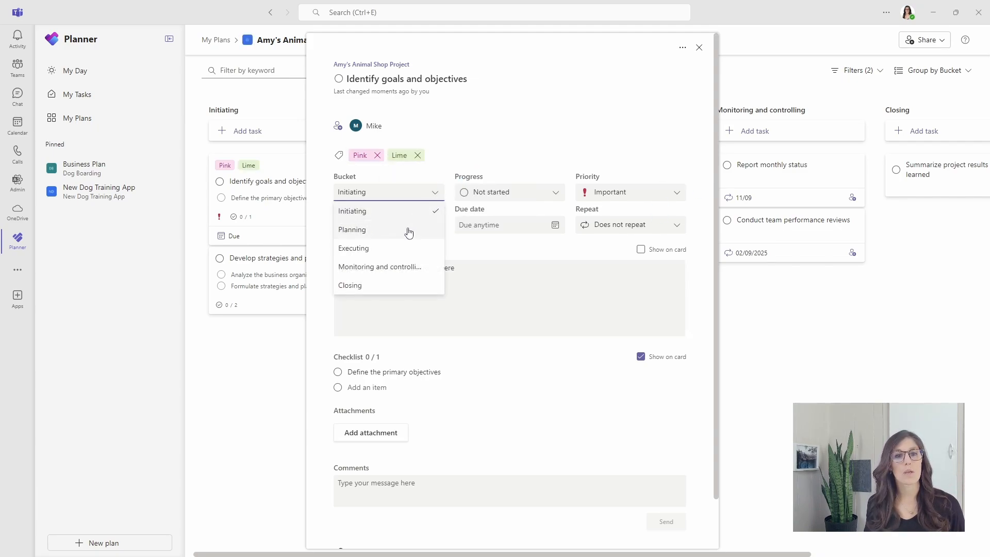
pyautogui.click(352, 229)
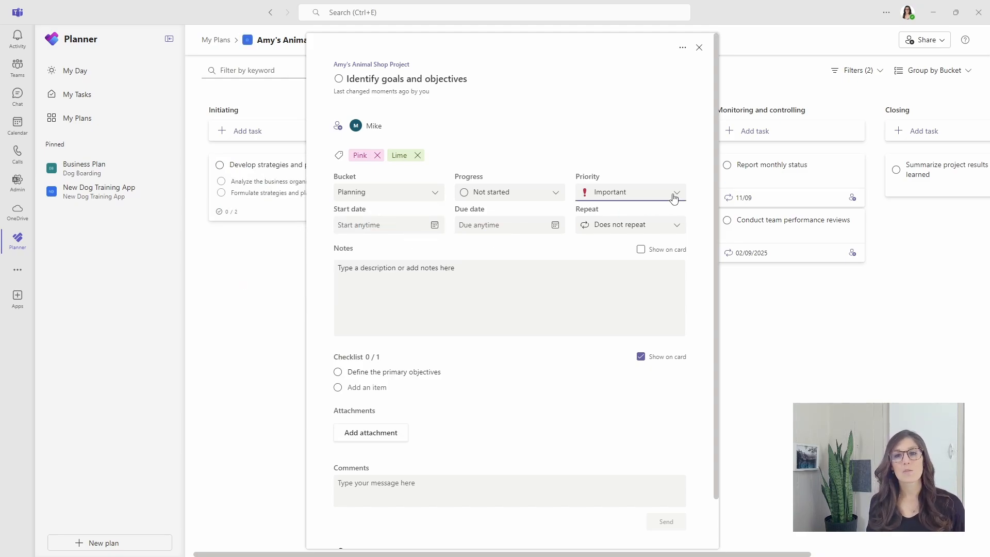
pyautogui.click(629, 192)
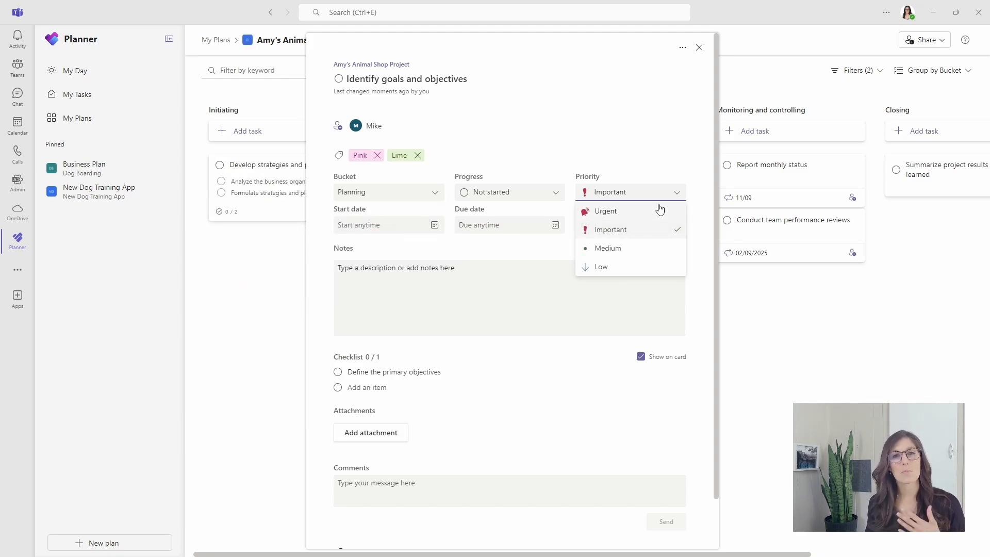
pyautogui.moveTo(639, 238)
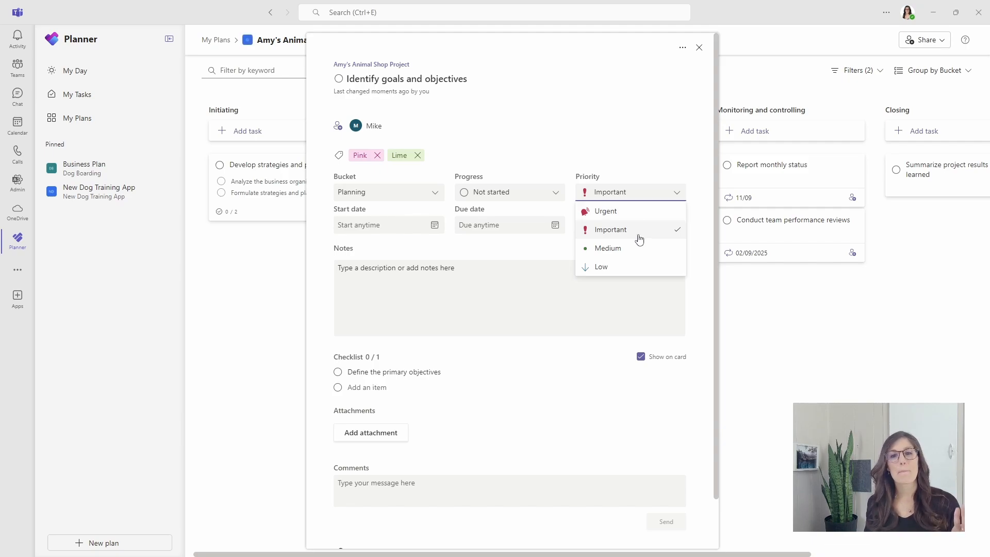
pyautogui.click(607, 247)
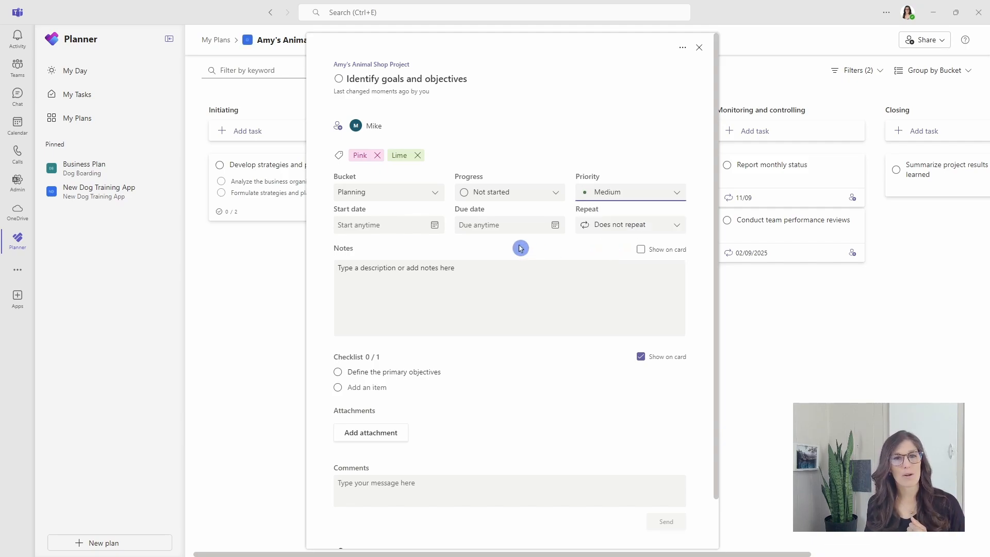
pyautogui.moveTo(434, 229)
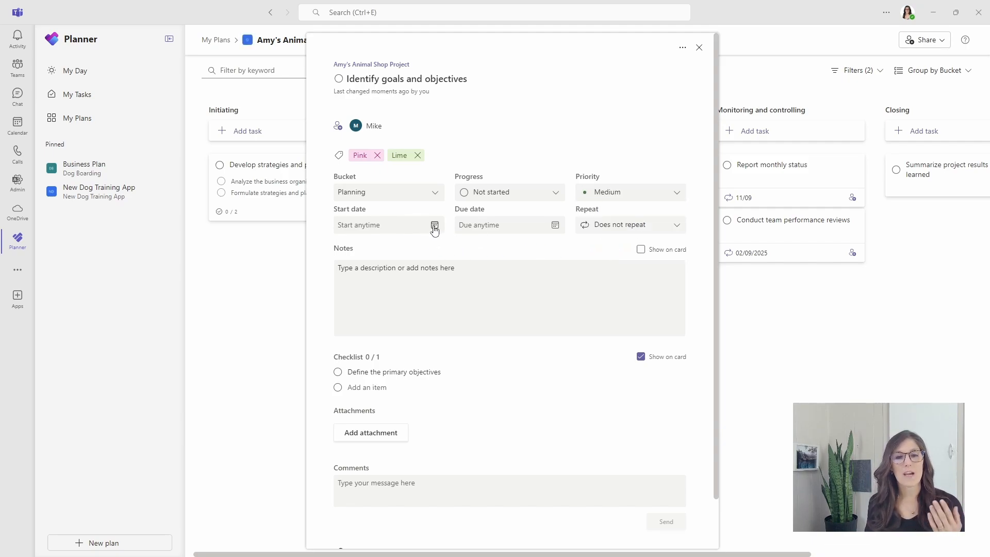
pyautogui.click(434, 225)
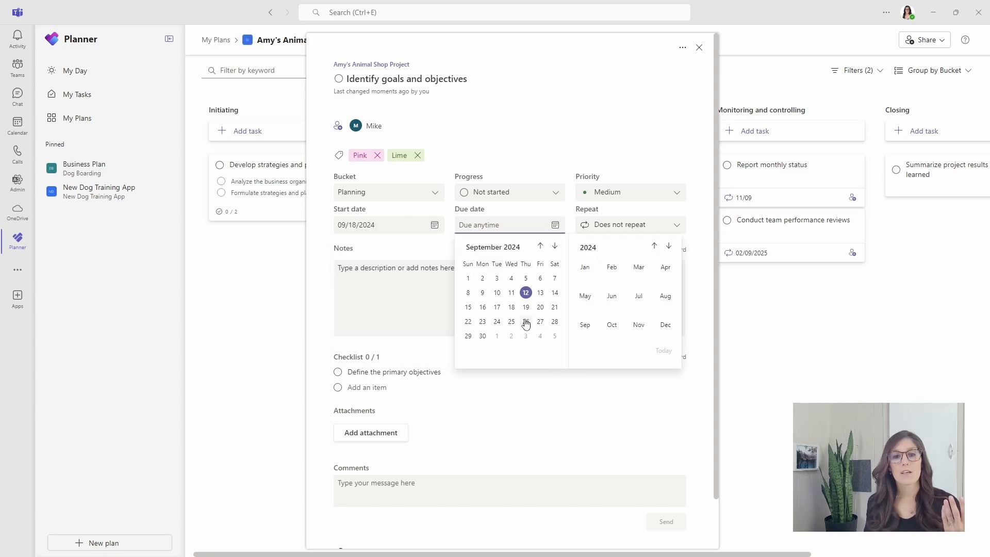
pyautogui.click(525, 321)
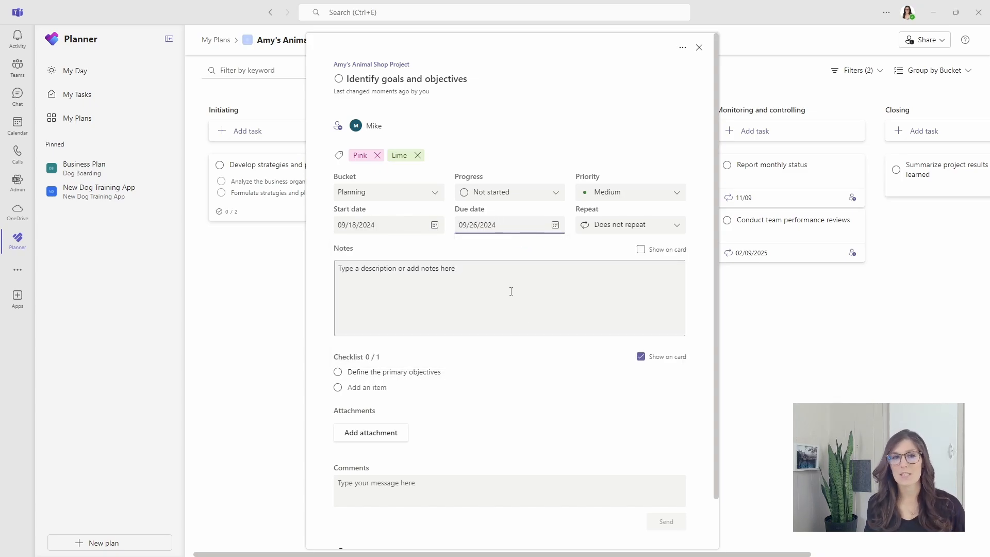
pyautogui.click(509, 298)
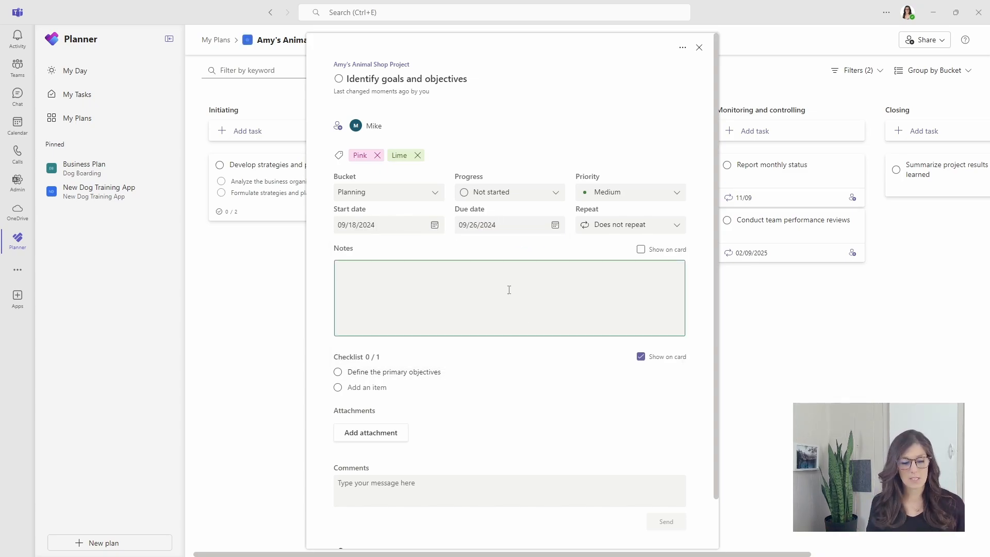
# - Add 'additional notes' and a 'checklist' item, then tick off Define the primary objectives
pyautogui.write('additional')
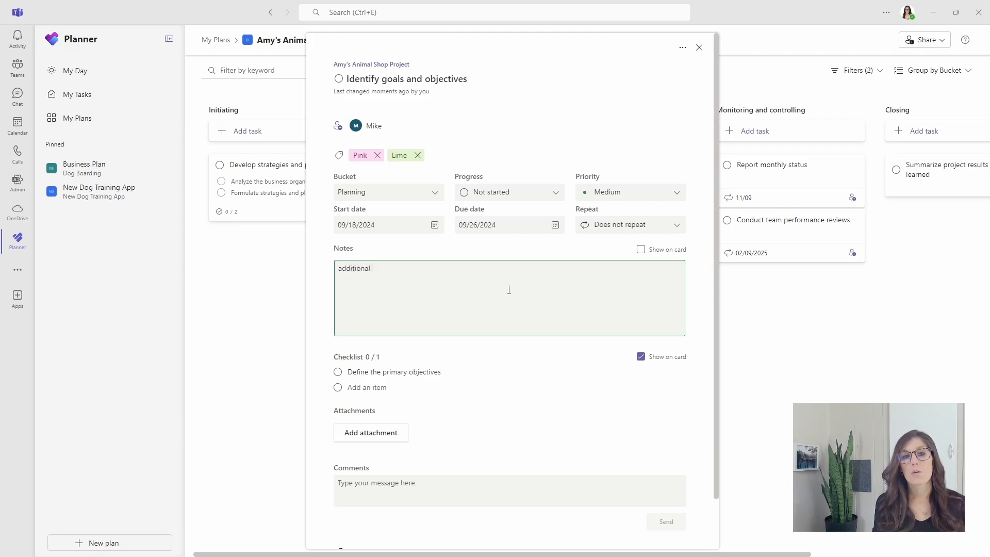
pyautogui.write('notes')
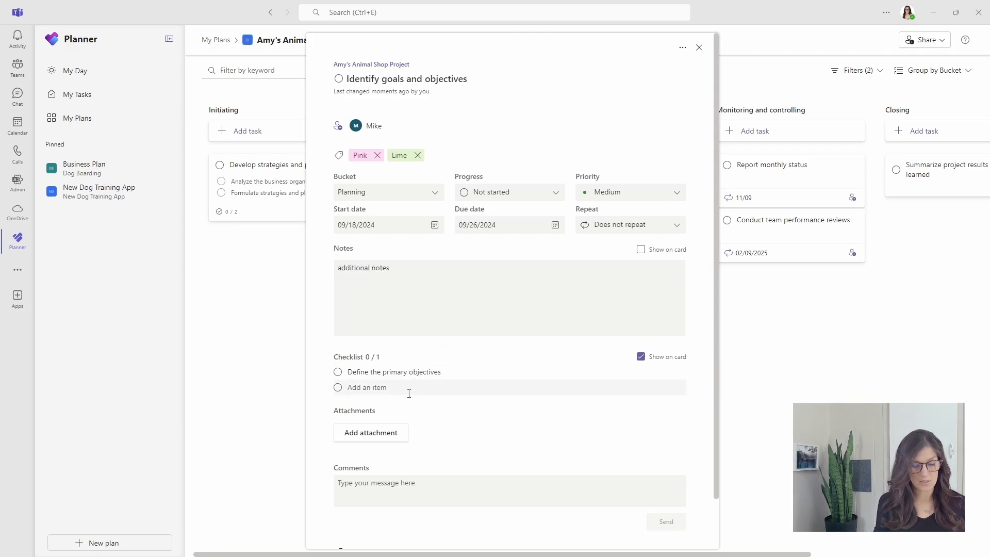
pyautogui.write('checklist')
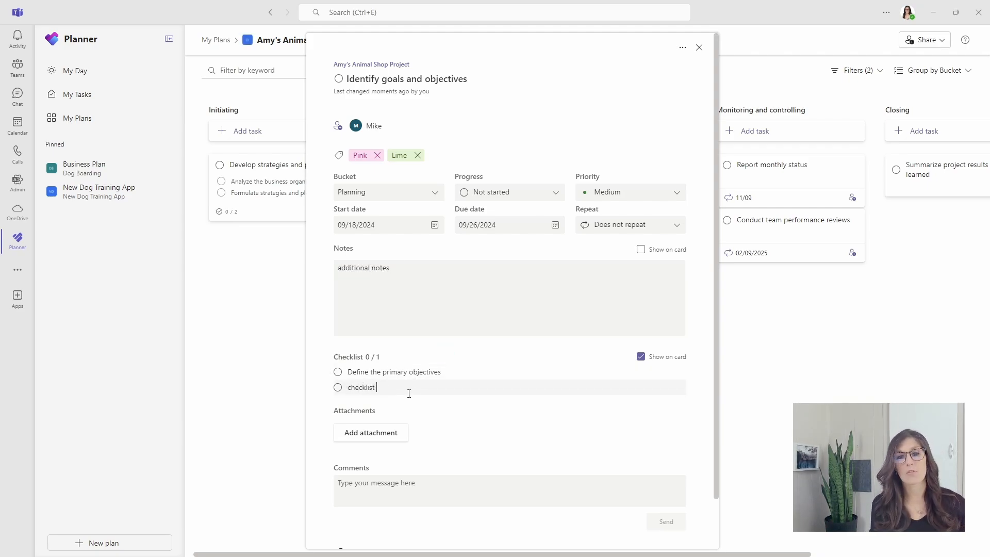
pyautogui.press('enter')
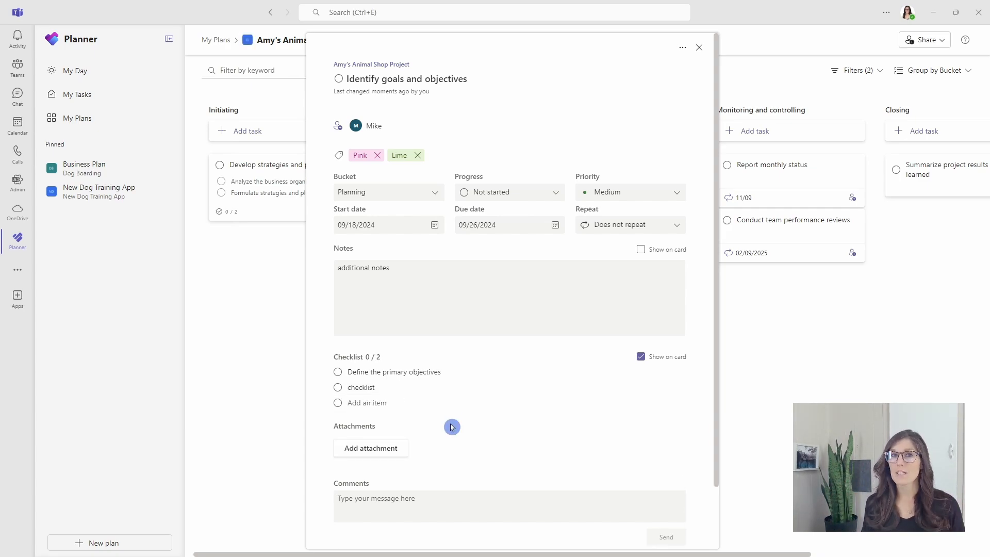
pyautogui.click(338, 372)
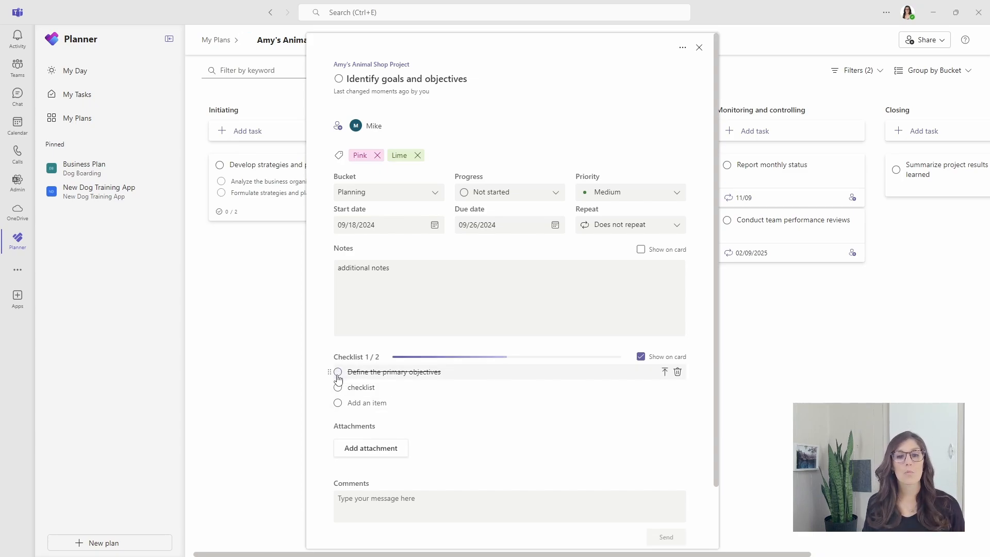
pyautogui.click(339, 372)
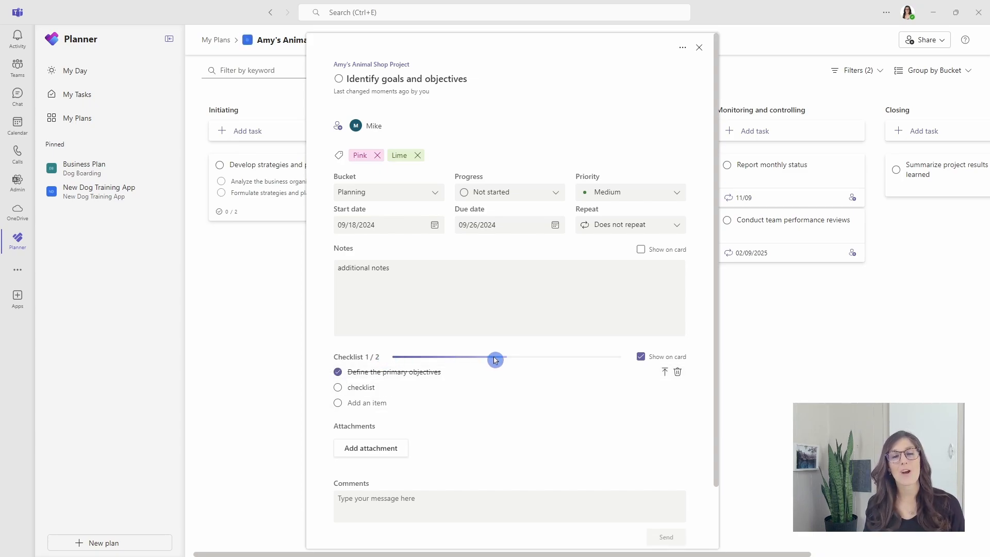
pyautogui.moveTo(467, 470)
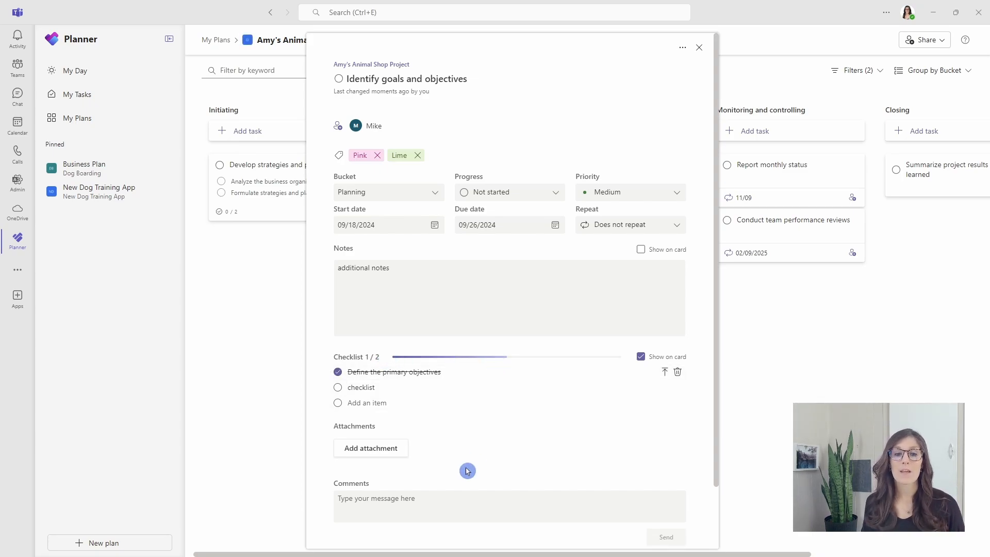
pyautogui.moveTo(370, 447)
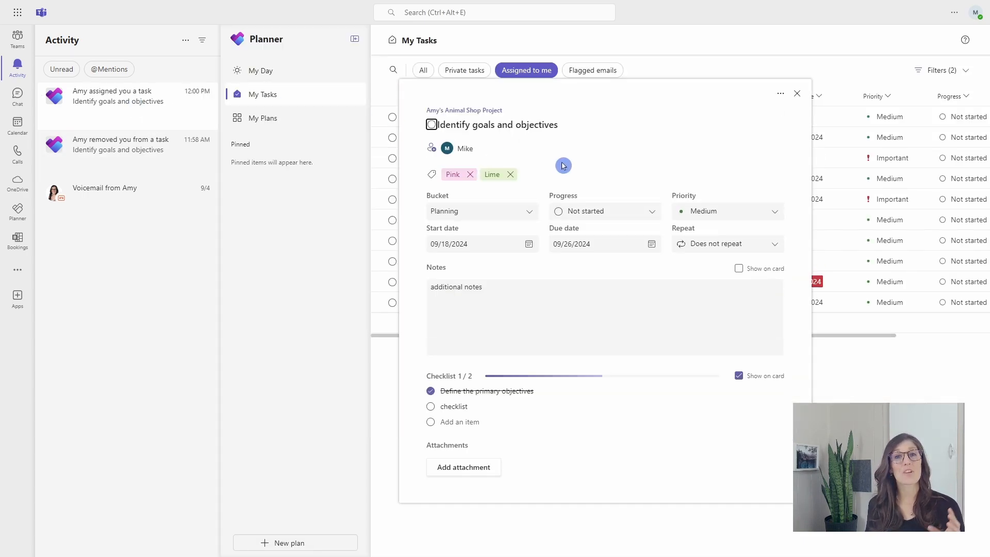
# - Mark the task In progress, complete the second checklist item, and post 'pending manager approval'
pyautogui.scroll(-3)
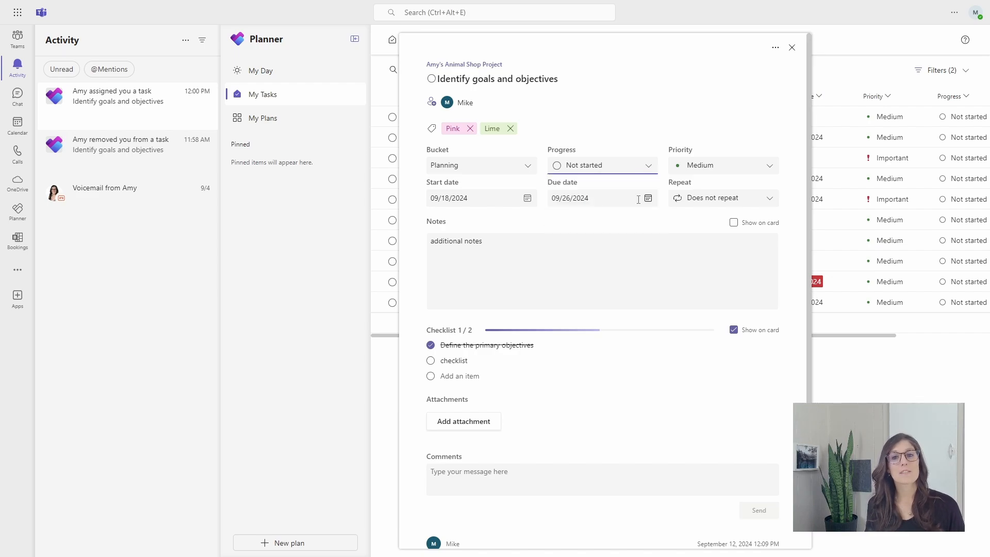
pyautogui.click(600, 165)
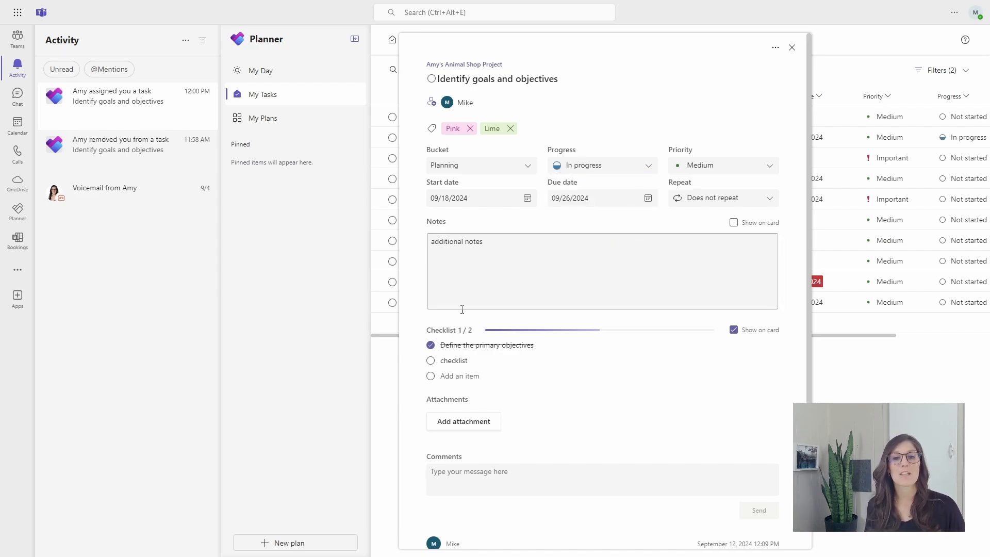
pyautogui.click(430, 360)
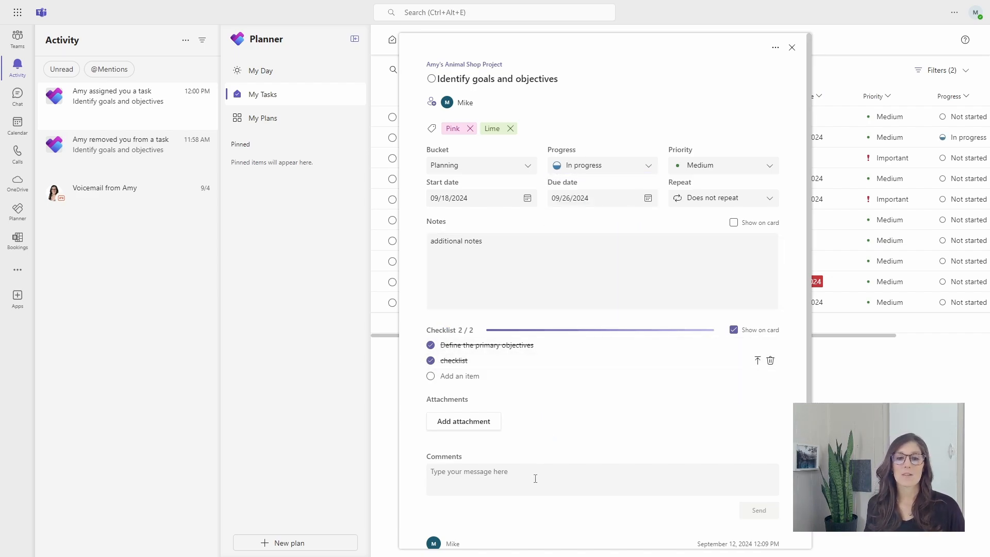
pyautogui.write('pending manager approval')
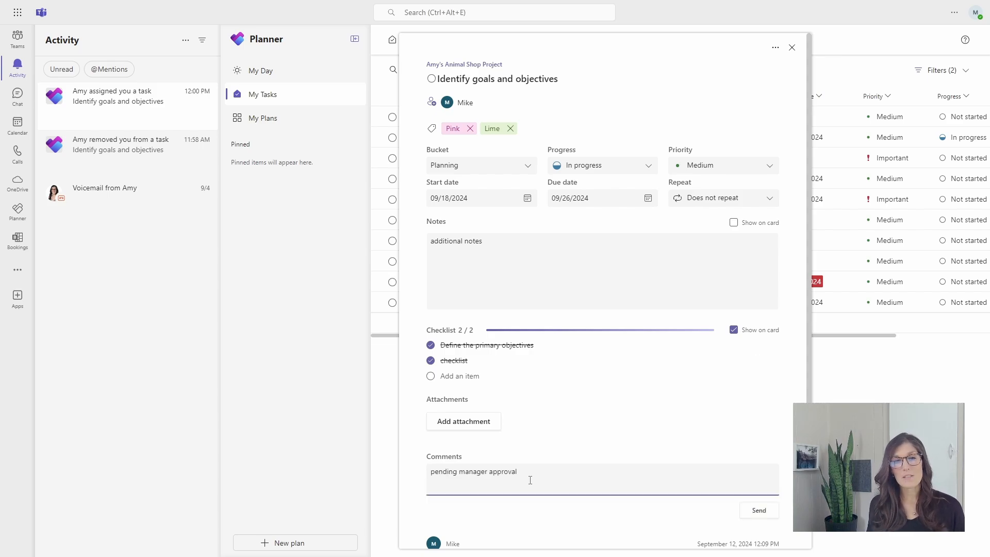
pyautogui.click(758, 510)
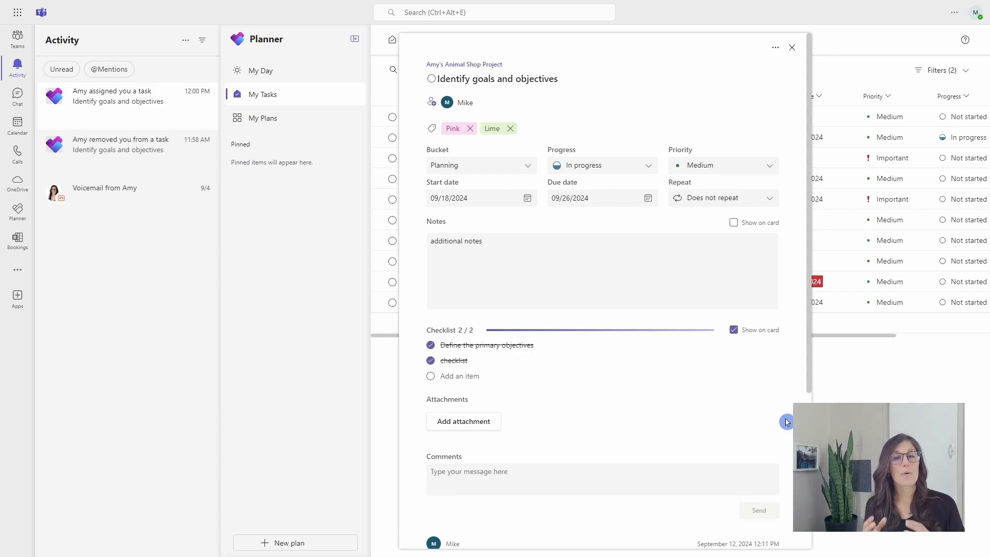
pyautogui.click(470, 297)
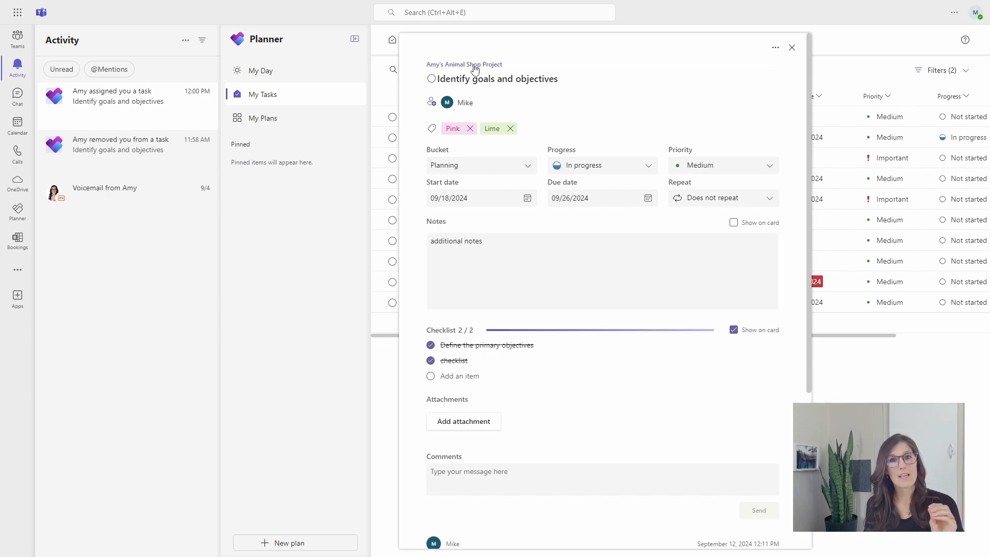
# - Return to Planner from the team channel and mark Identify goals and objectives completed
pyautogui.click(791, 48)
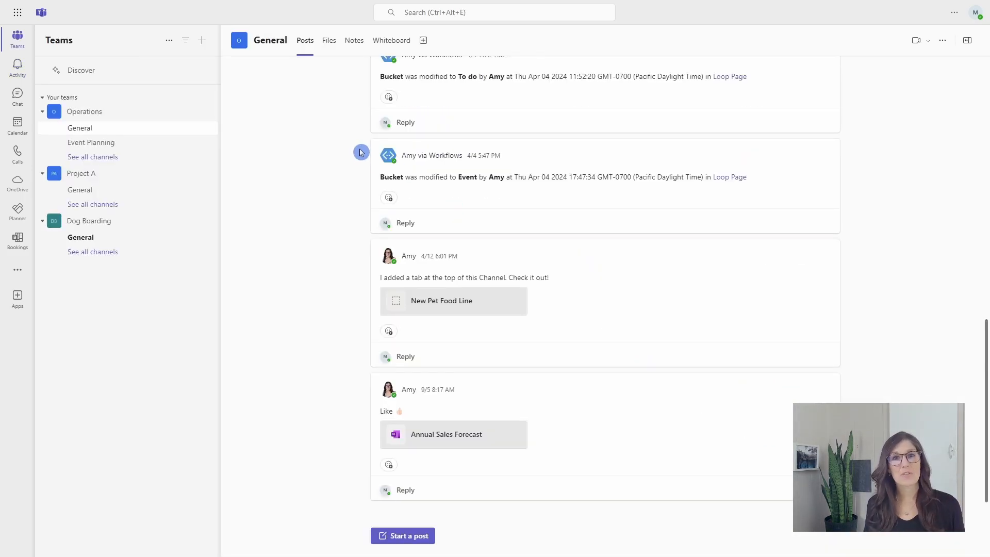
pyautogui.moveTo(18, 211)
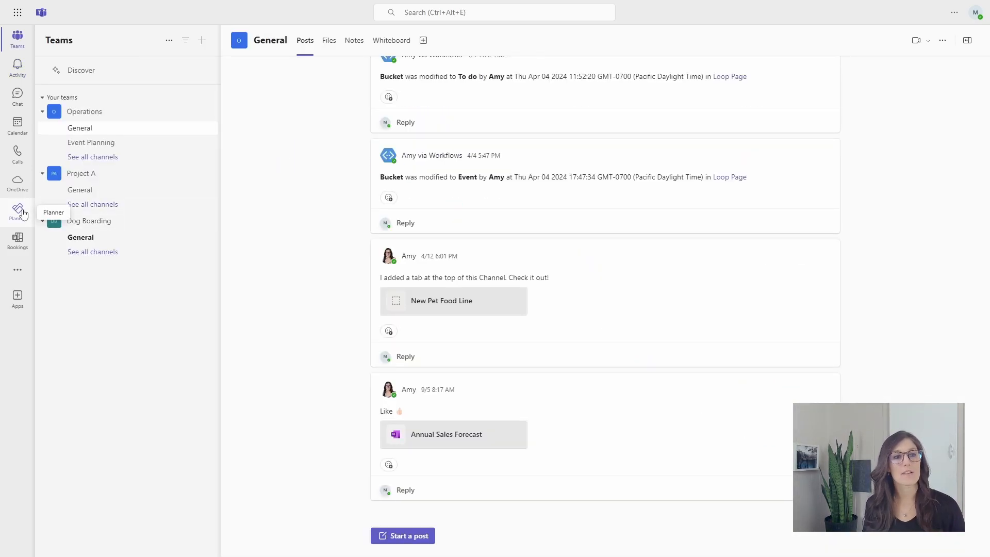
pyautogui.click(17, 213)
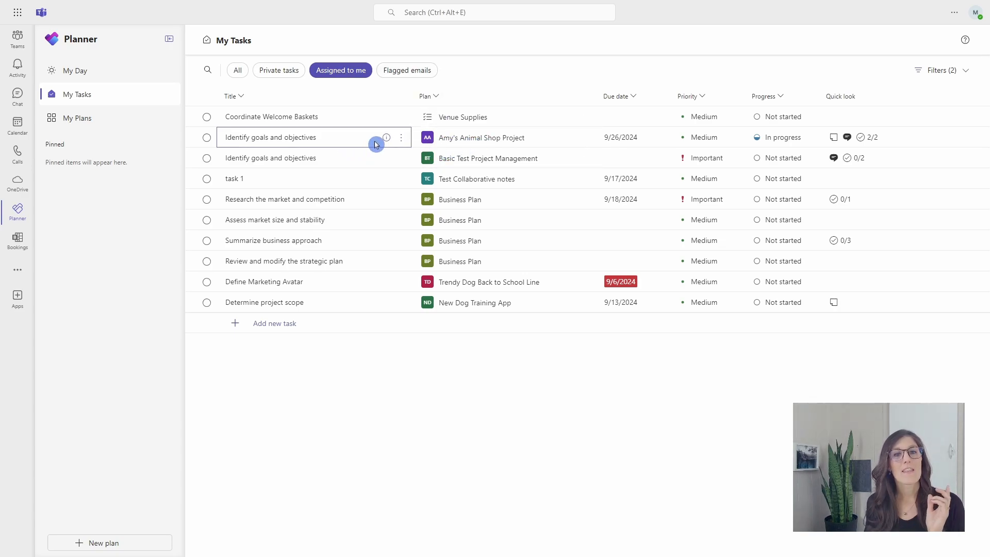
pyautogui.click(271, 137)
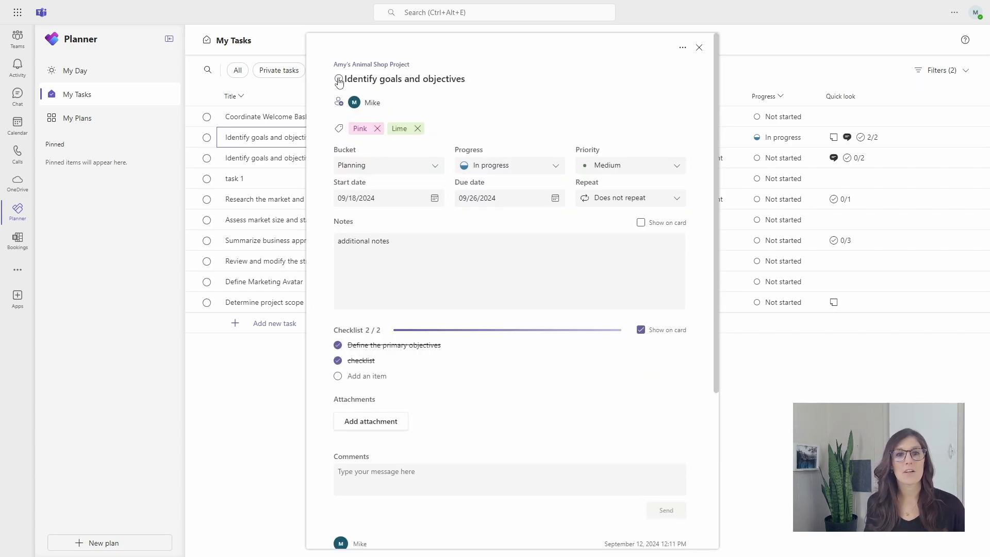
pyautogui.click(338, 78)
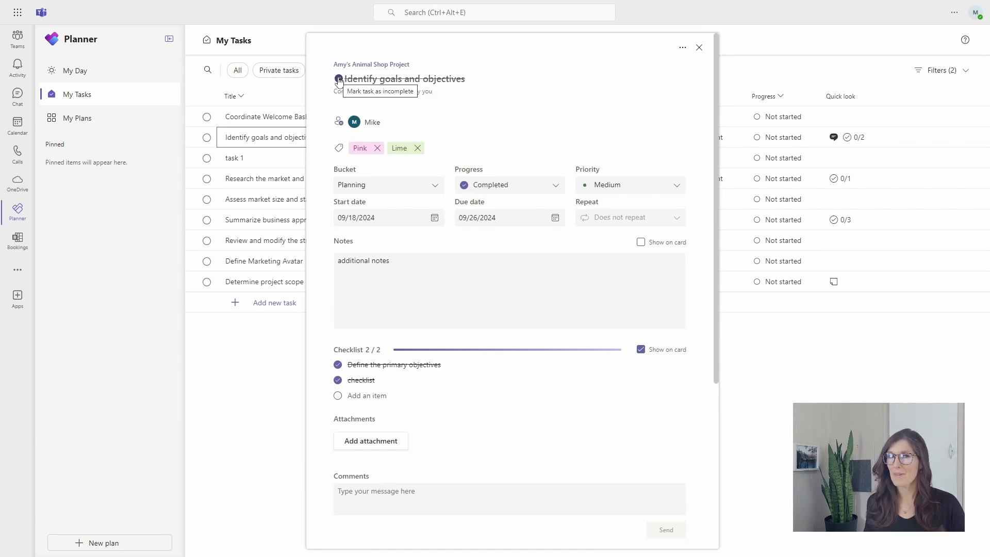
pyautogui.click(698, 48)
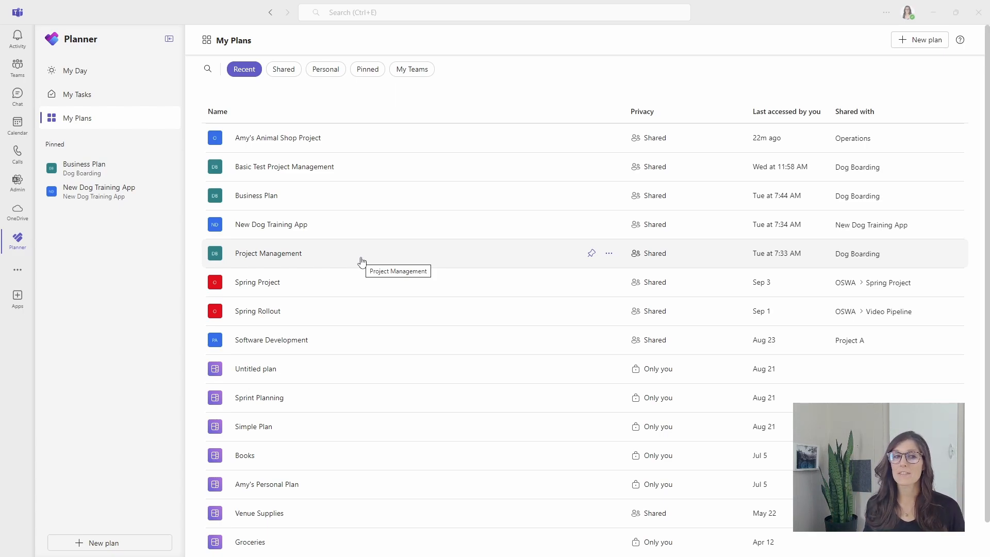
pyautogui.moveTo(161, 121)
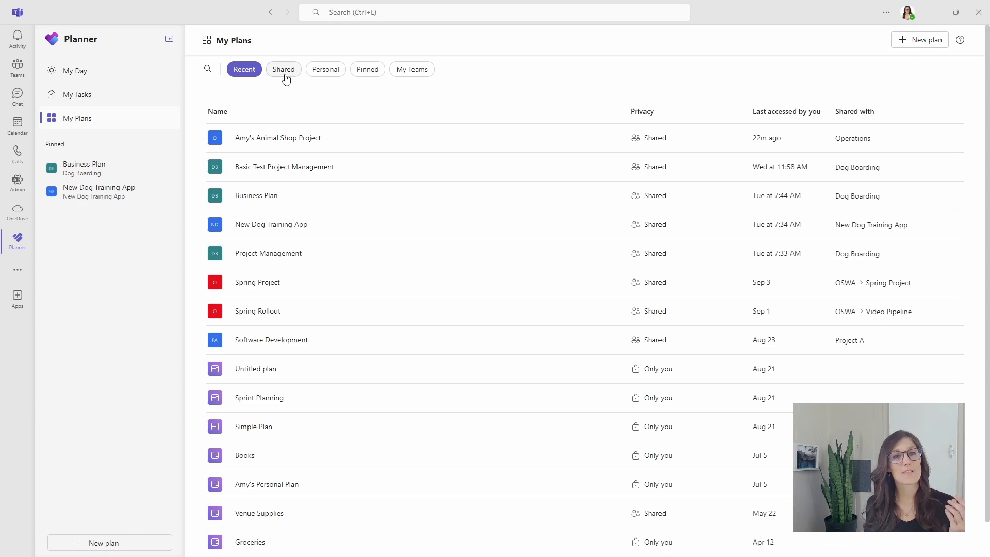
pyautogui.moveTo(411, 69)
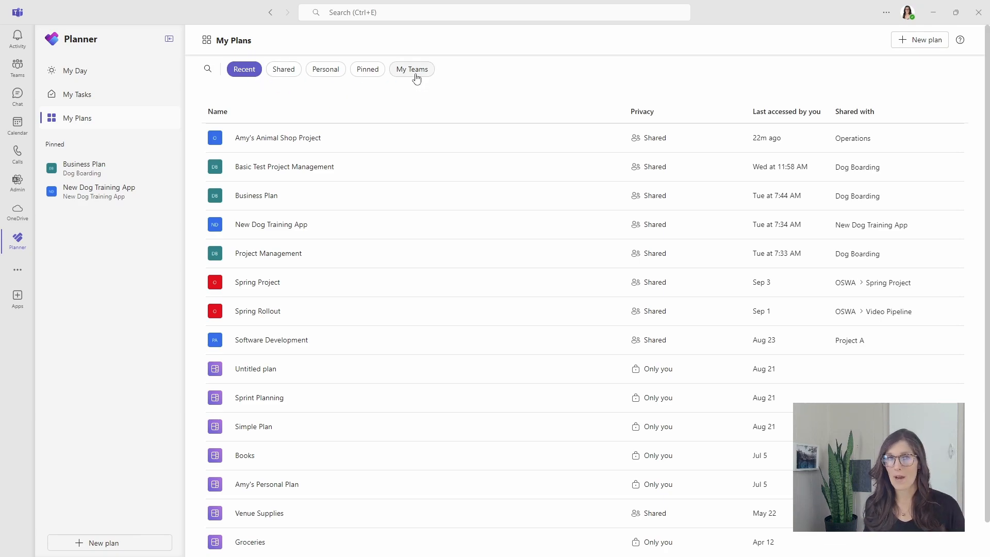
pyautogui.moveTo(208, 69)
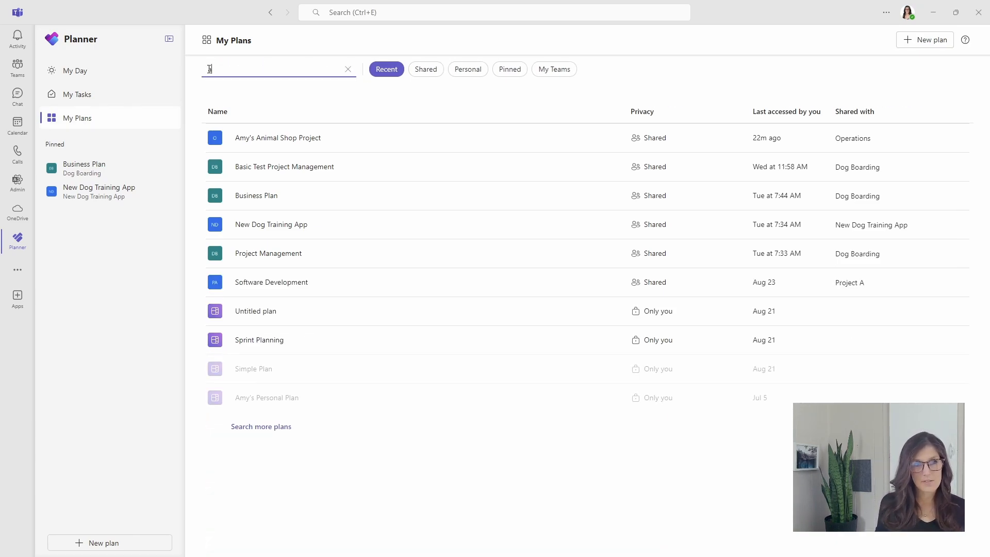
# - Search the plans for 'Animal' and open Amy's Animal Shop Project
pyautogui.write('Animal')
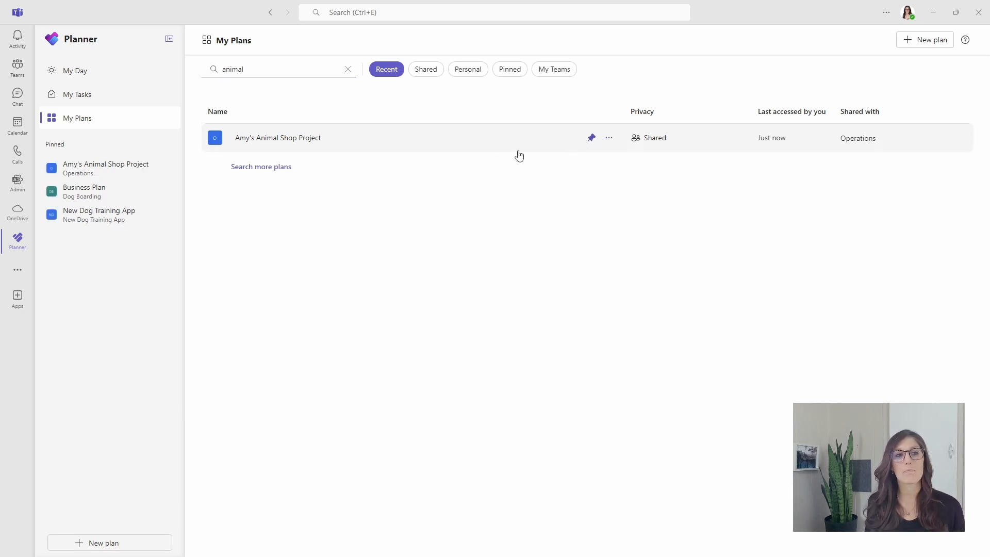
pyautogui.click(277, 137)
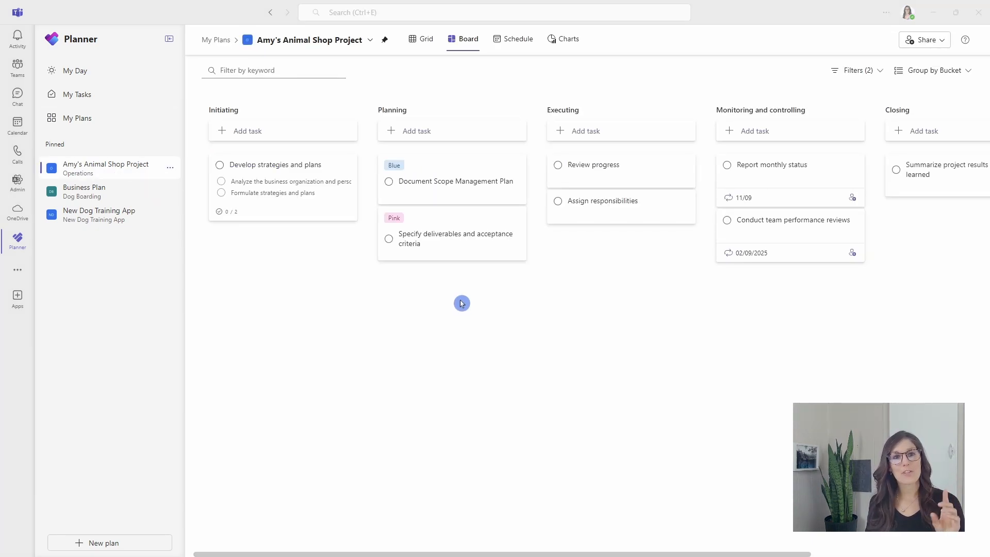
pyautogui.moveTo(463, 305)
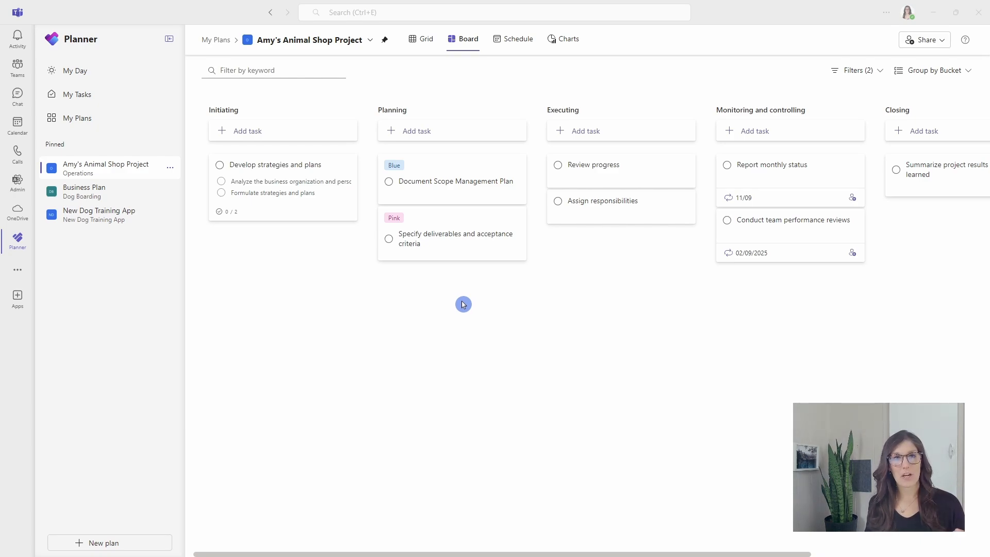
pyautogui.moveTo(372, 40)
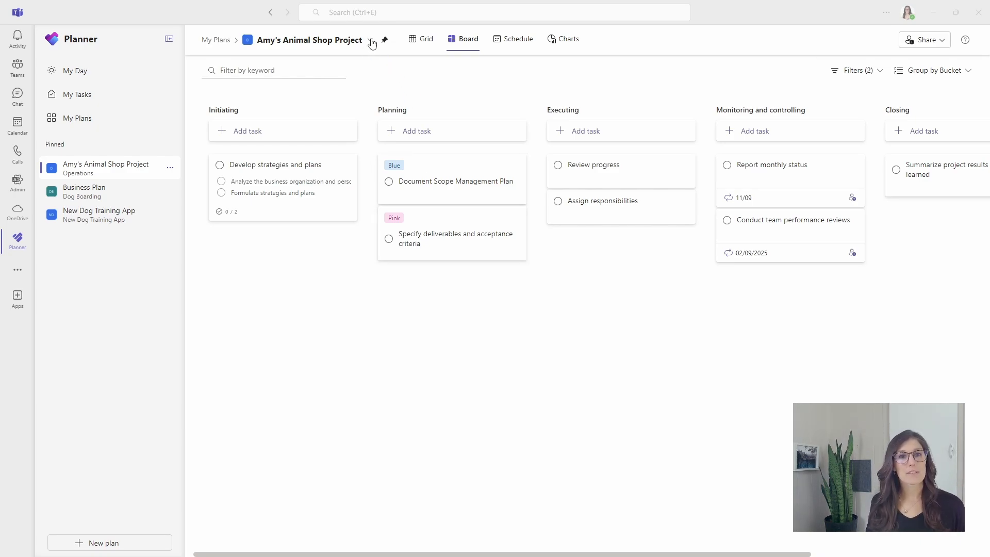
# - Copy a link to the plan from the plan name's options menu
pyautogui.click(370, 40)
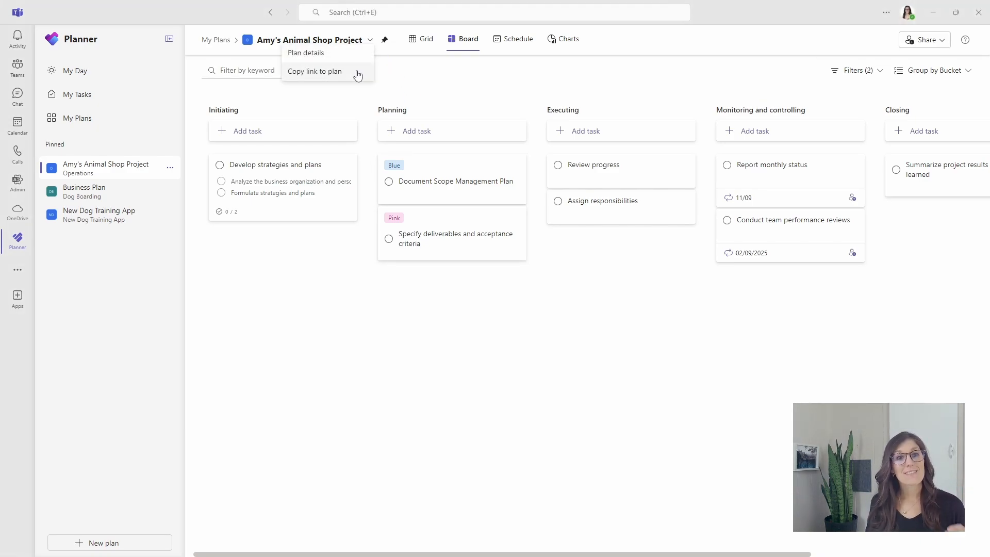
pyautogui.click(313, 71)
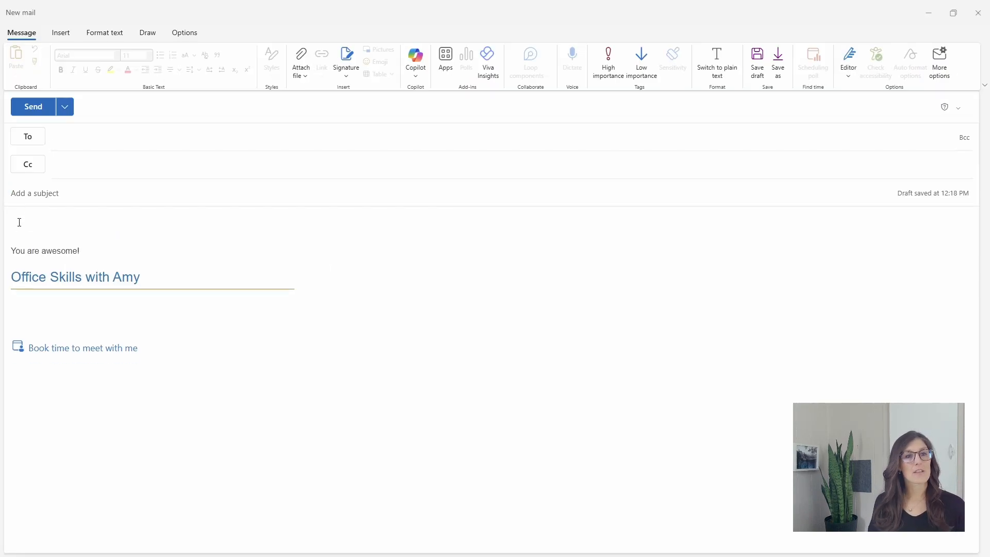
# - Paste the copied plan link into the body of the new email
pyautogui.click(18, 220)
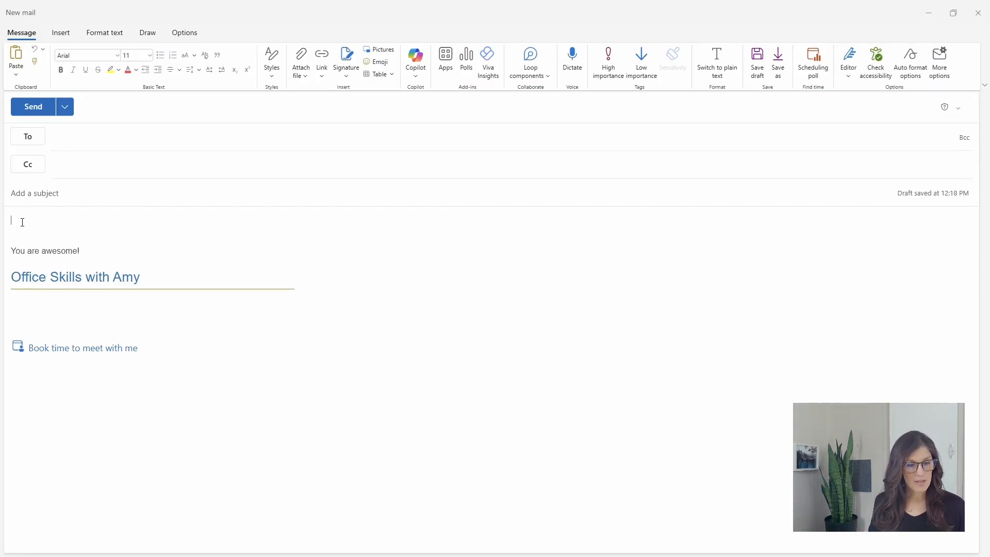
pyautogui.press('ctrl+v')
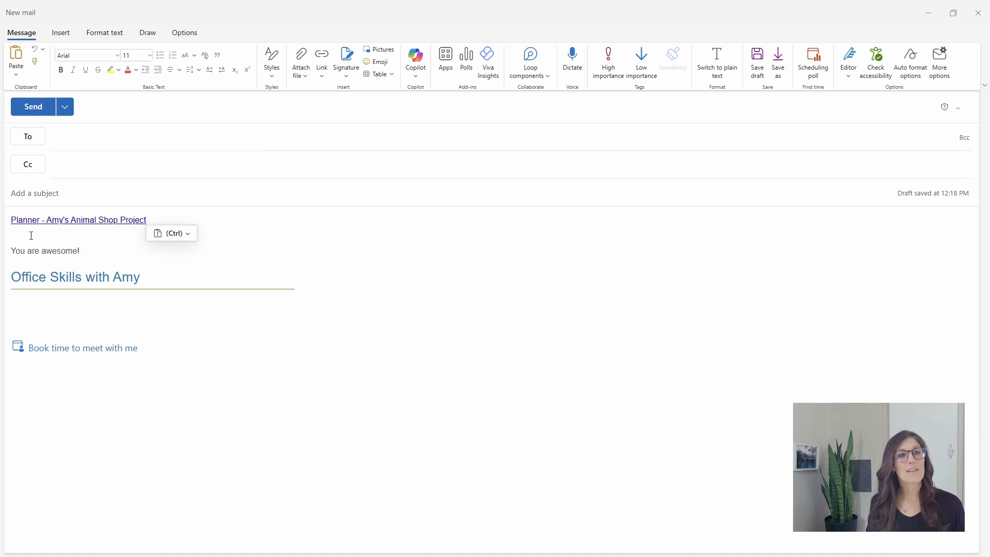
pyautogui.moveTo(77, 219)
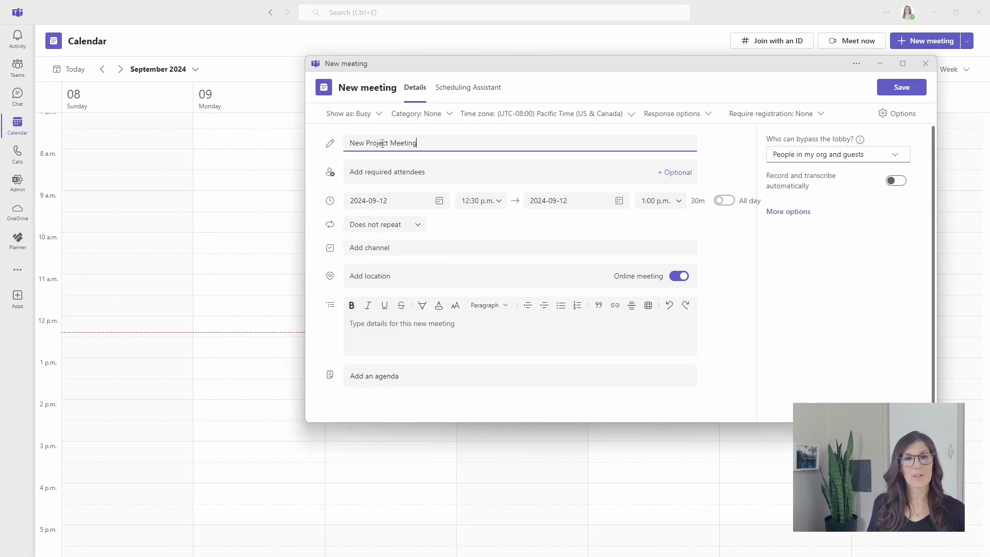
# - Add mike as an optional attendee and add an agenda to the meeting
pyautogui.click(675, 172)
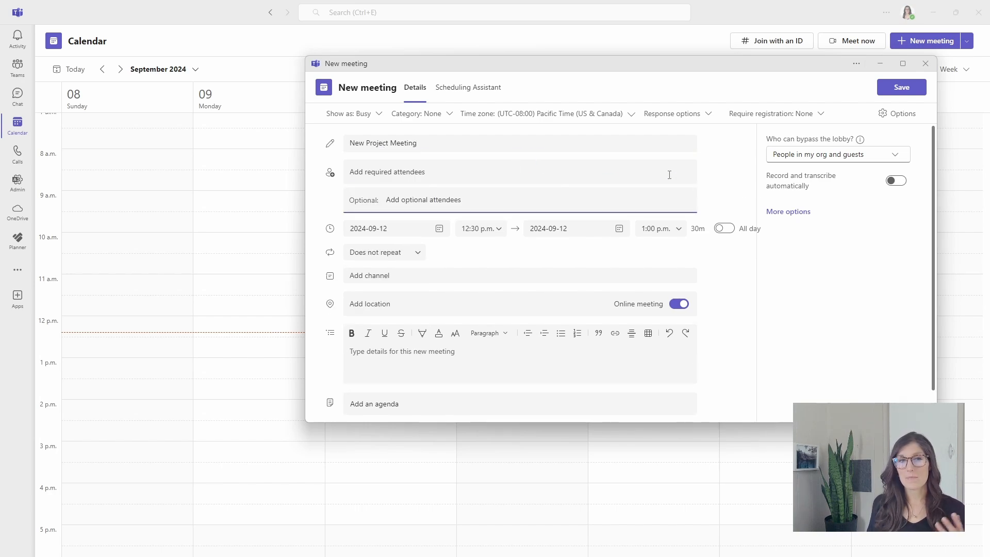
pyautogui.write('mike')
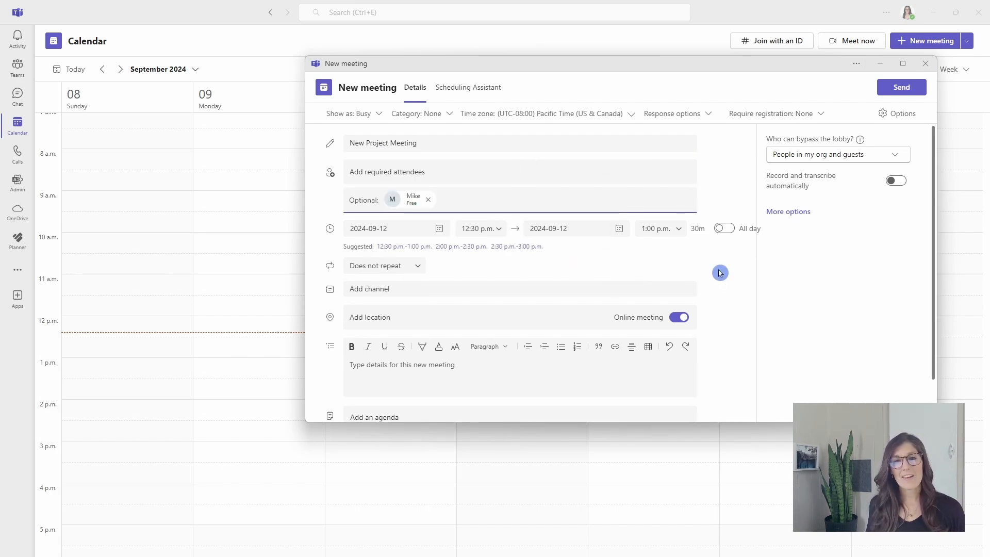
pyautogui.scroll(-3)
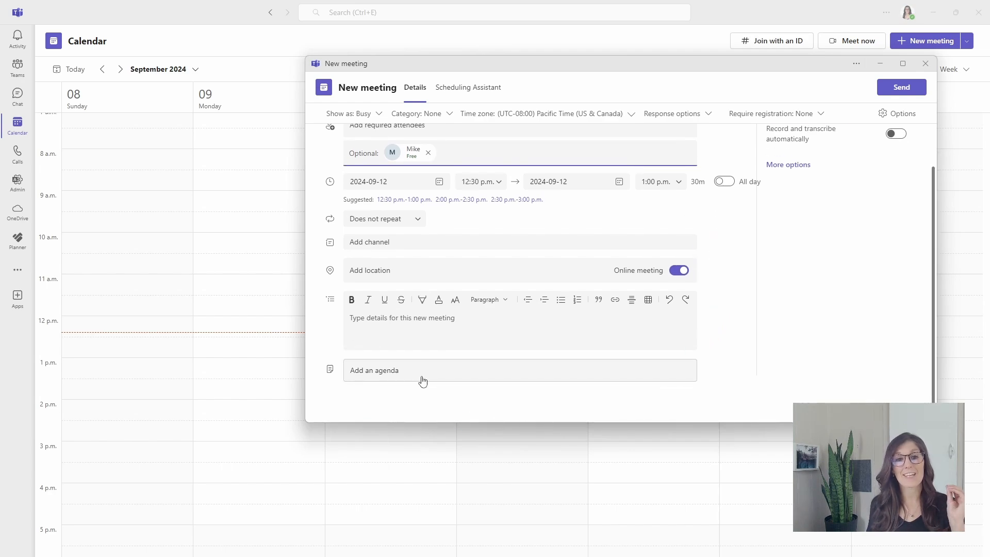
pyautogui.click(373, 371)
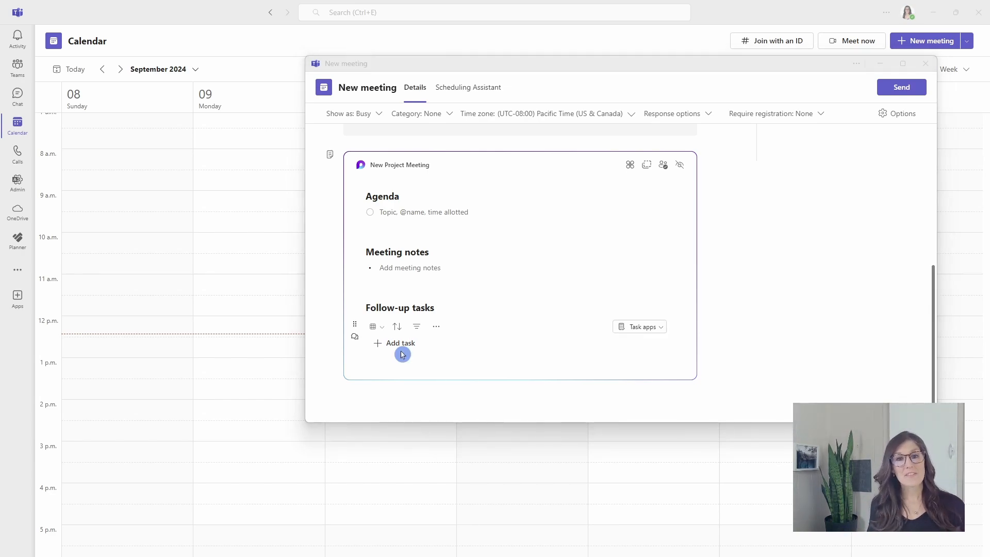
# - Add follow-up task 'new task' to the meeting notes, assigned to Mike, due Thu Sep 19
pyautogui.click(400, 342)
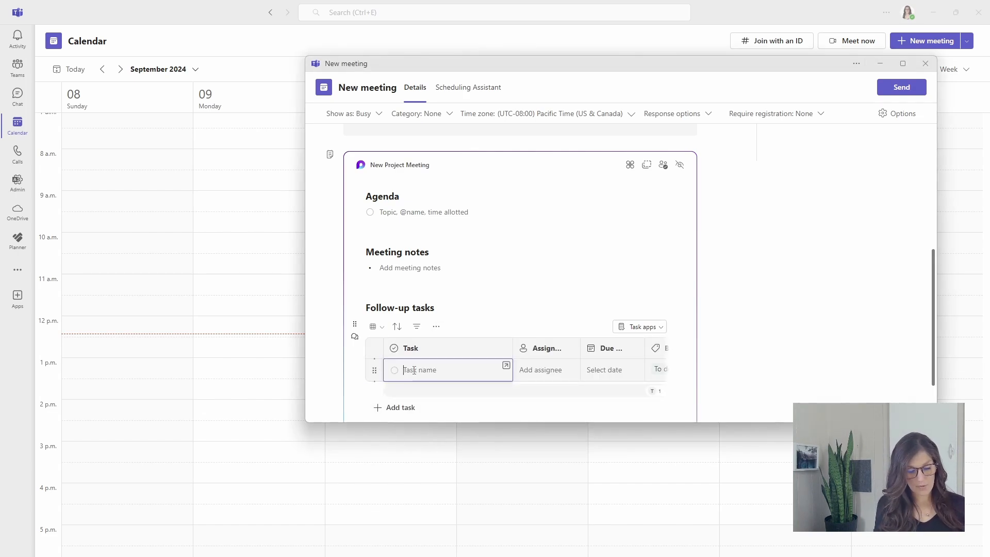
pyautogui.write('new task')
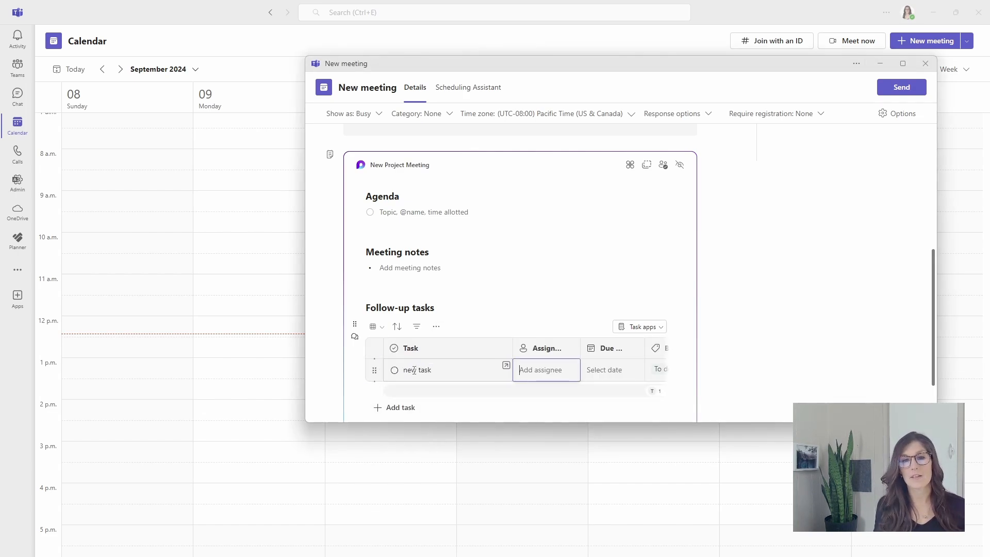
pyautogui.write('mike')
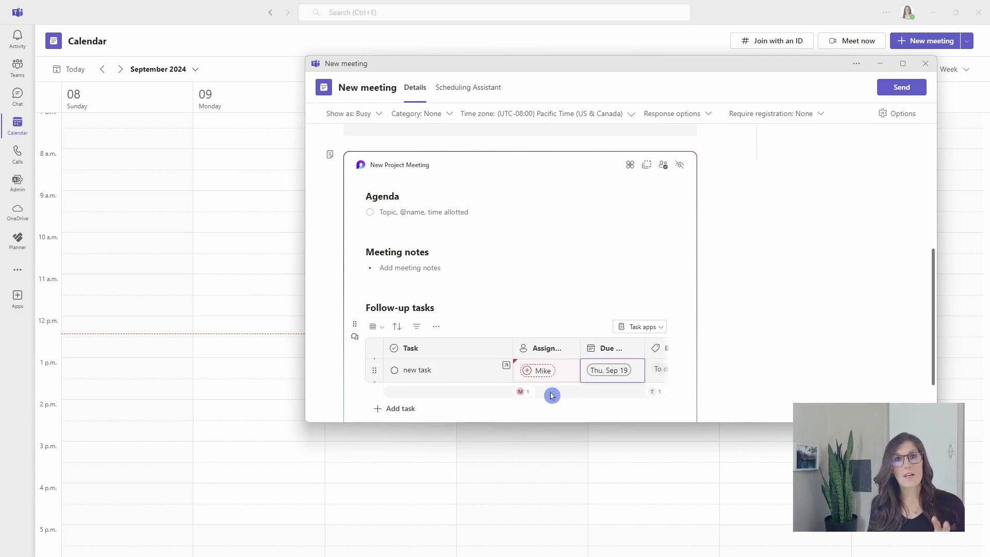
pyautogui.moveTo(545, 391)
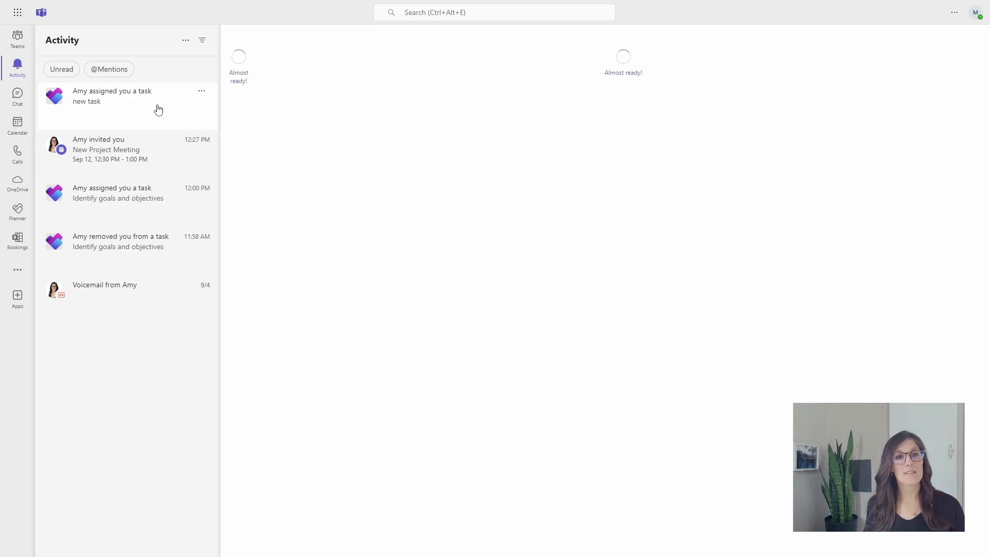
# - Review the assigned 'new task' card from New Project Meeting, then return to Assigned to me
pyautogui.click(112, 96)
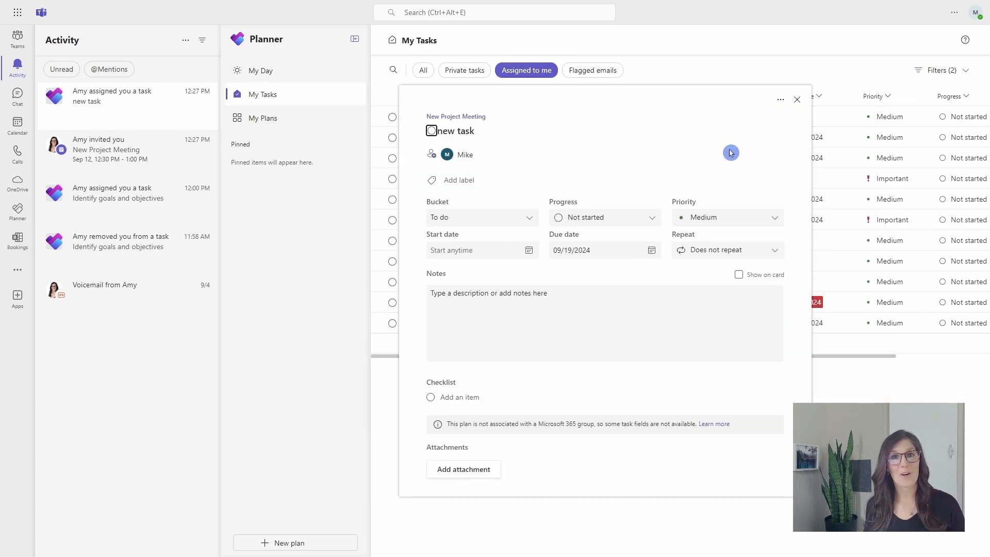
pyautogui.moveTo(797, 100)
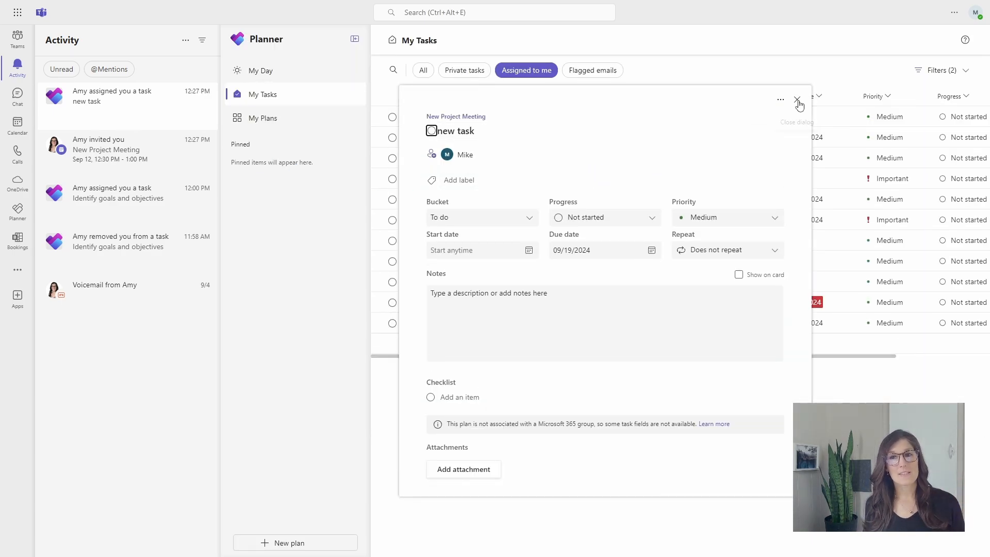
pyautogui.moveTo(798, 100)
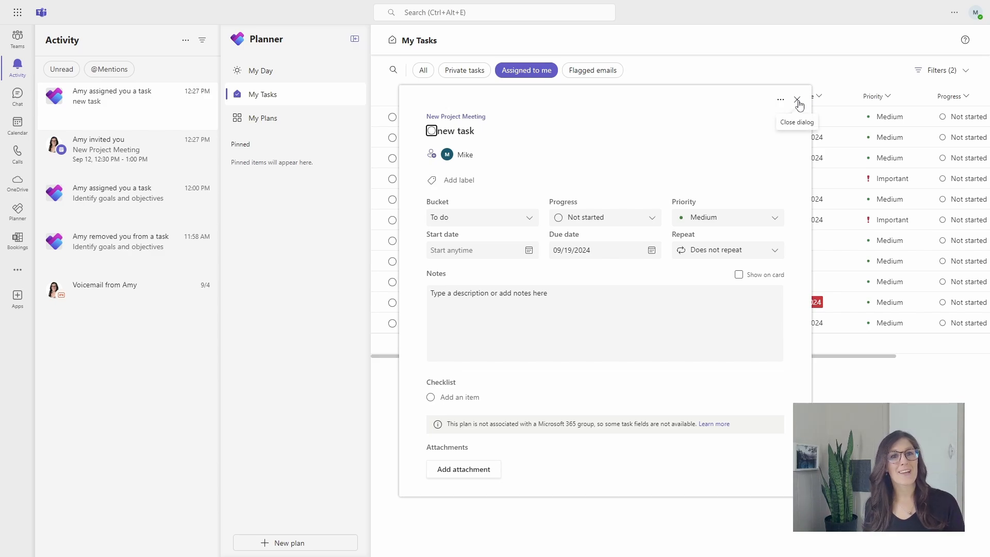
pyautogui.click(798, 99)
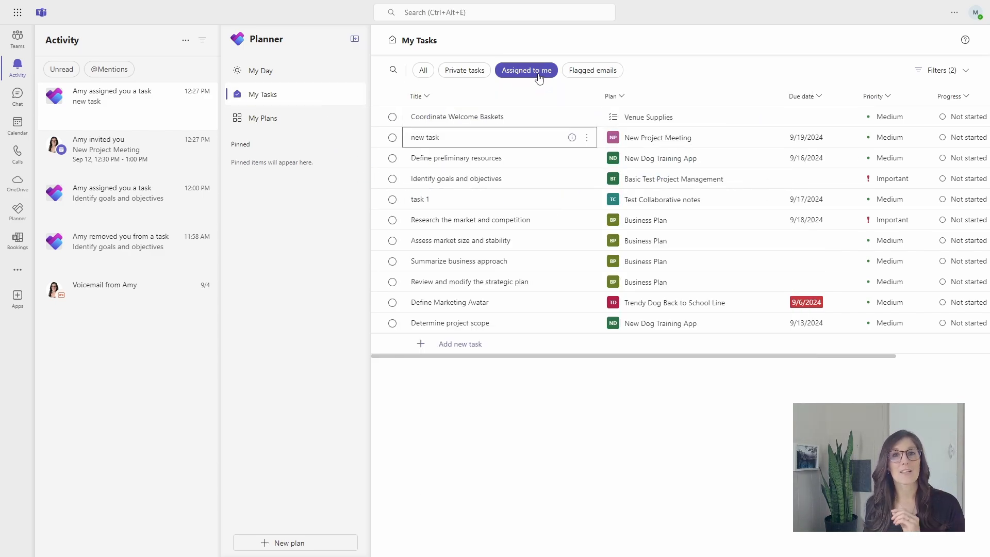
pyautogui.click(424, 138)
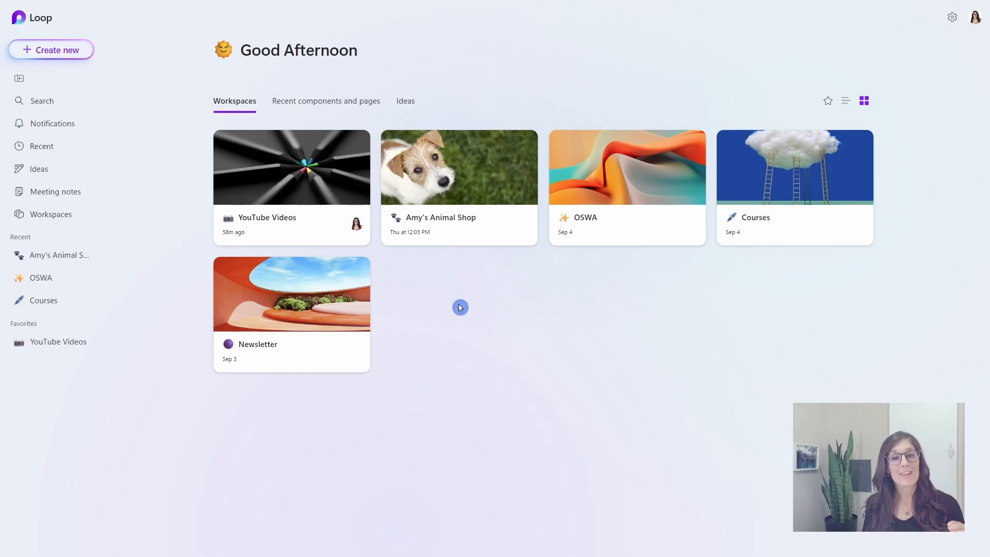
# - Browse Meeting notes by date to September 12 and open the New Project Meeting page
pyautogui.click(56, 191)
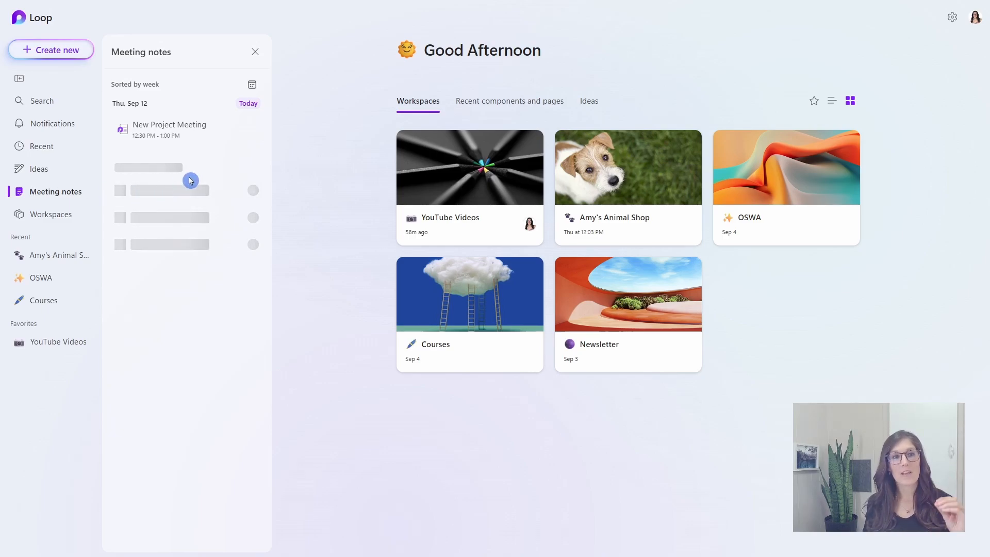
pyautogui.click(252, 83)
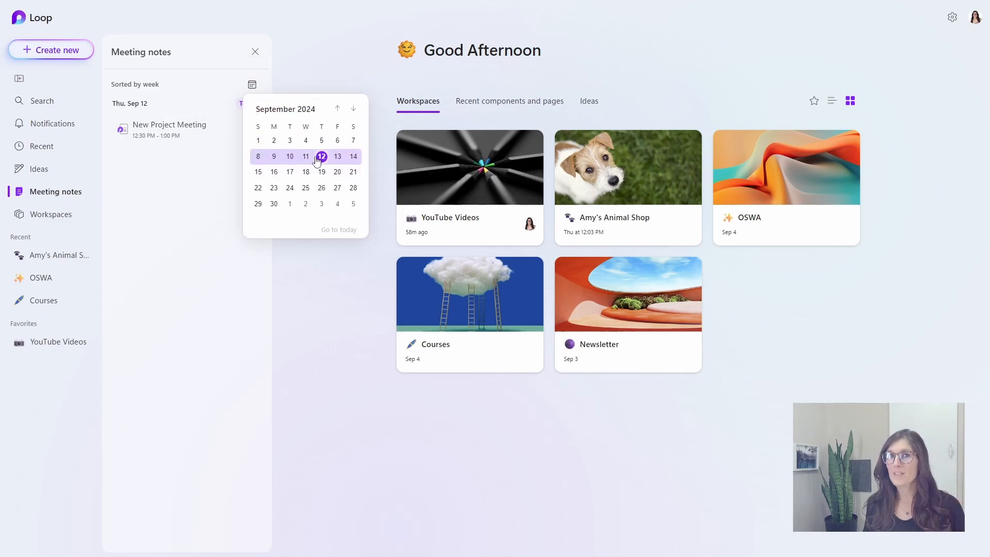
pyautogui.click(169, 129)
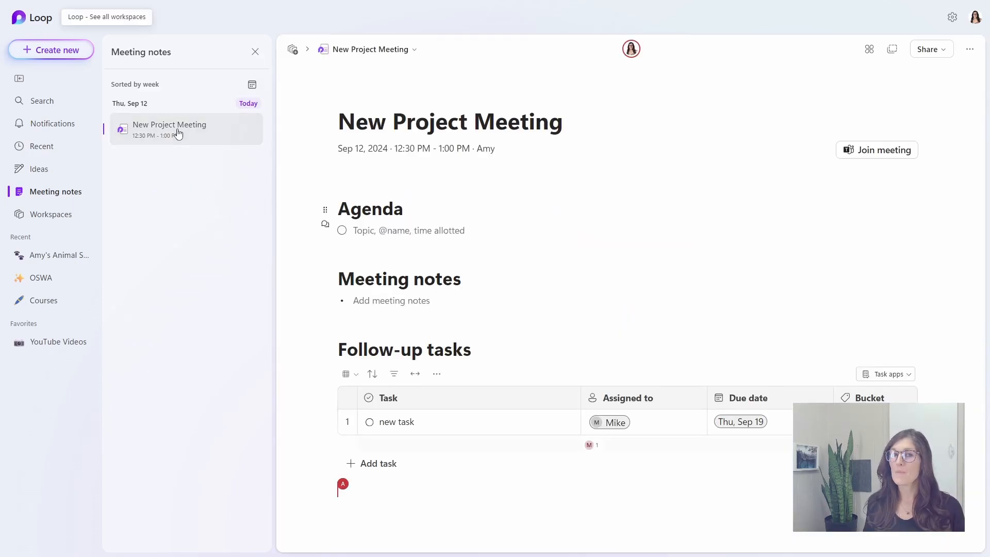
pyautogui.click(625, 422)
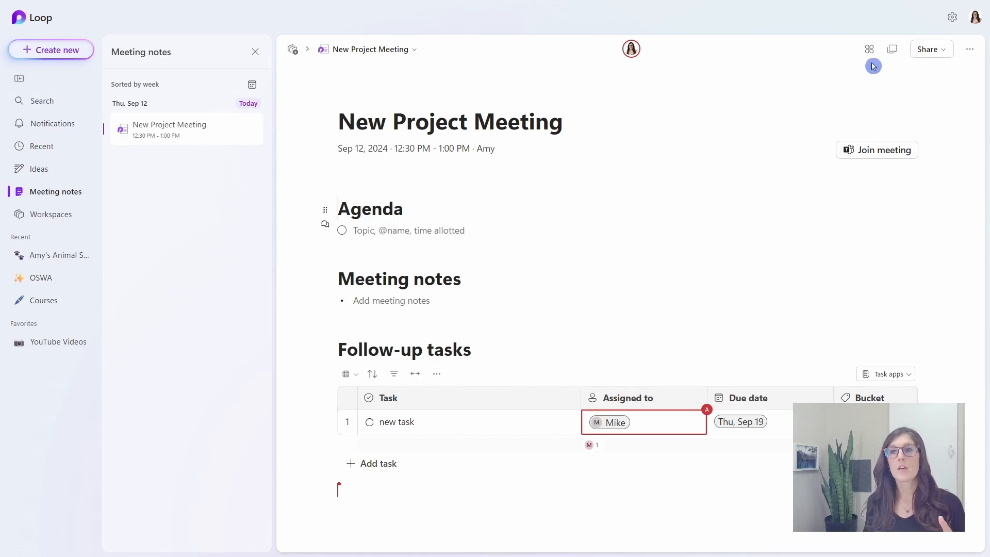
# - Check the page's Shared locations and follow the shared link
pyautogui.click(868, 50)
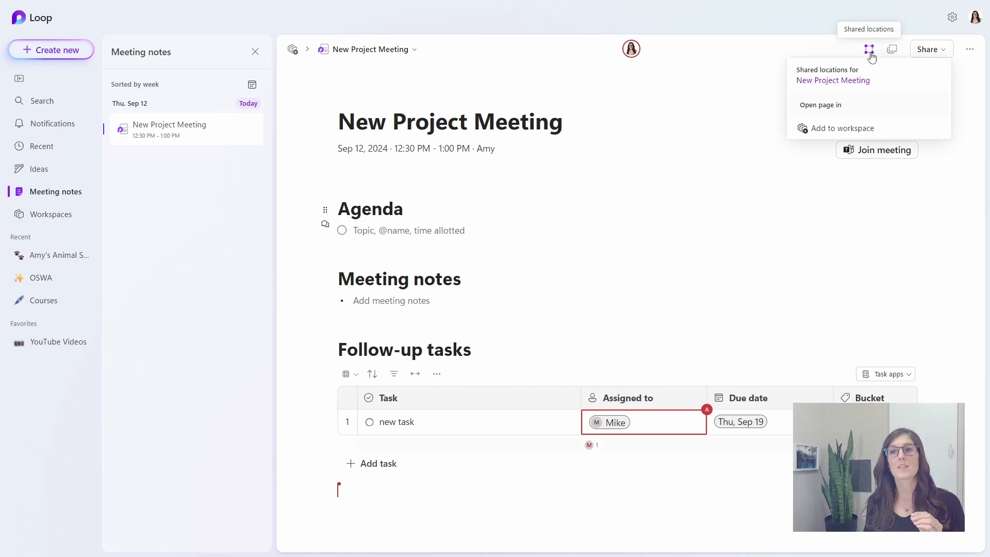
pyautogui.click(843, 128)
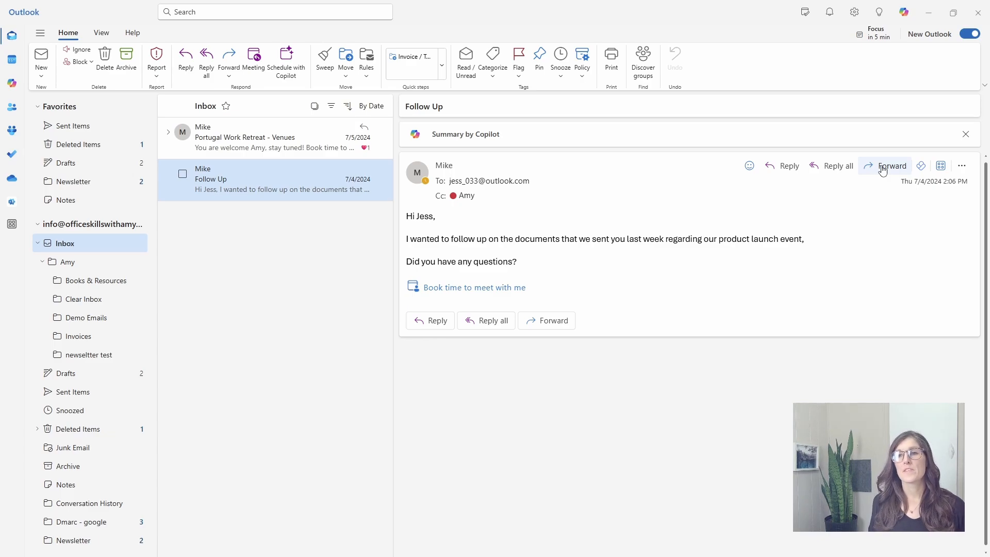
# - Forward the Follow Up email to Mike with a Bcc line added, leaving it saved as a draft
pyautogui.click(891, 165)
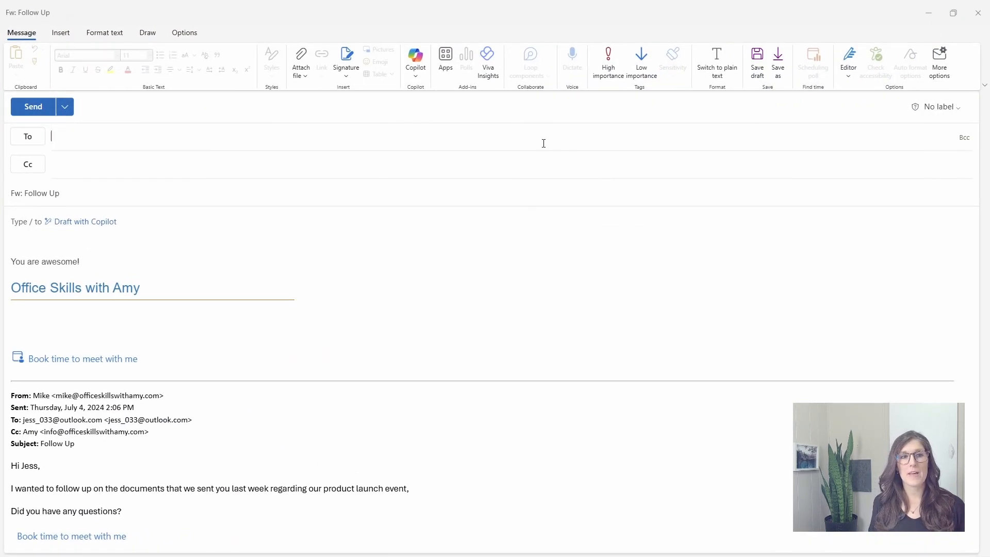
pyautogui.write('Mike')
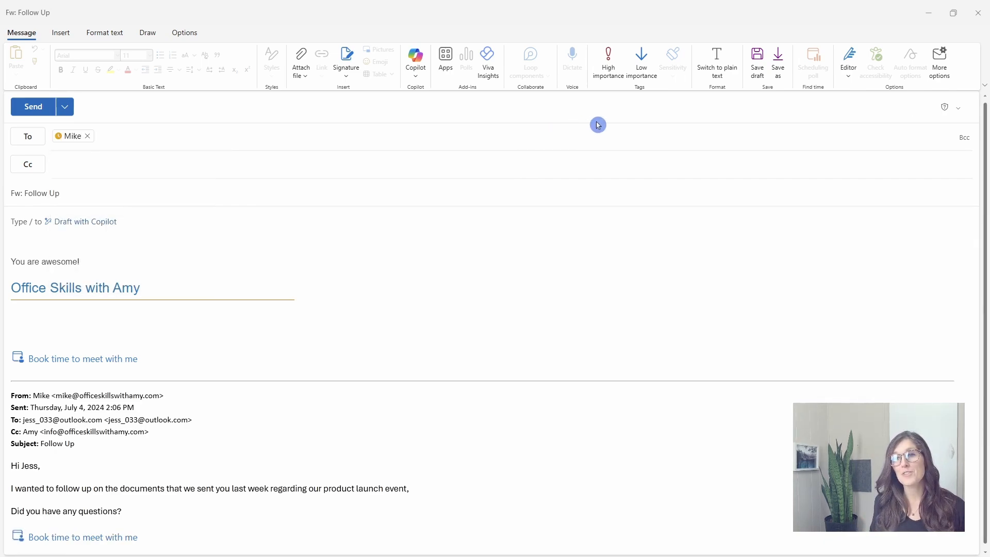
pyautogui.click(965, 138)
pyautogui.write('Amy')
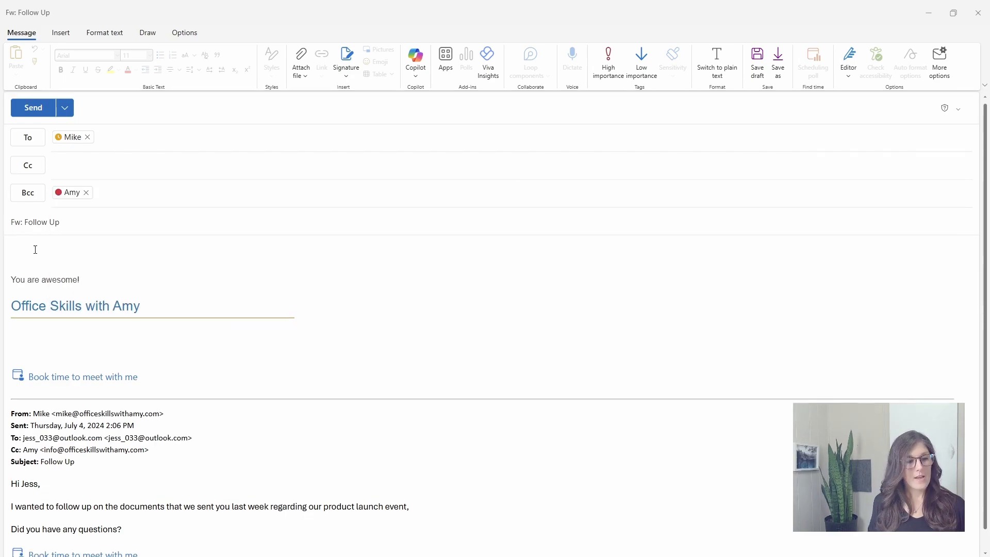
pyautogui.click(25, 250)
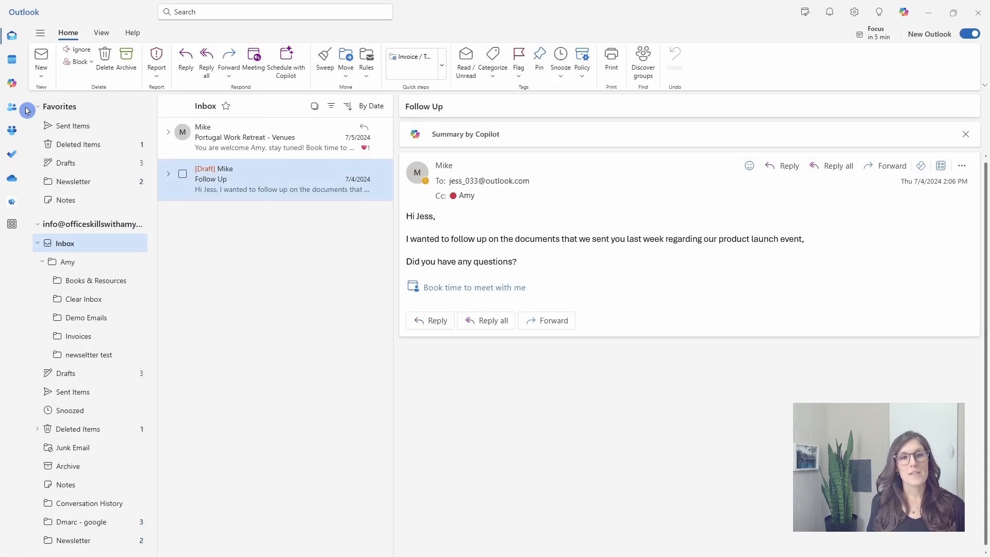
# - Flag the forwarded Follow Up message from Amy to Mike in the inbox
pyautogui.click(271, 163)
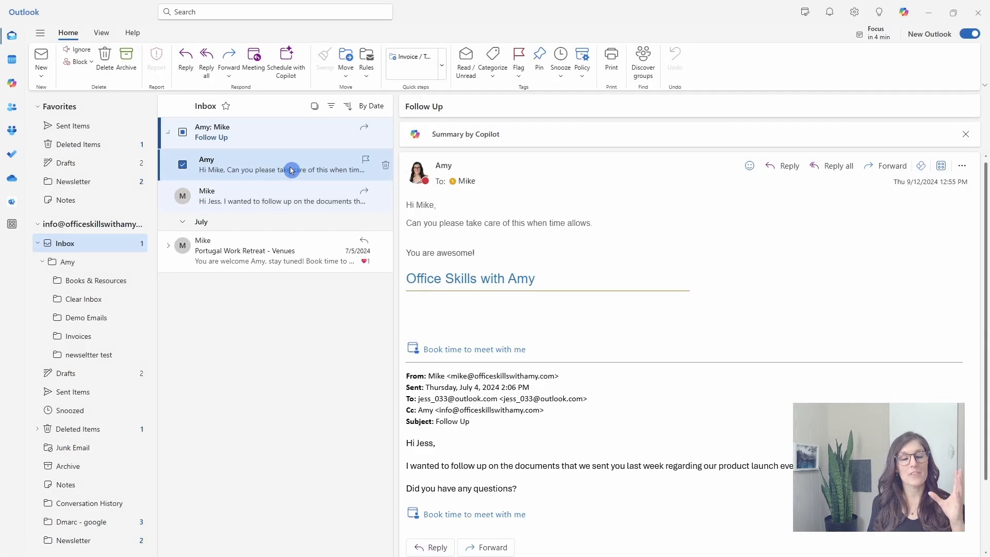
pyautogui.click(365, 163)
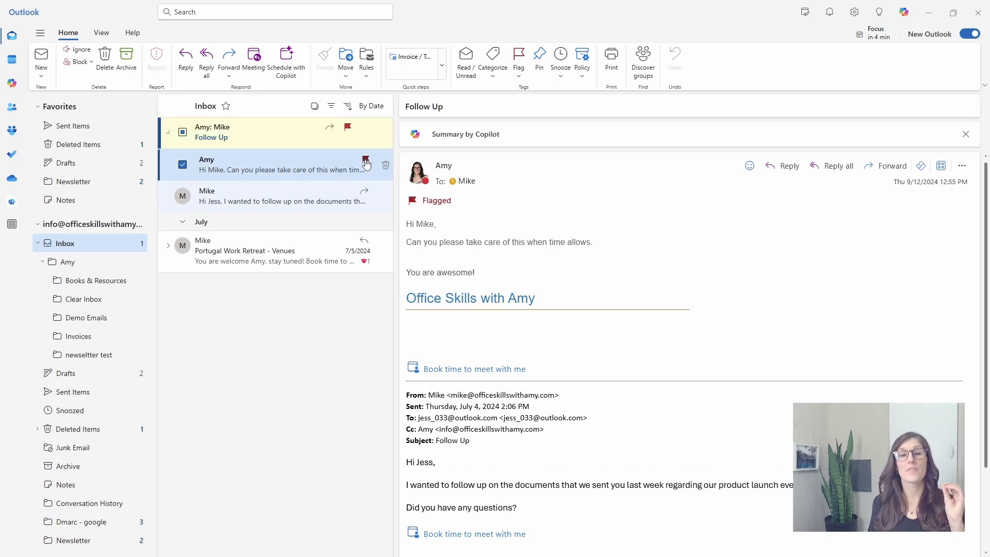
pyautogui.moveTo(365, 163)
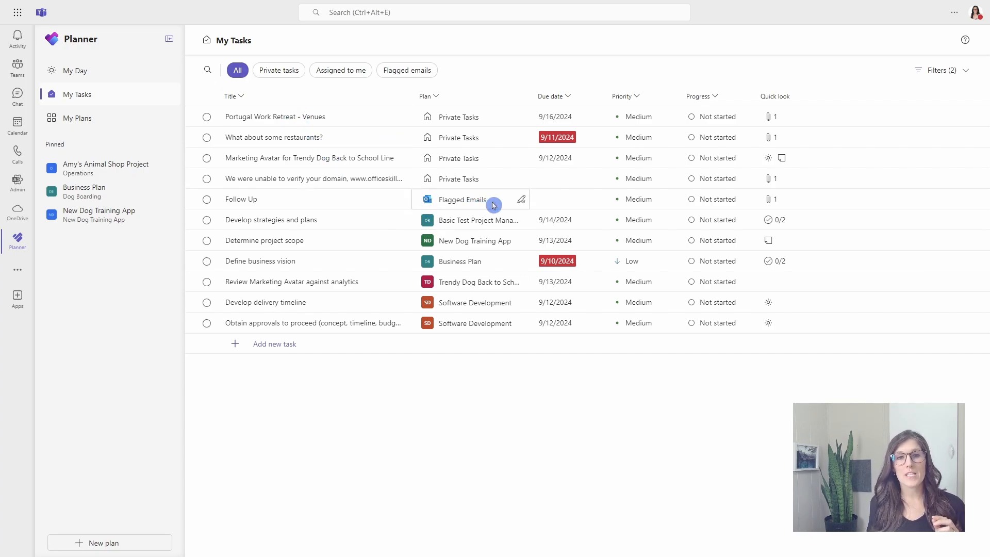
pyautogui.moveTo(427, 209)
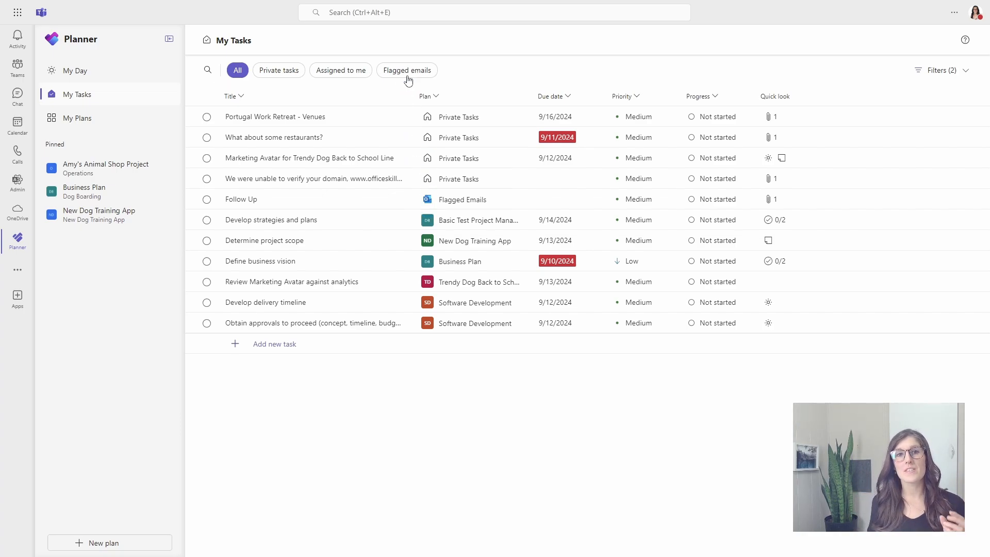
# - Filter My Tasks to Flagged emails and open the Follow Up task's Fw: Follow Up attachment
pyautogui.click(406, 70)
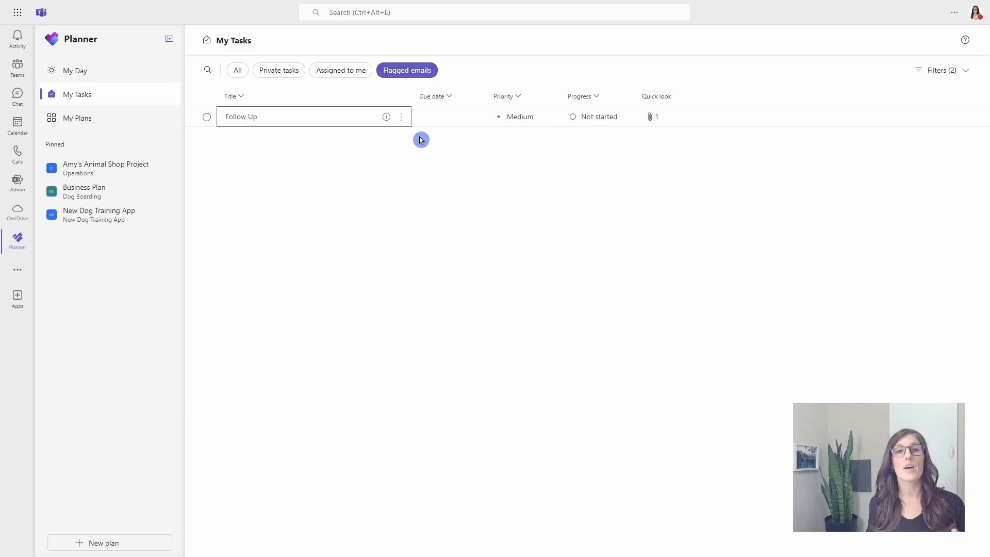
pyautogui.moveTo(398, 150)
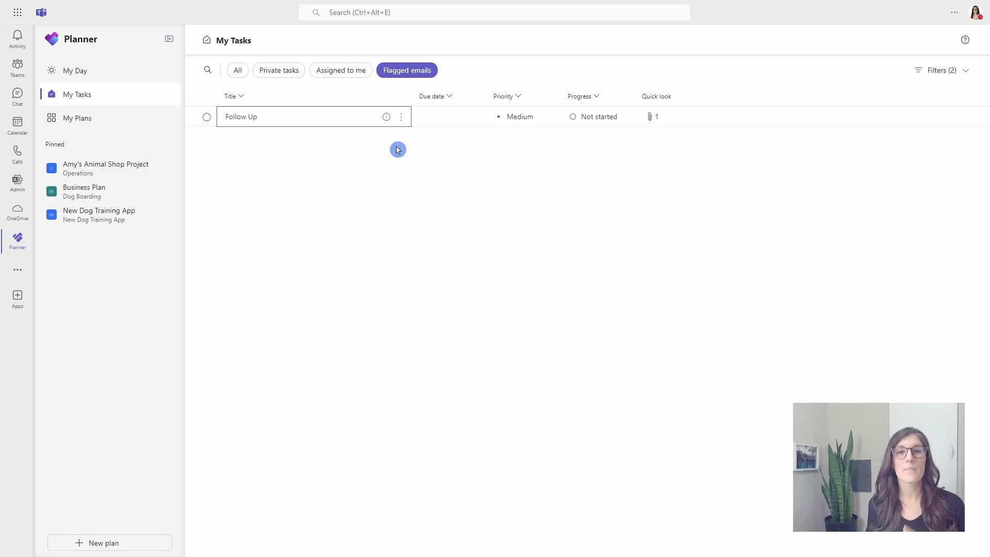
pyautogui.click(291, 117)
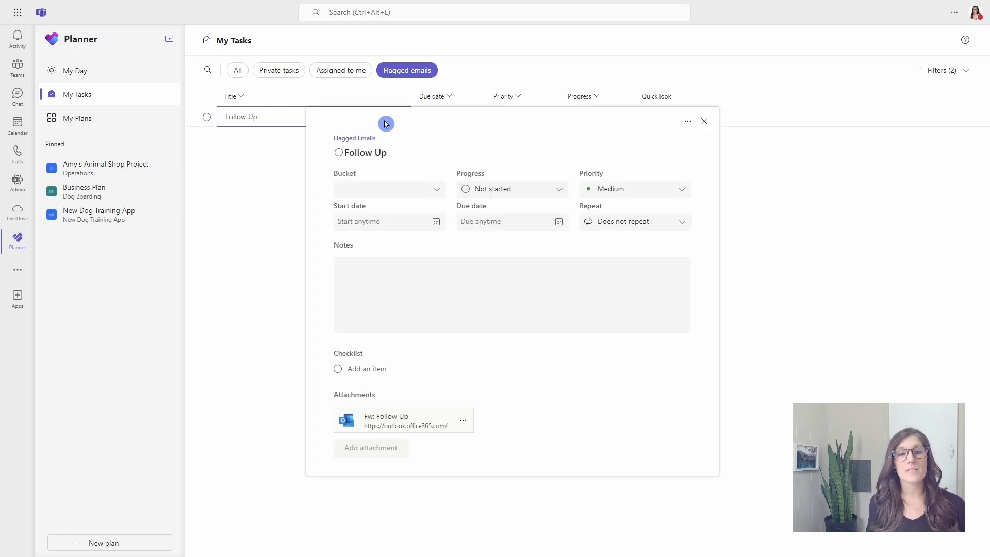
pyautogui.moveTo(412, 425)
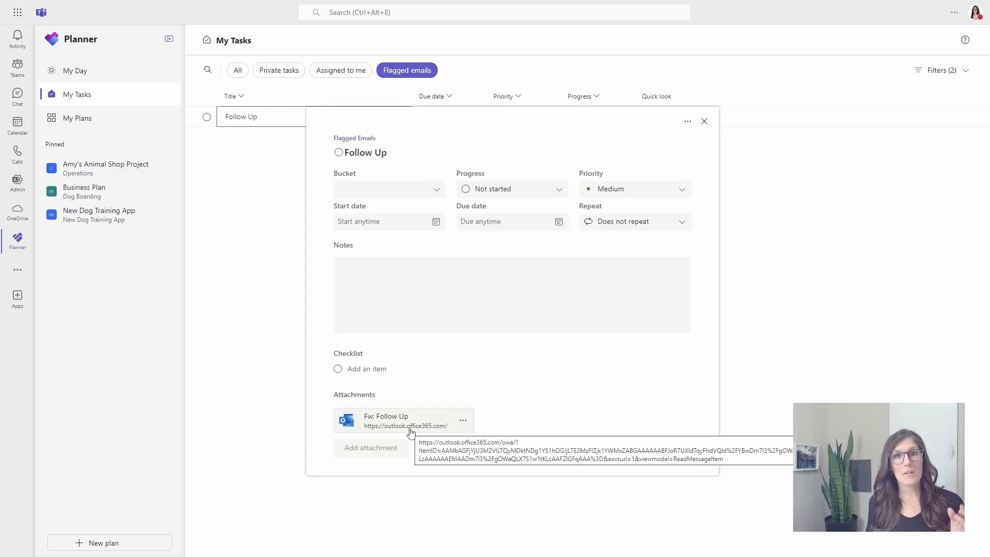
pyautogui.click(386, 420)
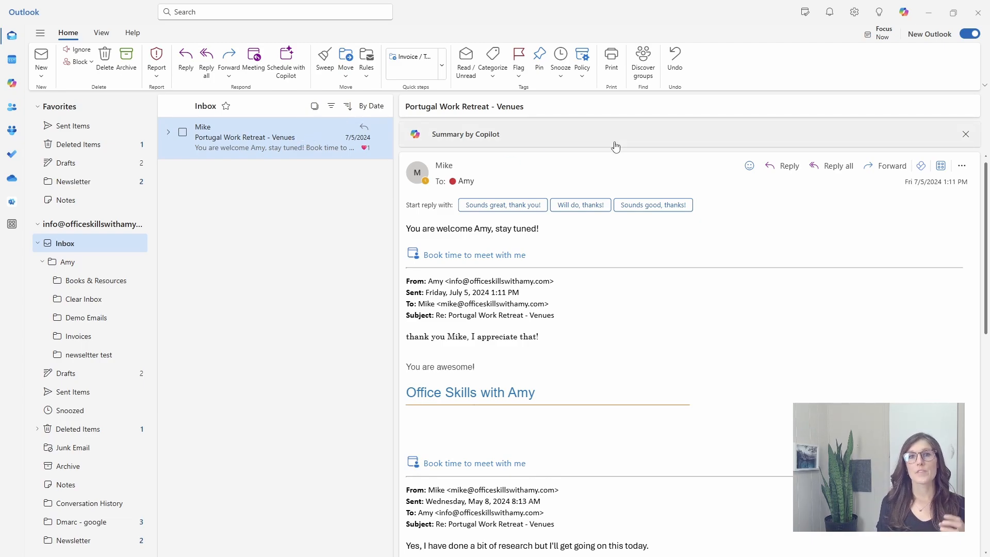
# - Show the To Do pane beside the Portugal Work Retreat email and select 'stay tuned' in its body
pyautogui.click(805, 13)
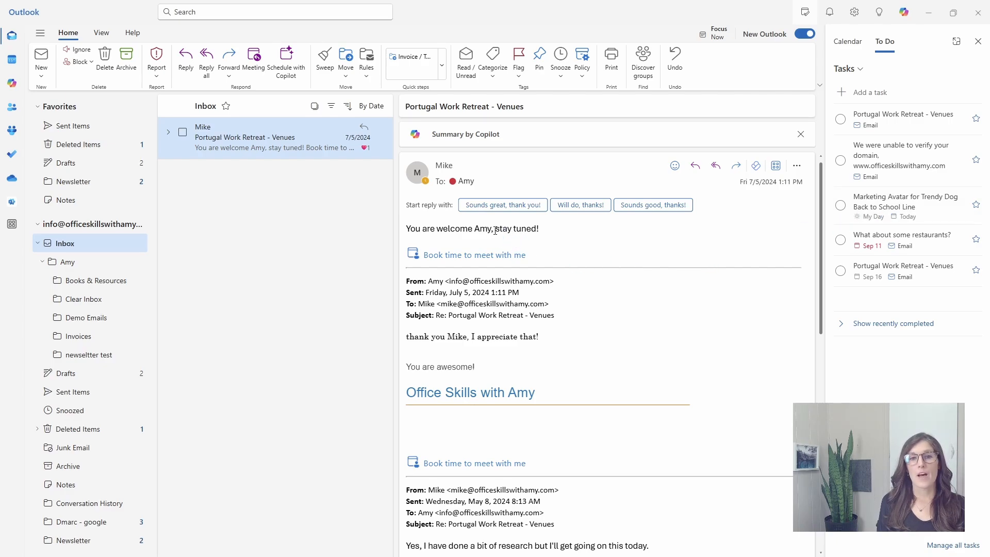
pyautogui.doubleClick(516, 228)
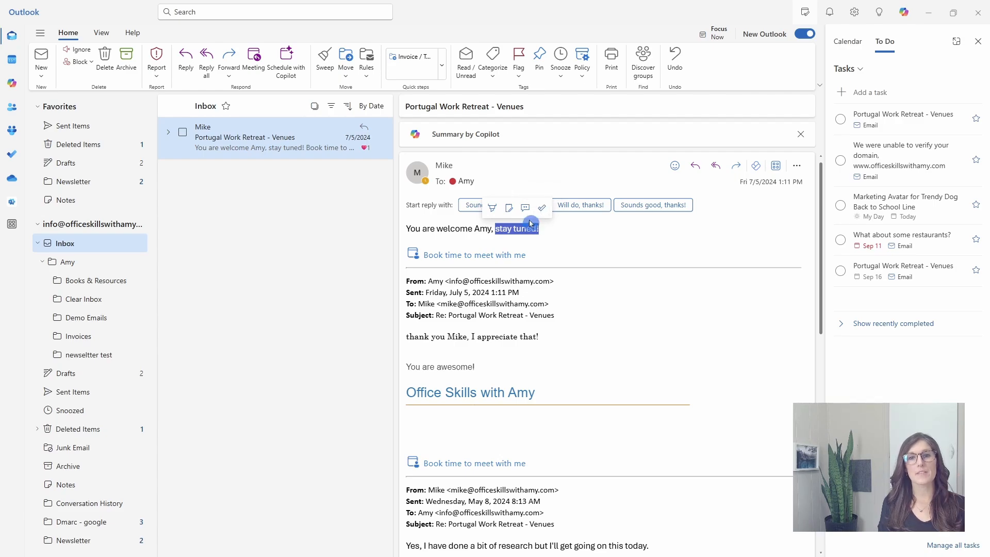
pyautogui.moveTo(582, 243)
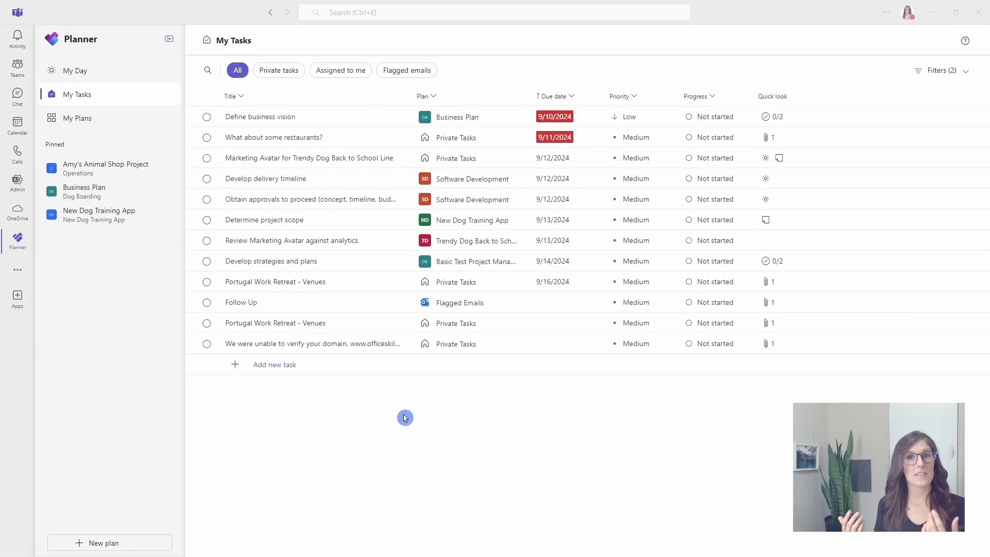
pyautogui.moveTo(143, 108)
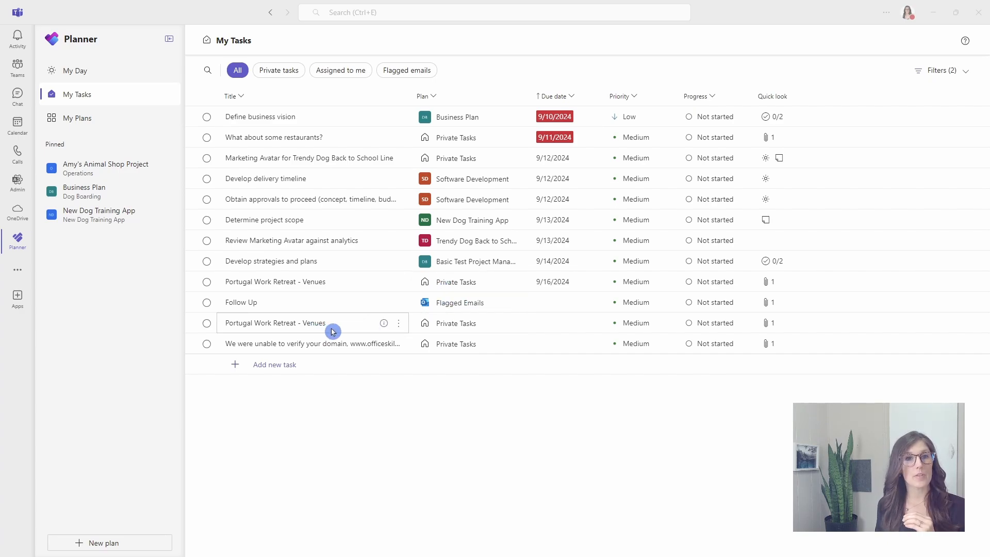
# - Filter My Tasks to Private tasks and select the first private task
pyautogui.click(278, 70)
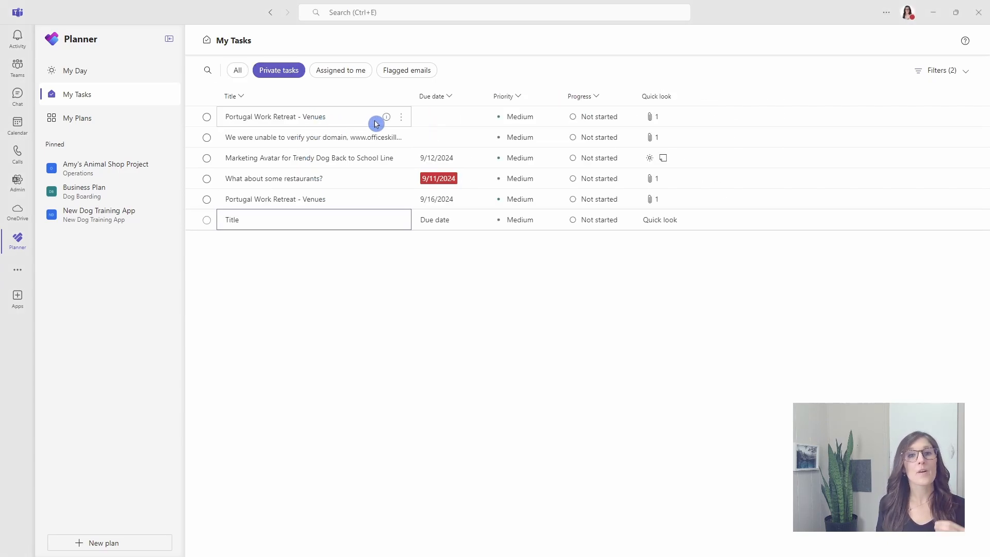
pyautogui.click(274, 116)
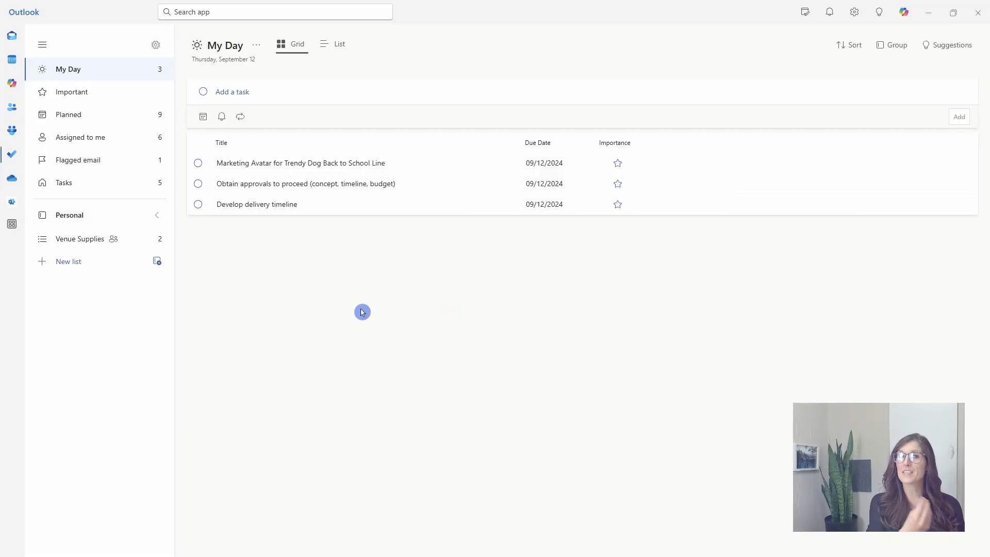
pyautogui.moveTo(11, 154)
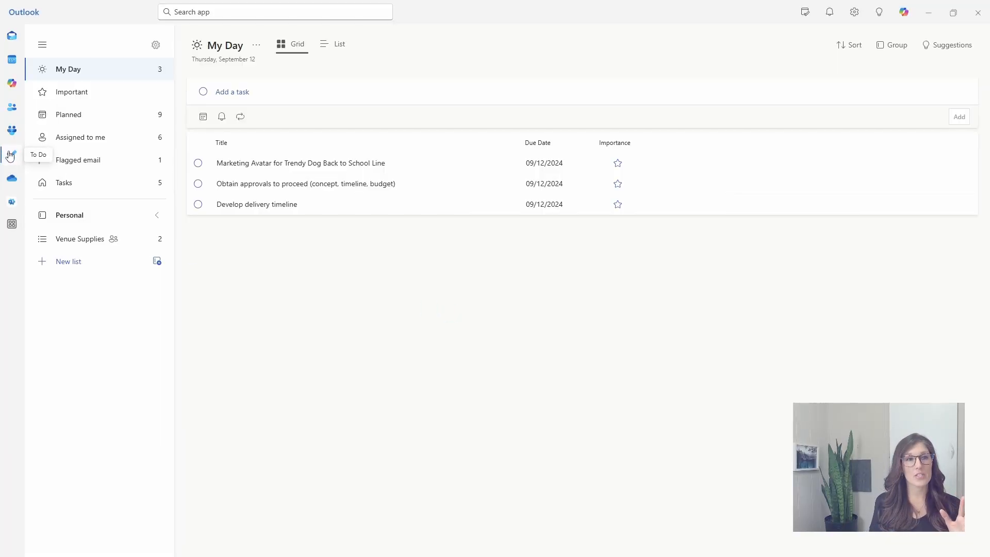
# - Show Microsoft To Do's My Day with the three tasks due September 12
pyautogui.click(64, 182)
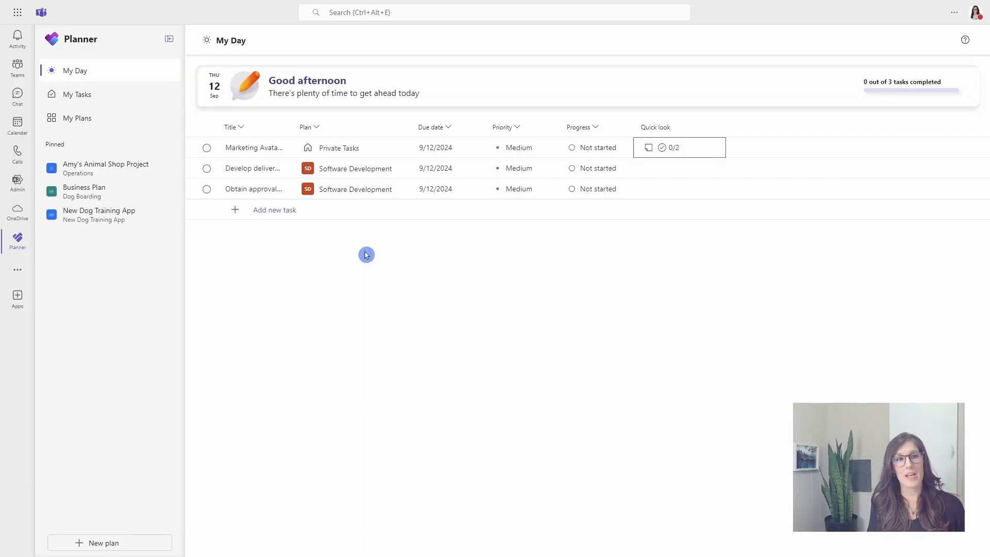
pyautogui.moveTo(409, 297)
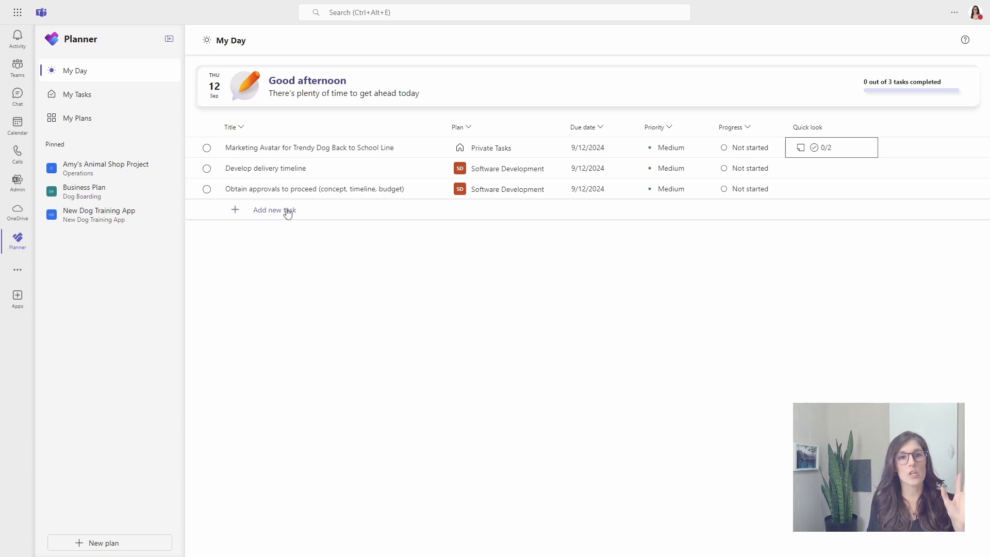
# - Add a private My Day task titled 'Thumbs Up 👍 Subscribe 💖'
pyautogui.click(274, 210)
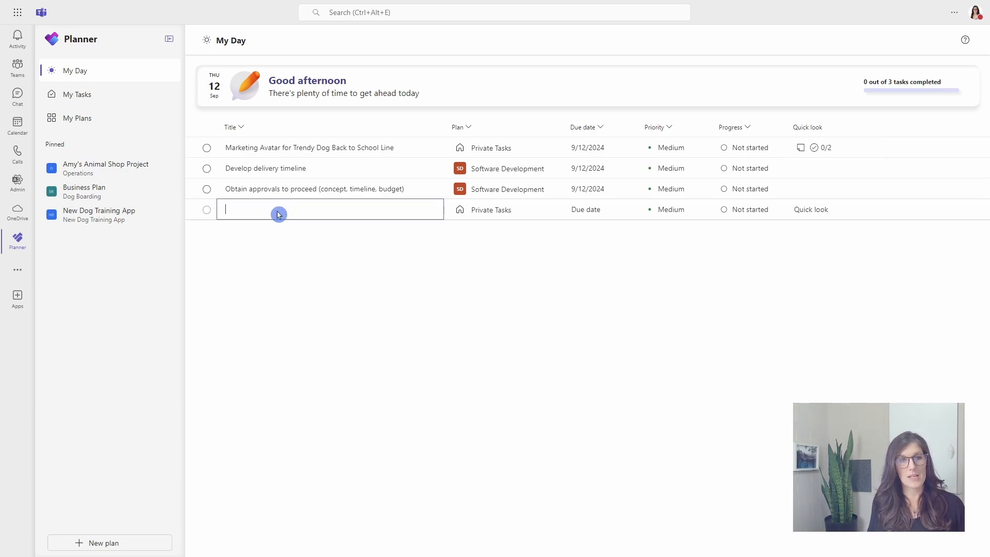
pyautogui.write('Thumbs Up 👍 Subscribe 💖')
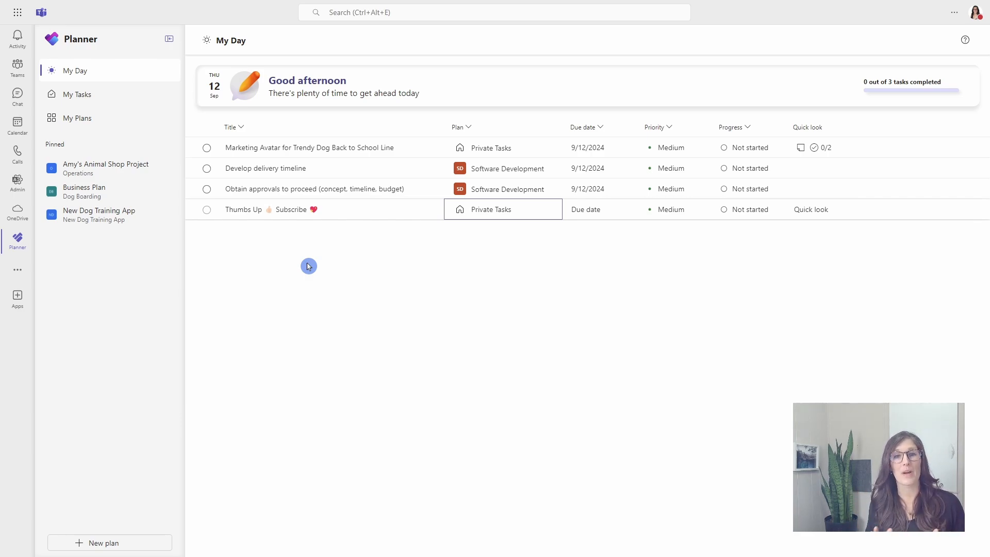
pyautogui.moveTo(345, 270)
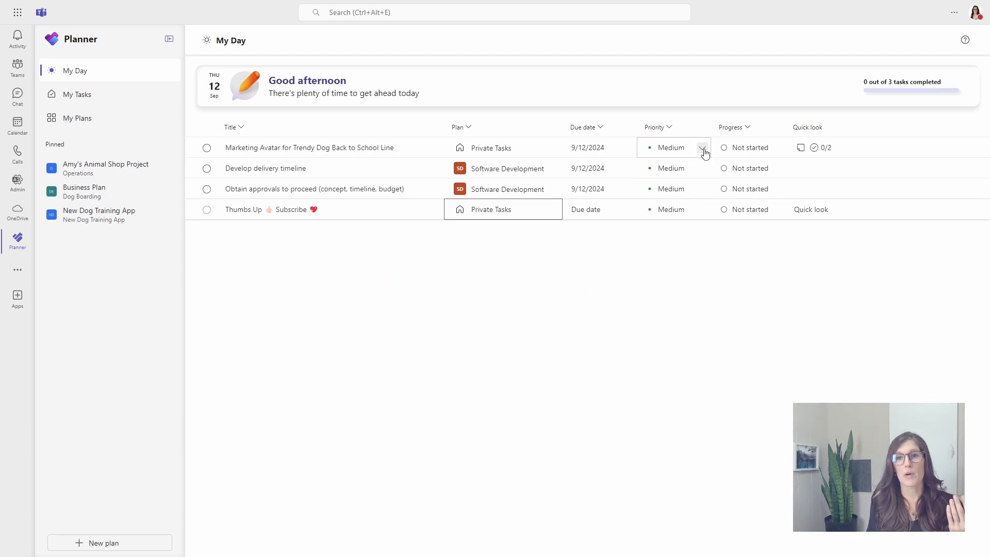
# - Mark Marketing Avatar as Important and sort My Day by priority ascending
pyautogui.click(701, 153)
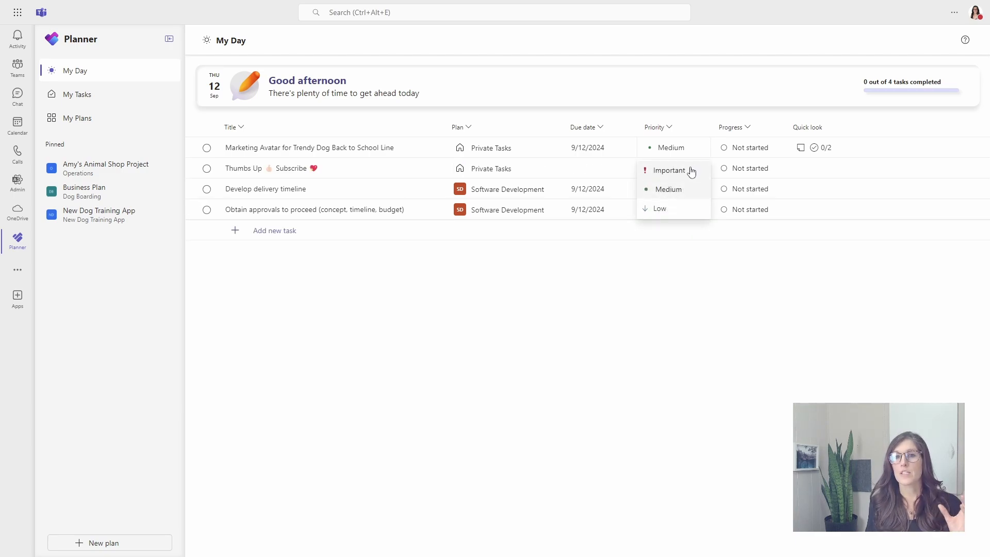
pyautogui.click(671, 170)
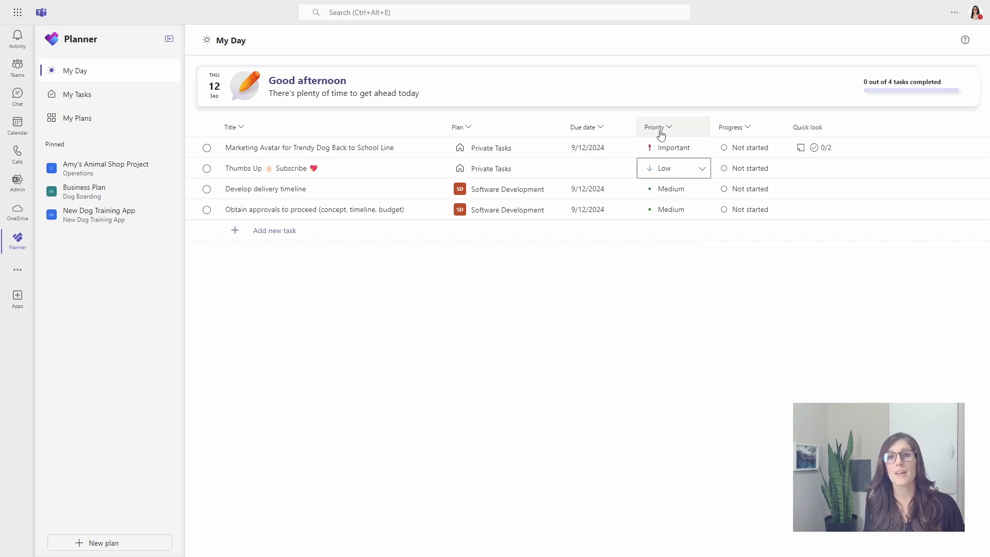
pyautogui.click(657, 127)
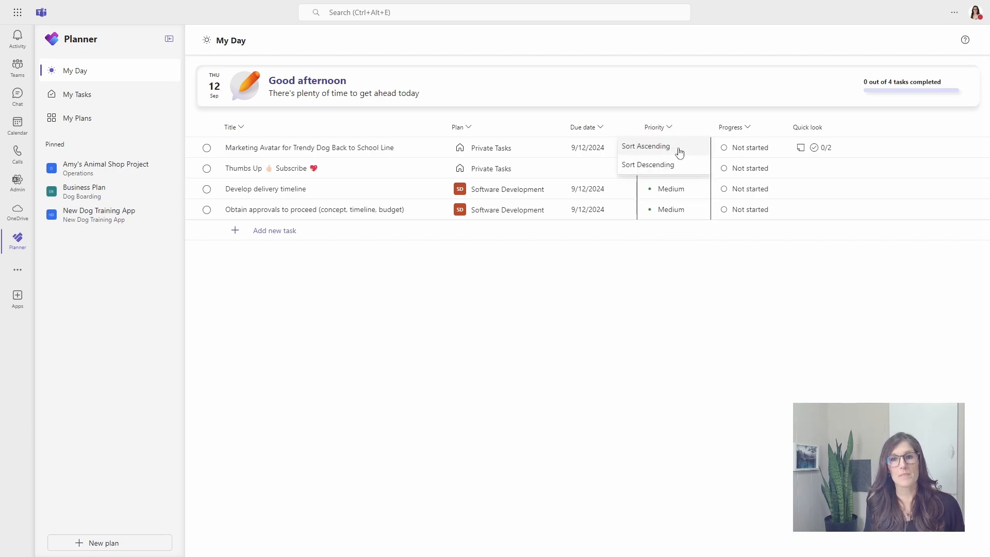
pyautogui.click(645, 145)
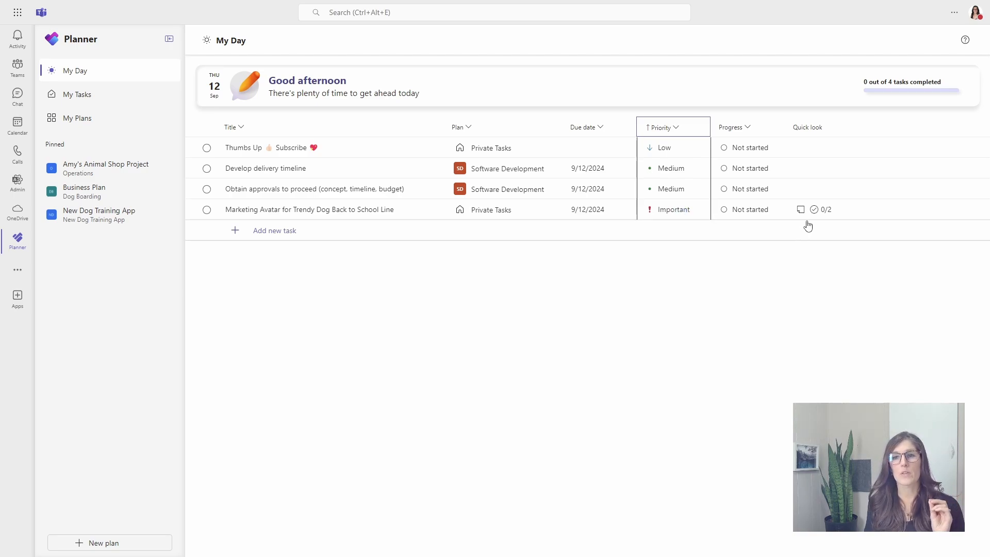
pyautogui.moveTo(800, 209)
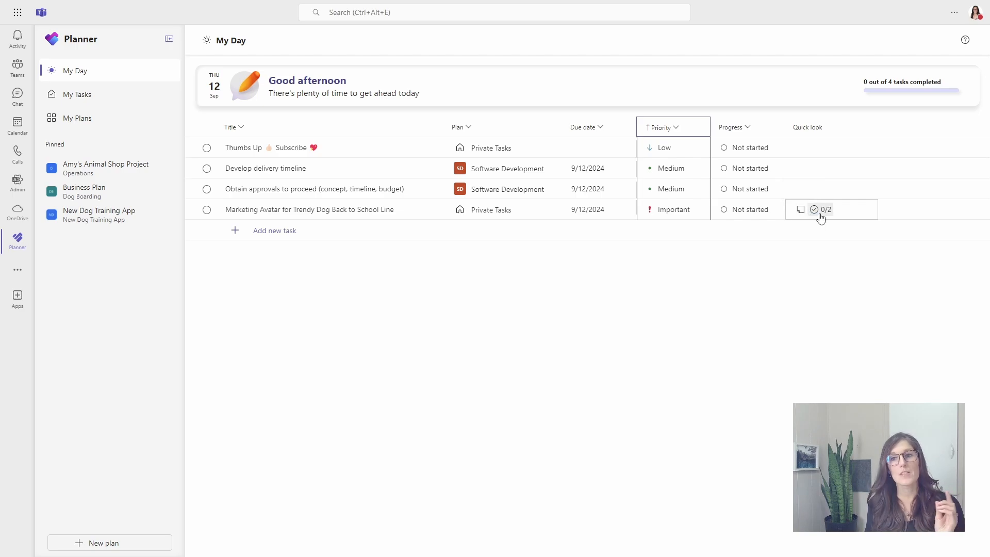
pyautogui.moveTo(814, 209)
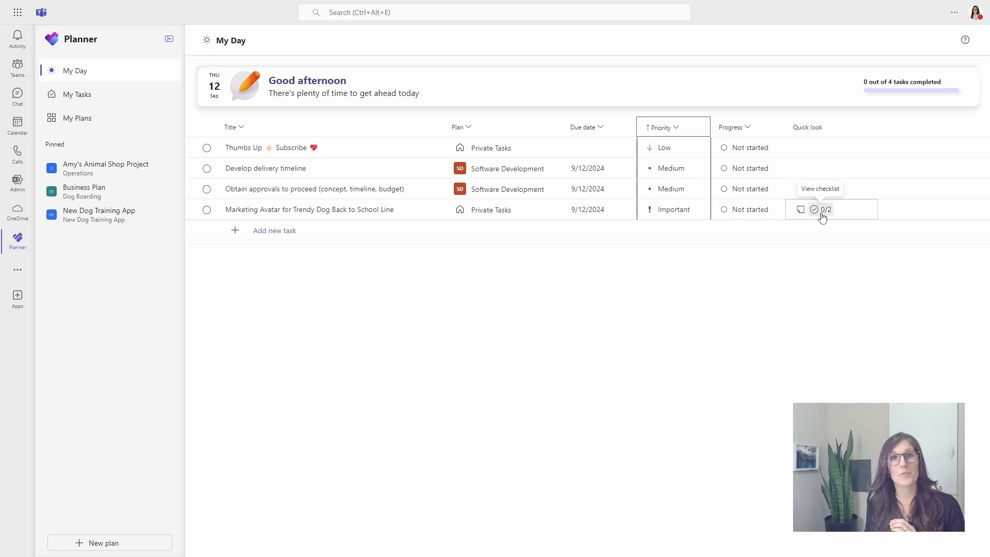
# - Check off checklist 1 on Marketing Avatar, leaving it In progress at 1 of 2
pyautogui.click(820, 209)
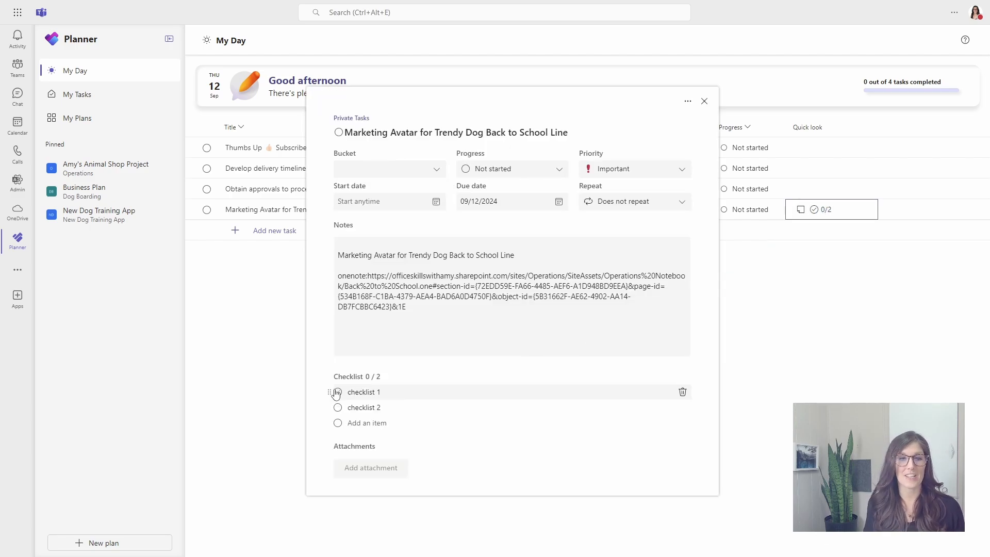
pyautogui.click(338, 391)
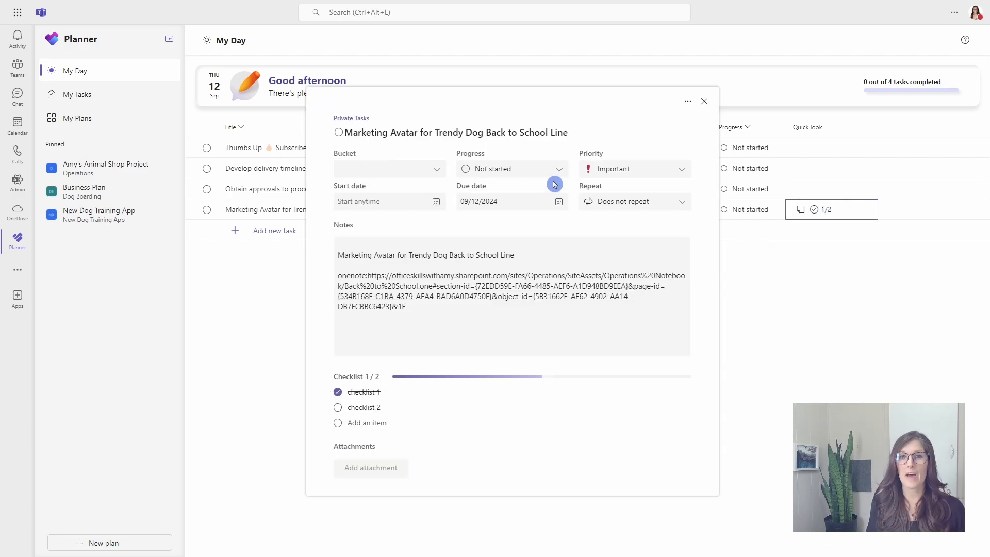
pyautogui.click(512, 168)
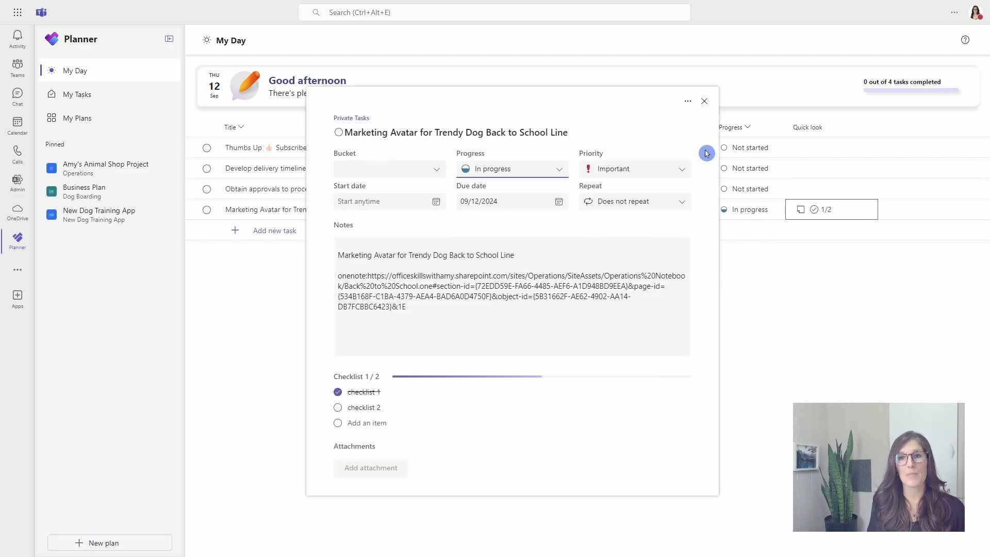
pyautogui.click(704, 101)
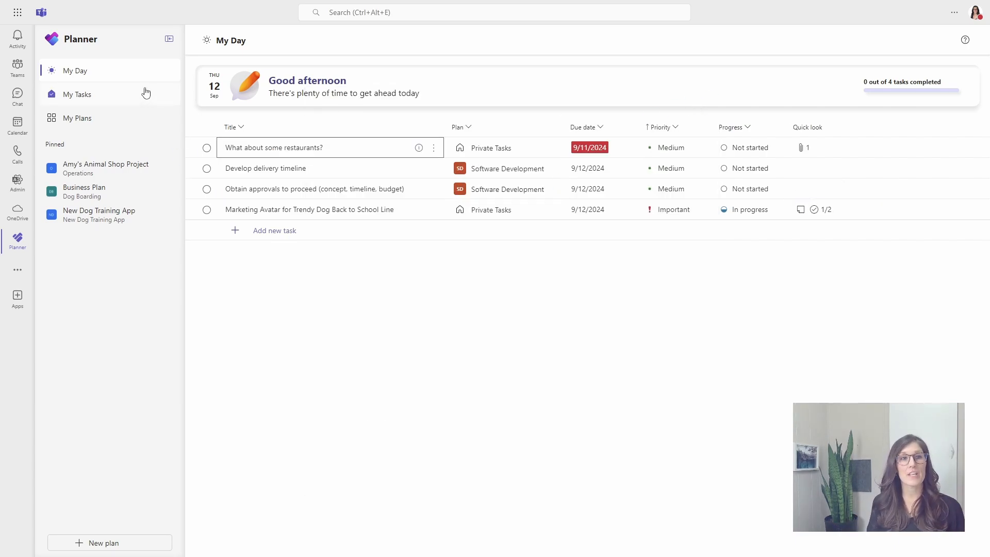
# - Filter My Tasks by progress to Not started and In progress only
pyautogui.click(76, 94)
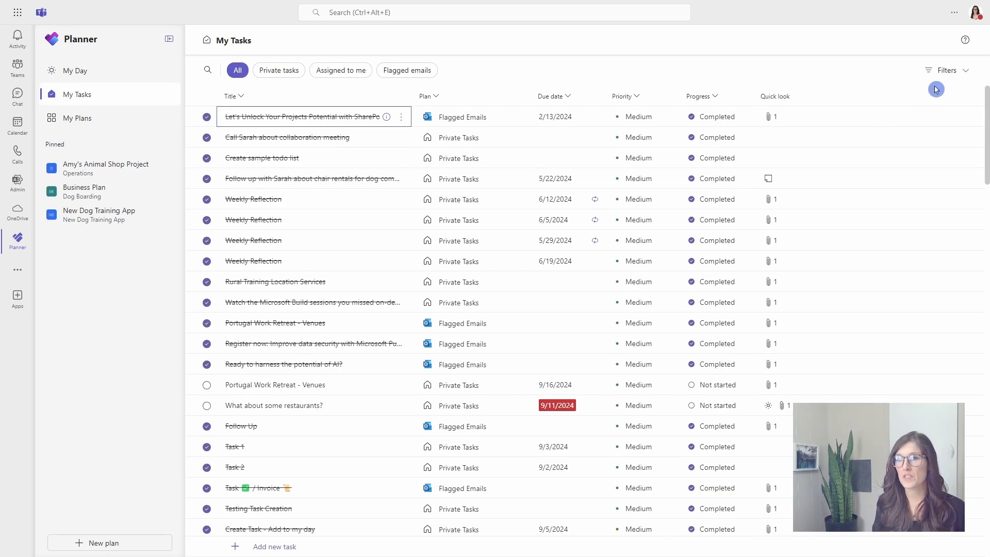
pyautogui.click(947, 70)
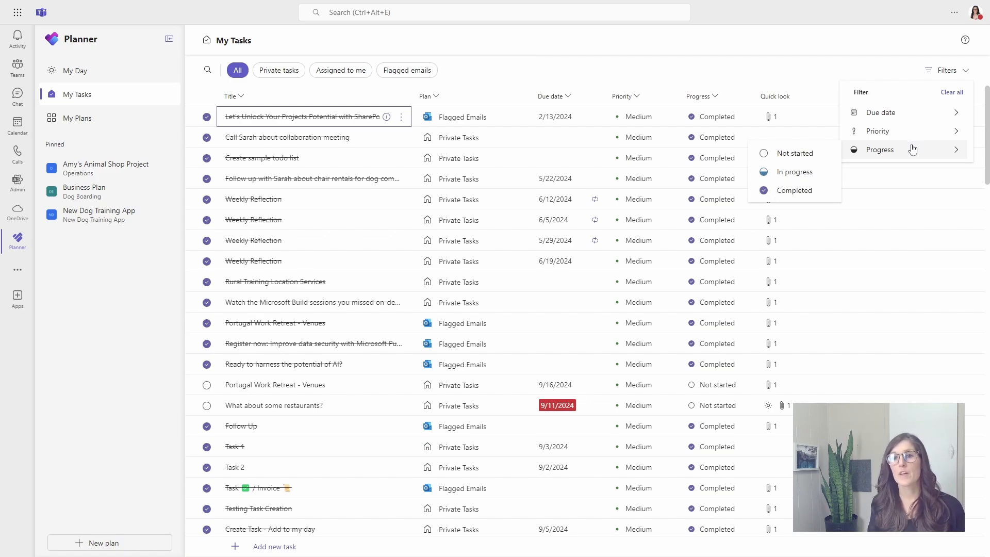
pyautogui.moveTo(850, 157)
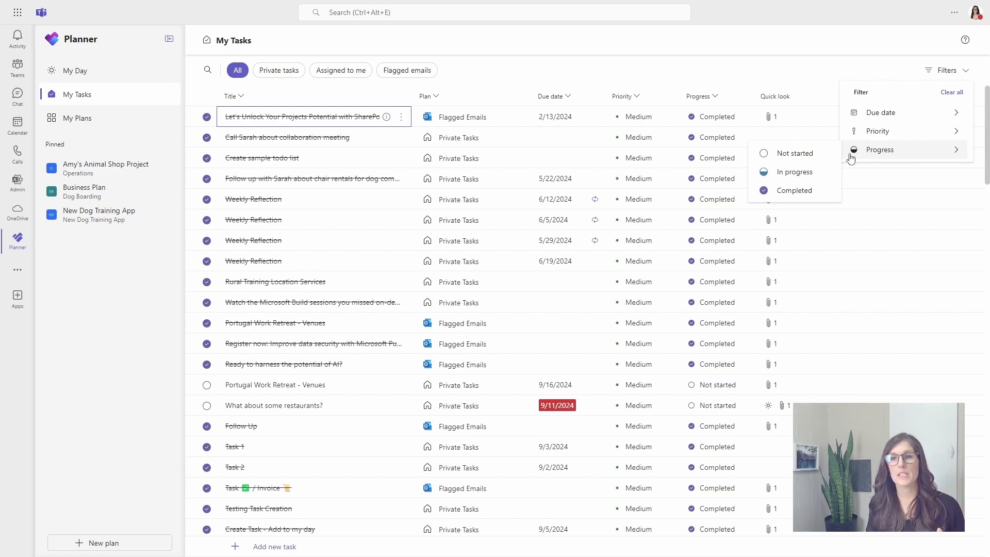
pyautogui.click(794, 153)
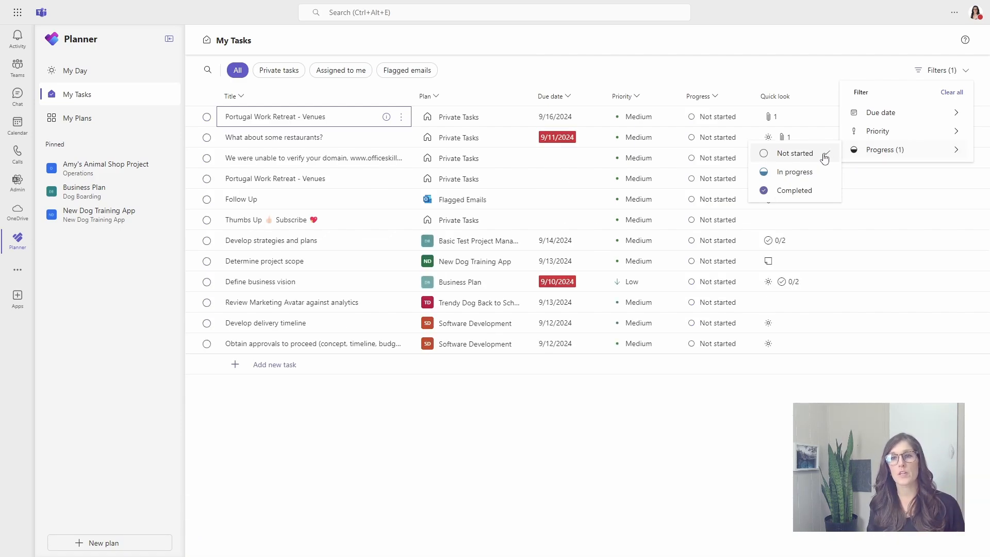
pyautogui.click(794, 171)
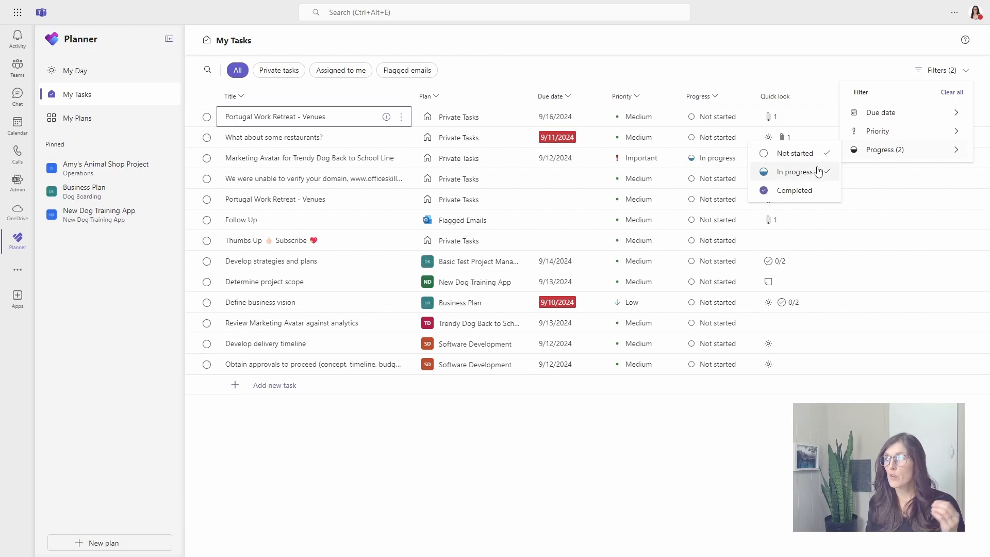
pyautogui.click(794, 190)
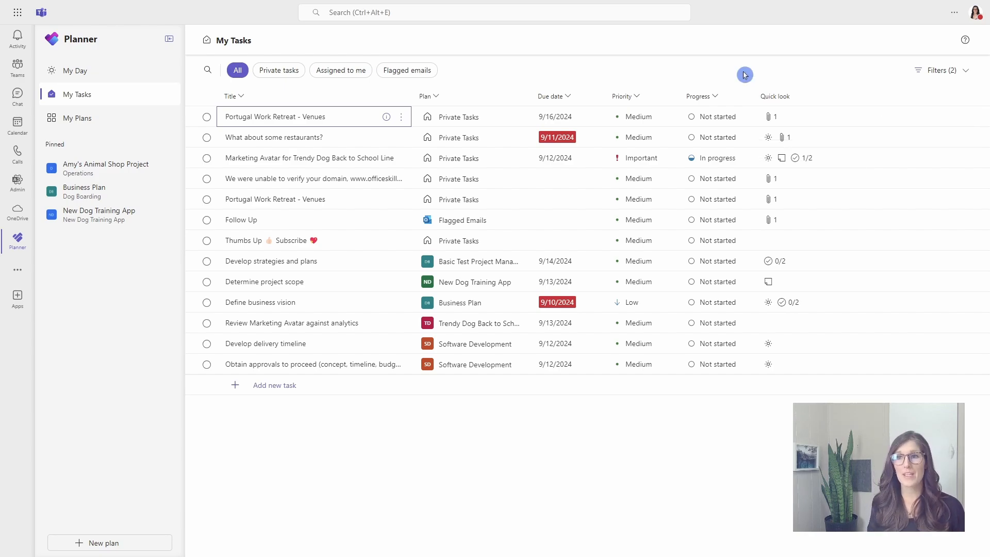
pyautogui.moveTo(740, 74)
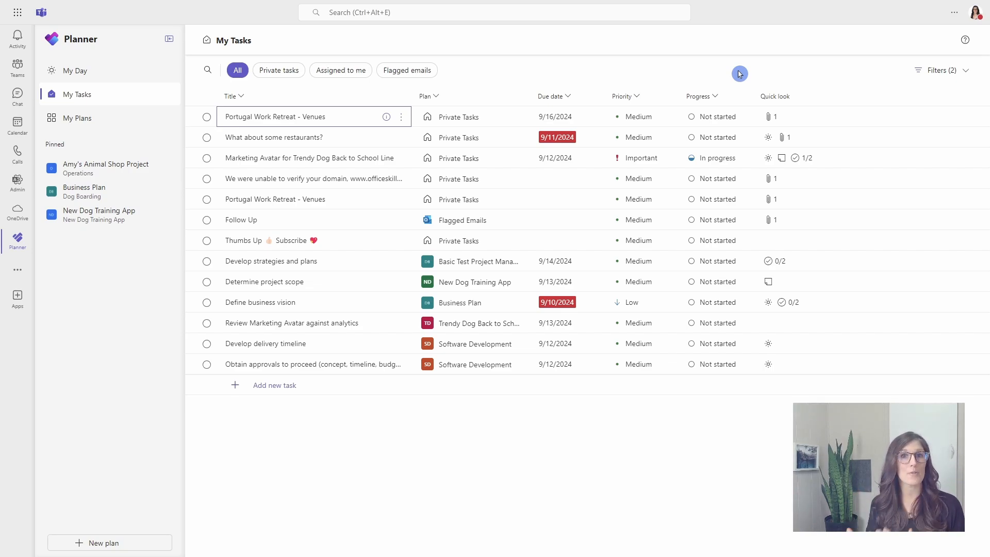
pyautogui.moveTo(597, 450)
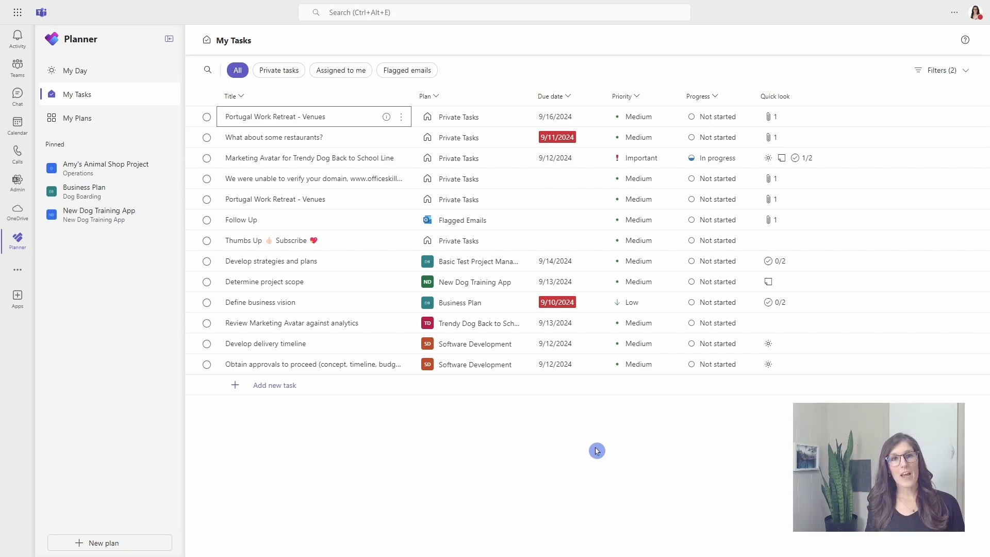
# - Sort the filtered tasks by due date ascending, then return to My Day
pyautogui.click(565, 199)
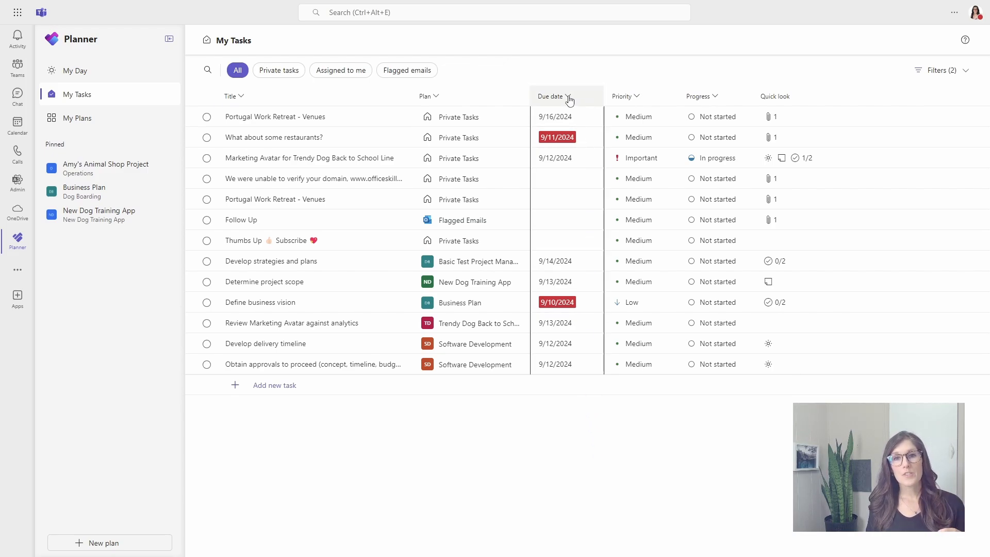
pyautogui.click(549, 95)
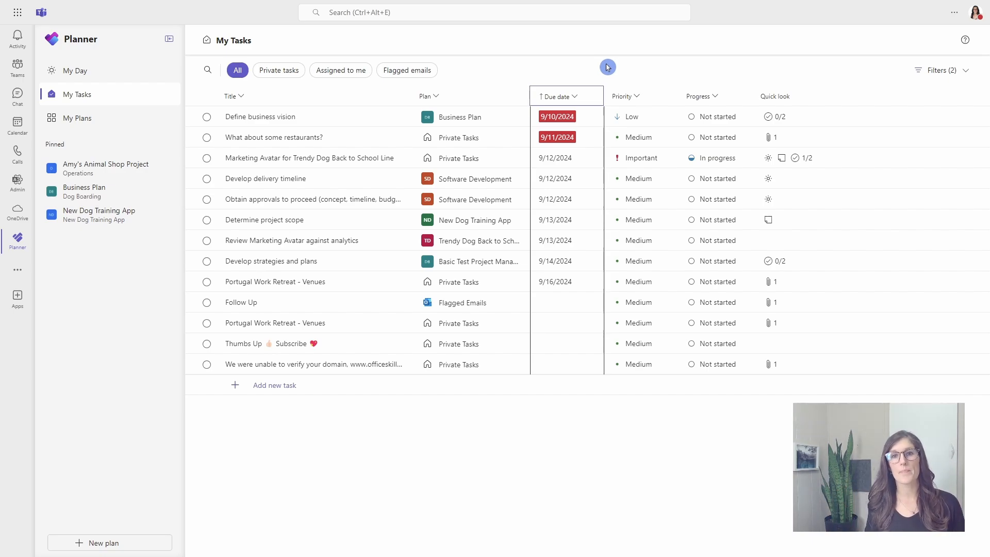
pyautogui.click(556, 137)
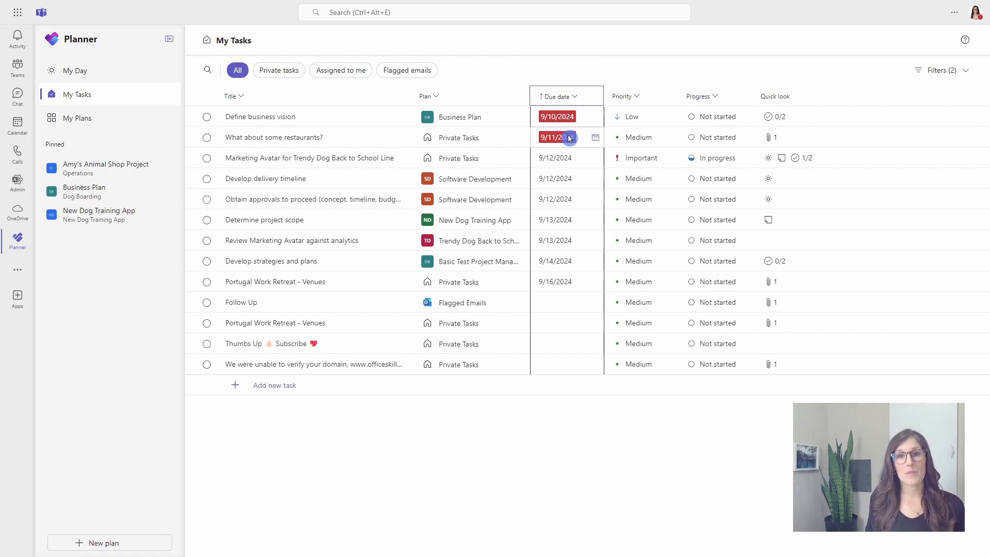
pyautogui.moveTo(555, 138)
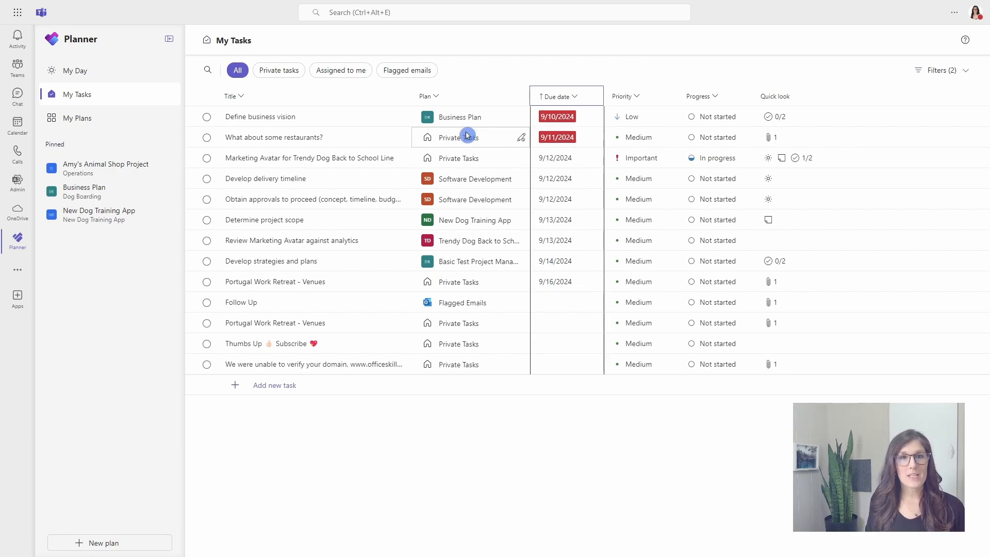
pyautogui.click(403, 117)
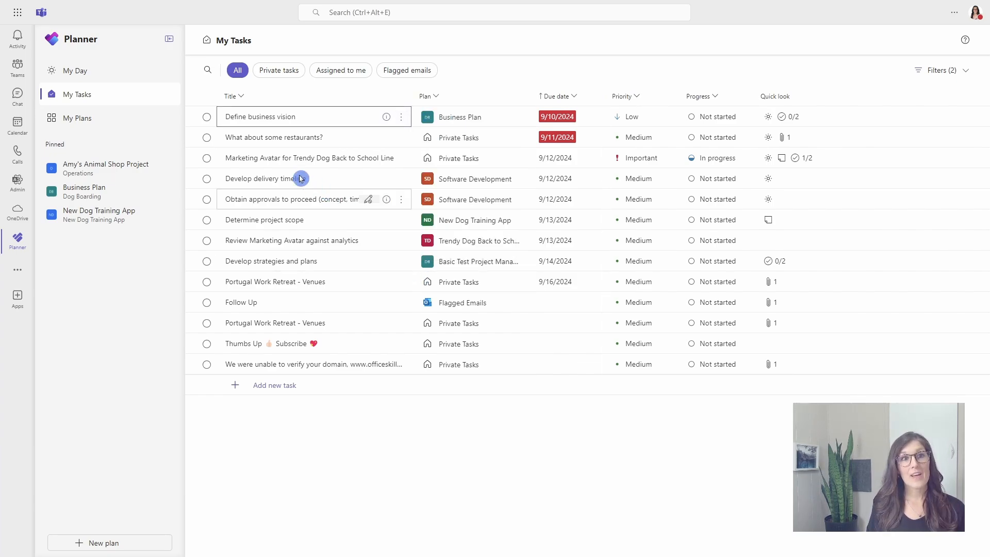
pyautogui.click(74, 70)
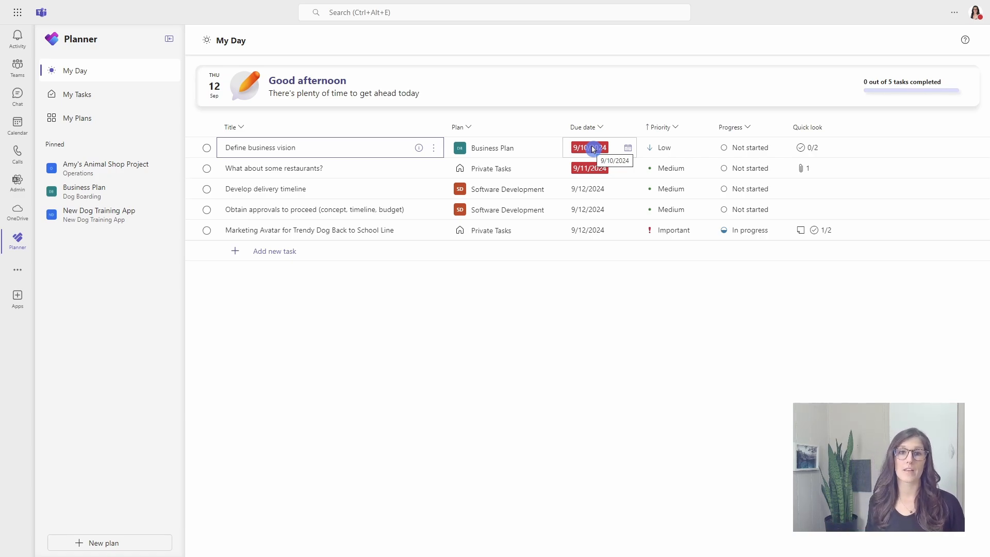
# - Show My Day's five tasks and bring up actions for Define business vision
pyautogui.click(439, 161)
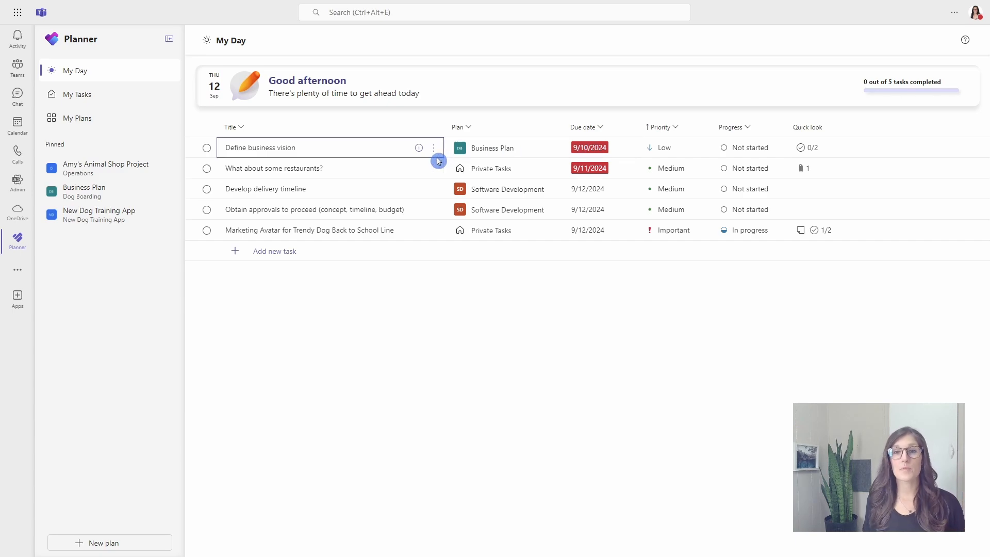
pyautogui.moveTo(435, 147)
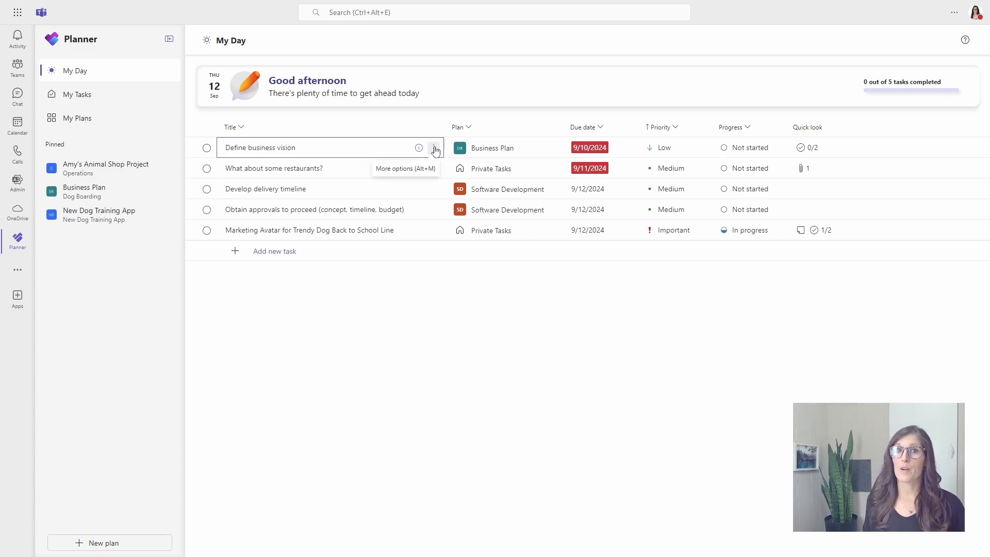
pyautogui.click(435, 147)
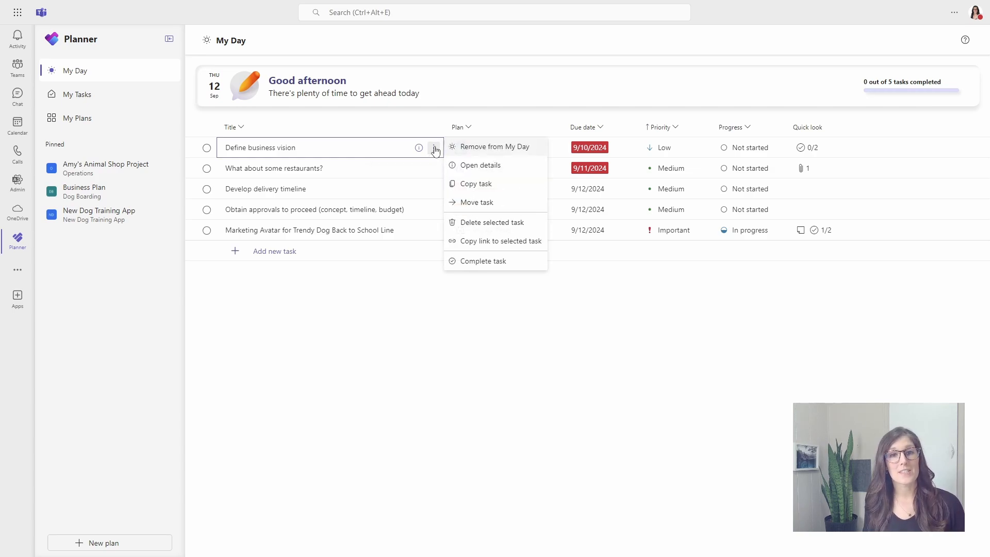
pyautogui.click(496, 146)
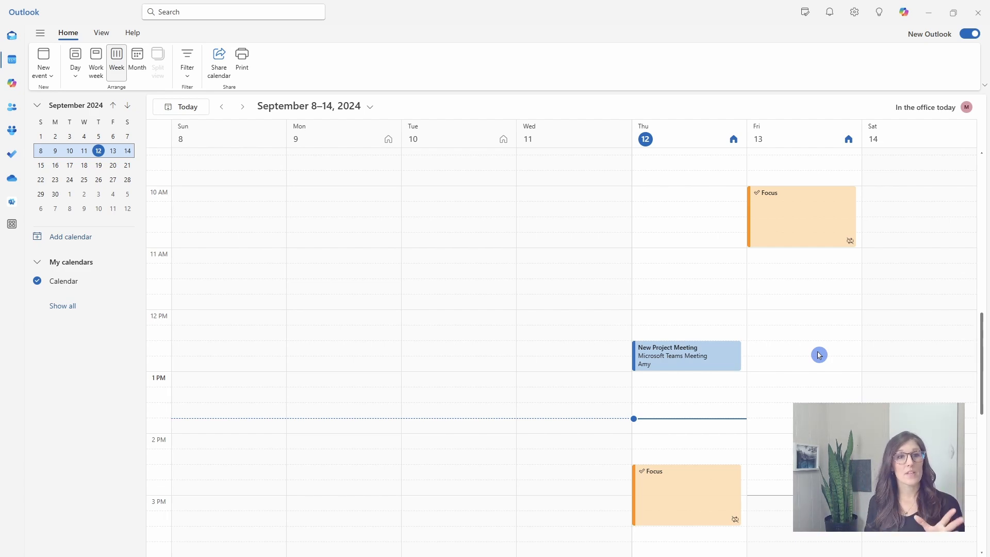
pyautogui.moveTo(792, 182)
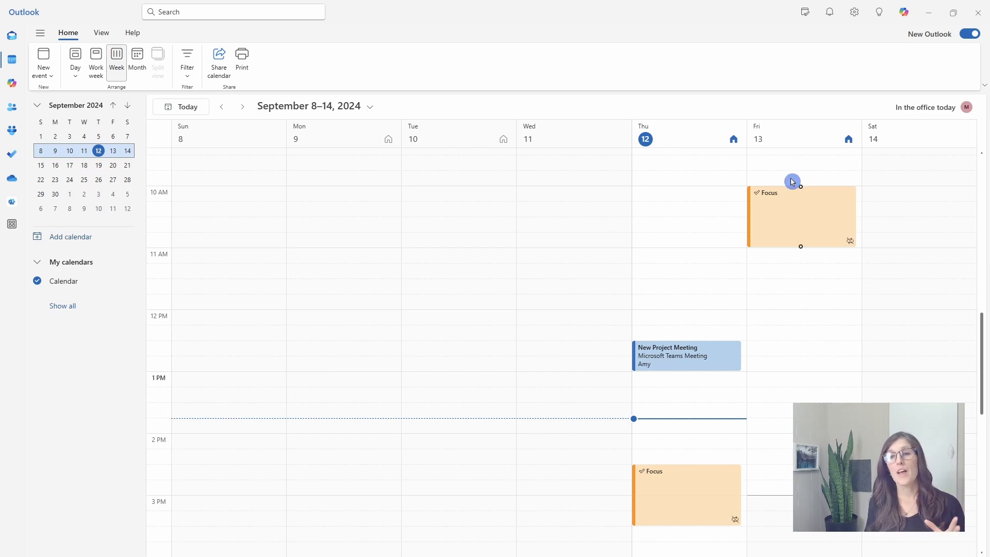
# - Show the My Day to-do pane beside the calendar and drag Marketing Avatar onto Thursday afternoon
pyautogui.click(805, 11)
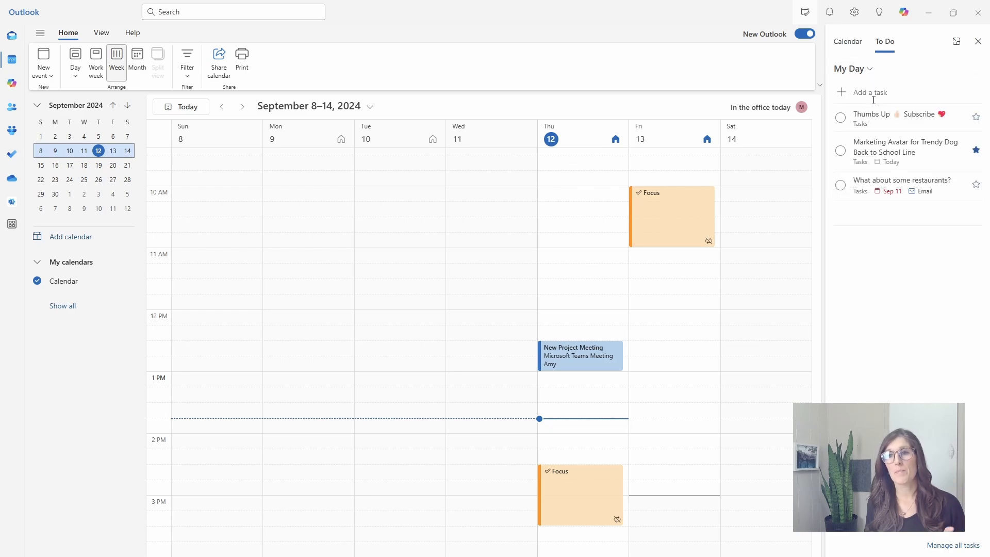
pyautogui.moveTo(887, 313)
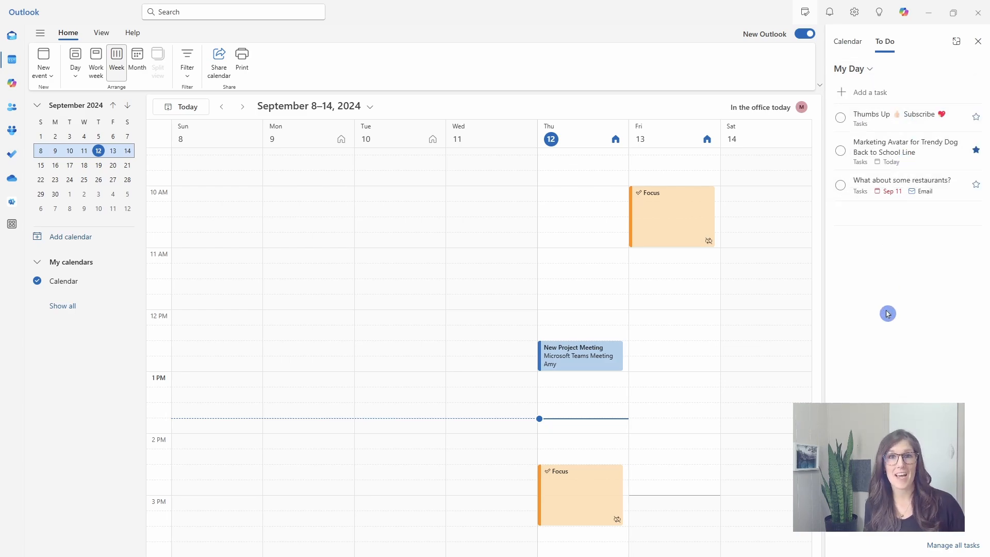
pyautogui.moveTo(670, 450)
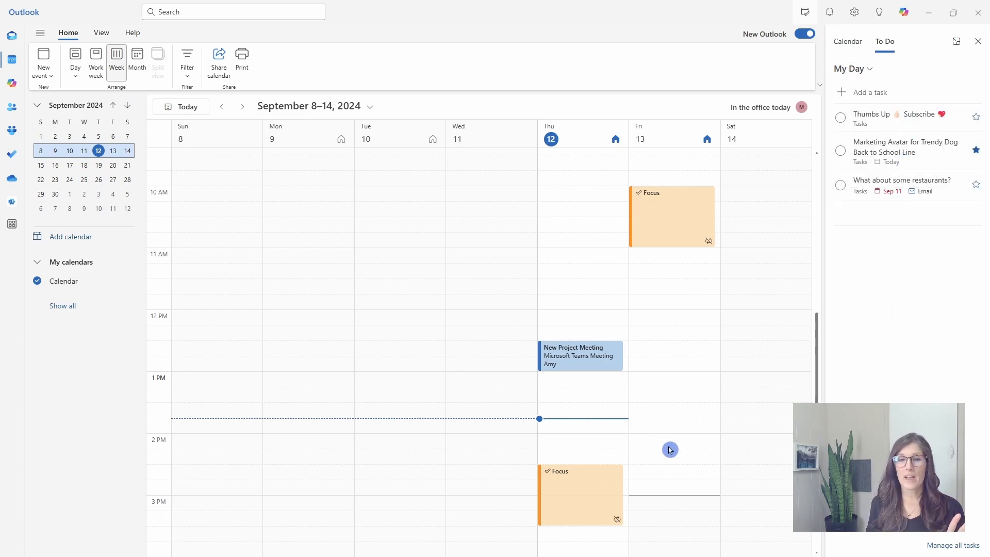
pyautogui.moveTo(667, 227)
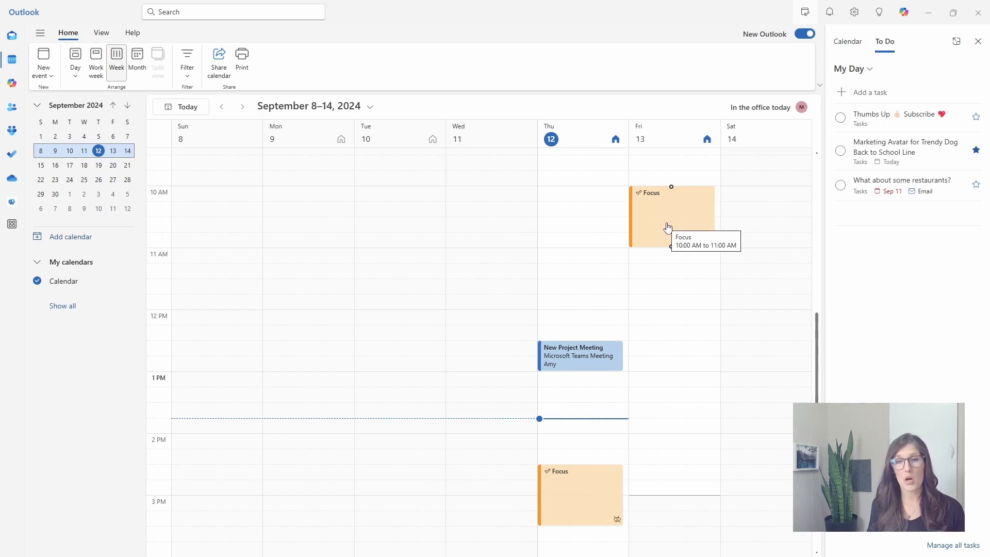
pyautogui.moveTo(737, 354)
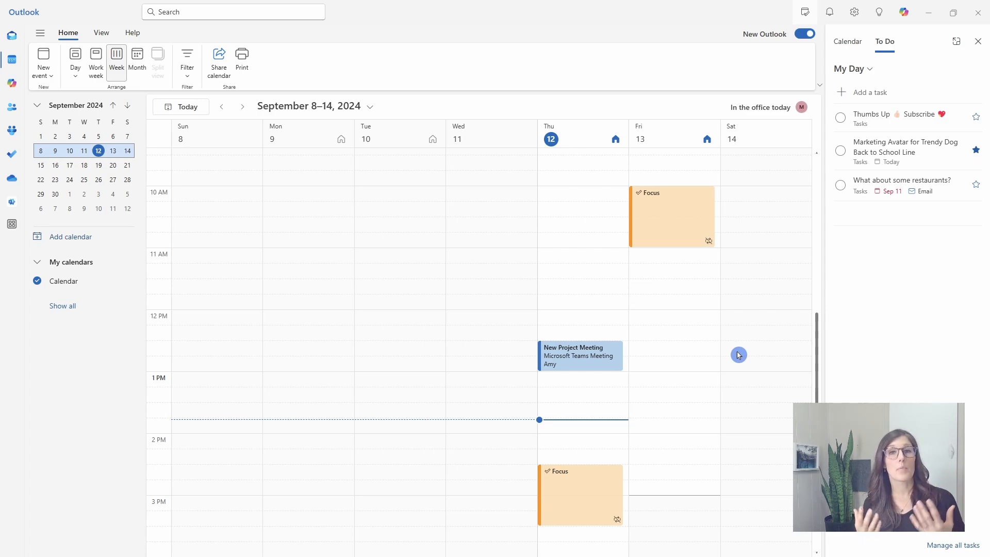
pyautogui.moveTo(782, 317)
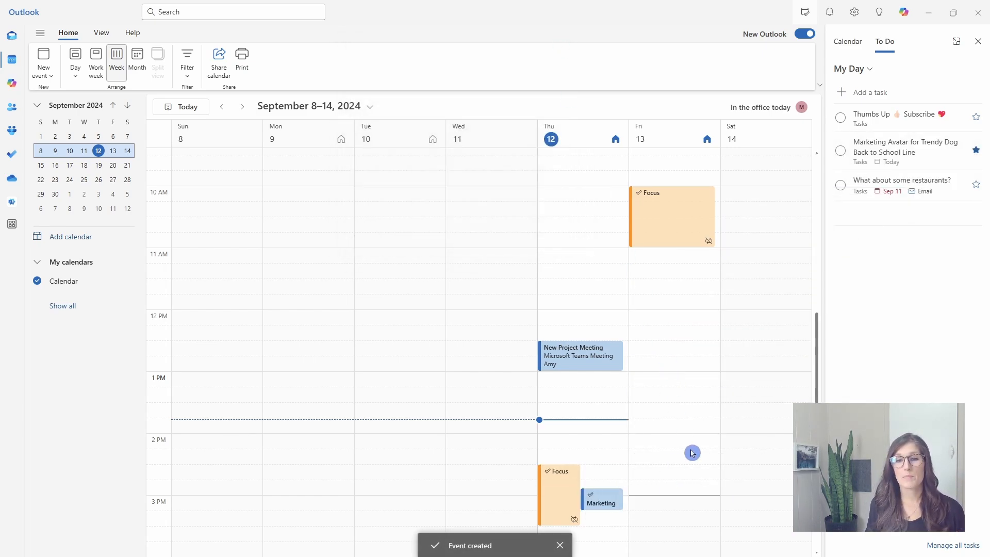
pyautogui.scroll(-3)
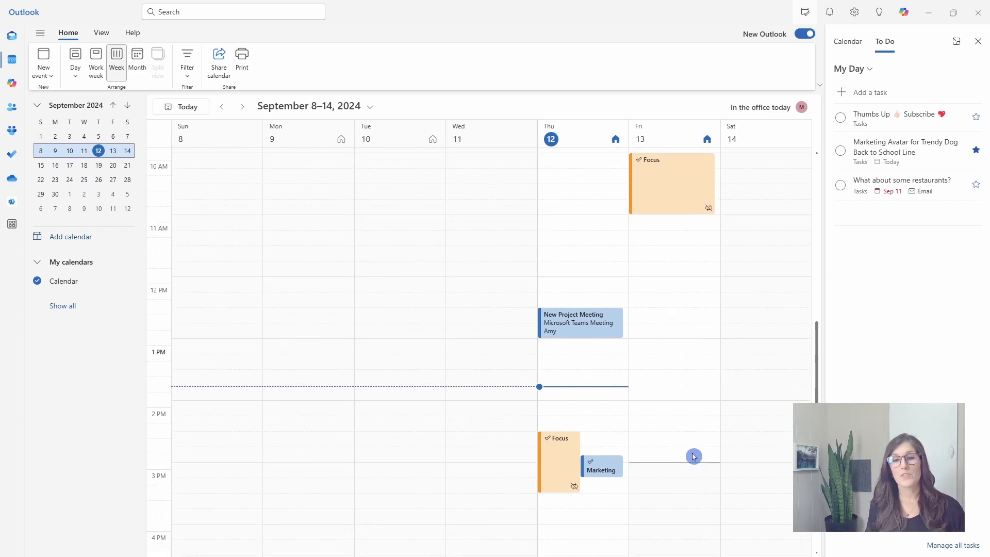
pyautogui.scroll(-3)
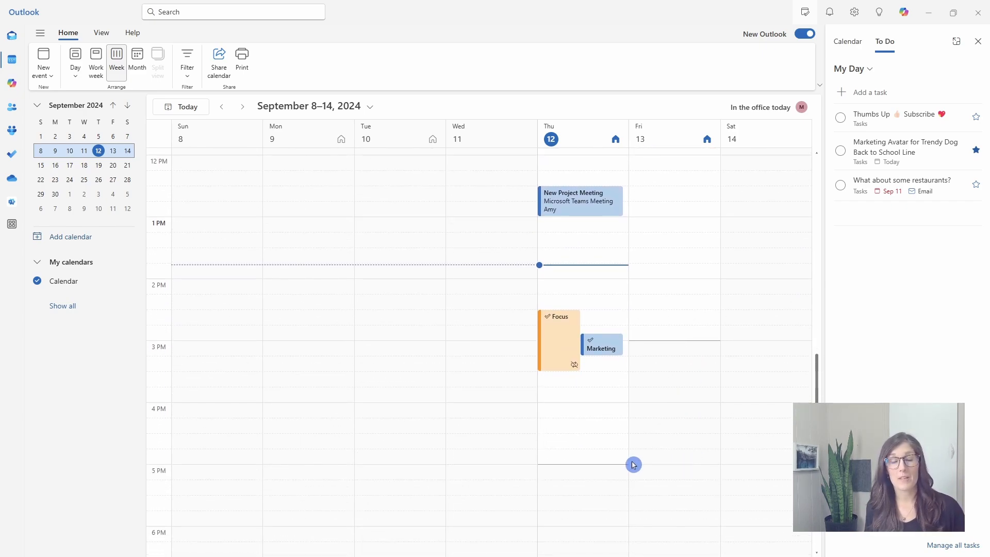
pyautogui.moveTo(628, 450)
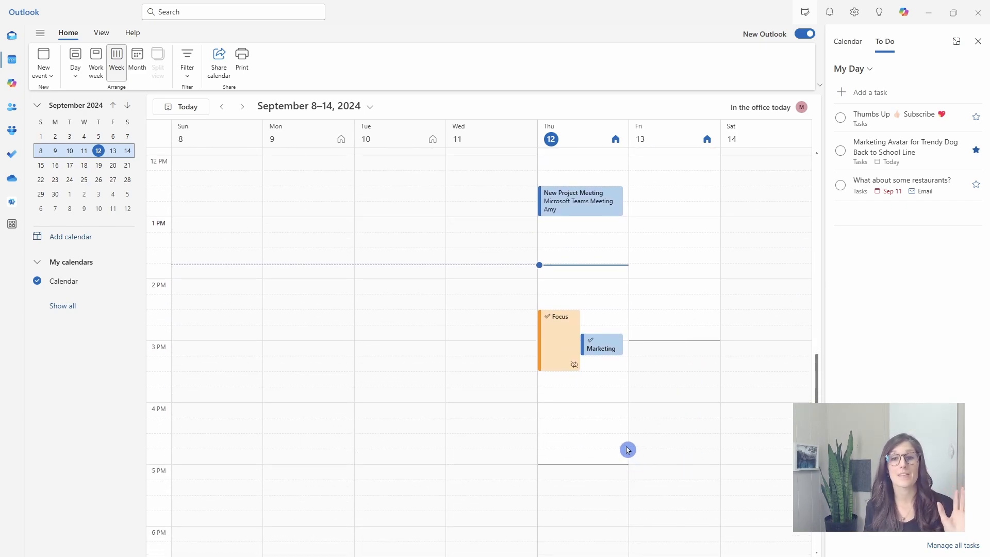